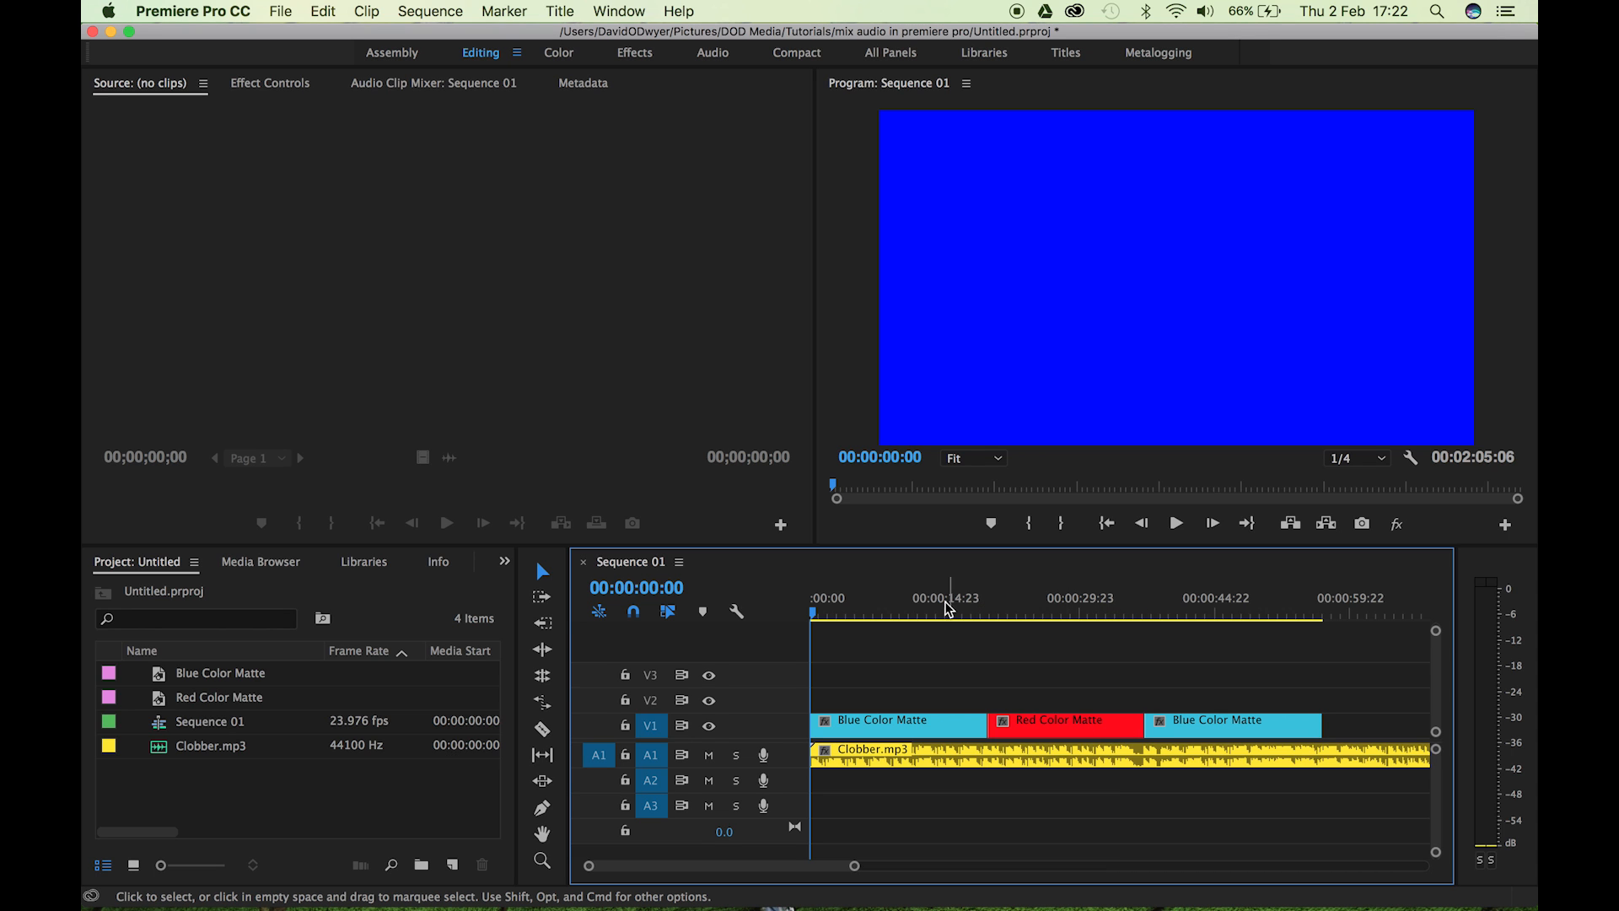
Cut Clobber.mp3 at the start and end of Red Color Matte into three clips.
{"action": "left_click", "coordinate": [1194, 614]}
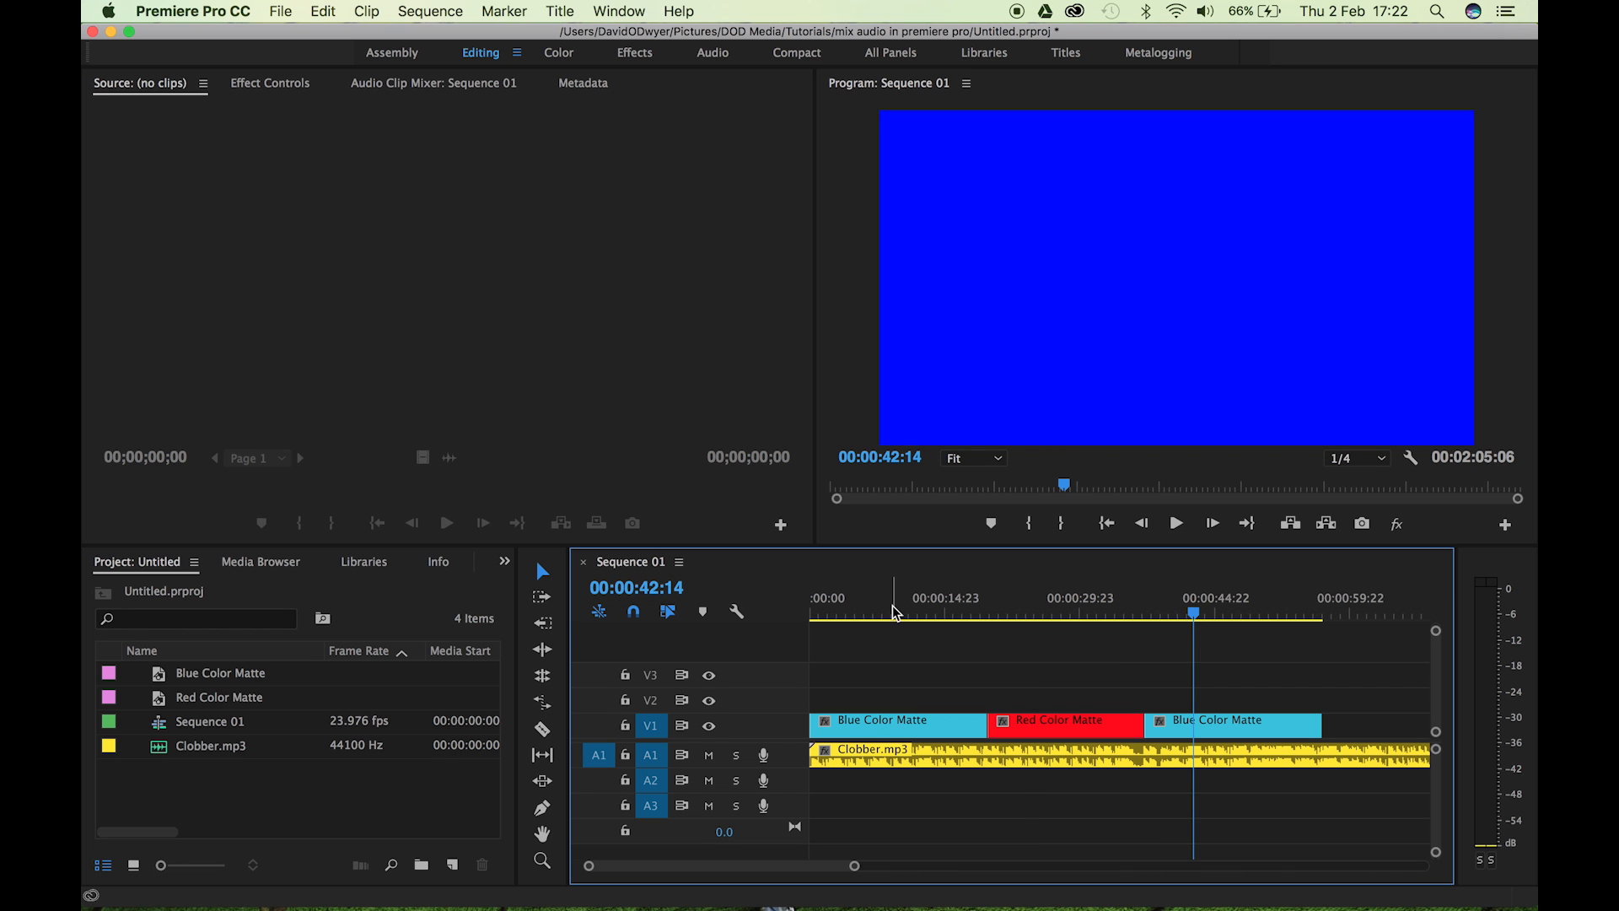
{"action": "left_click", "coordinate": [893, 597]}
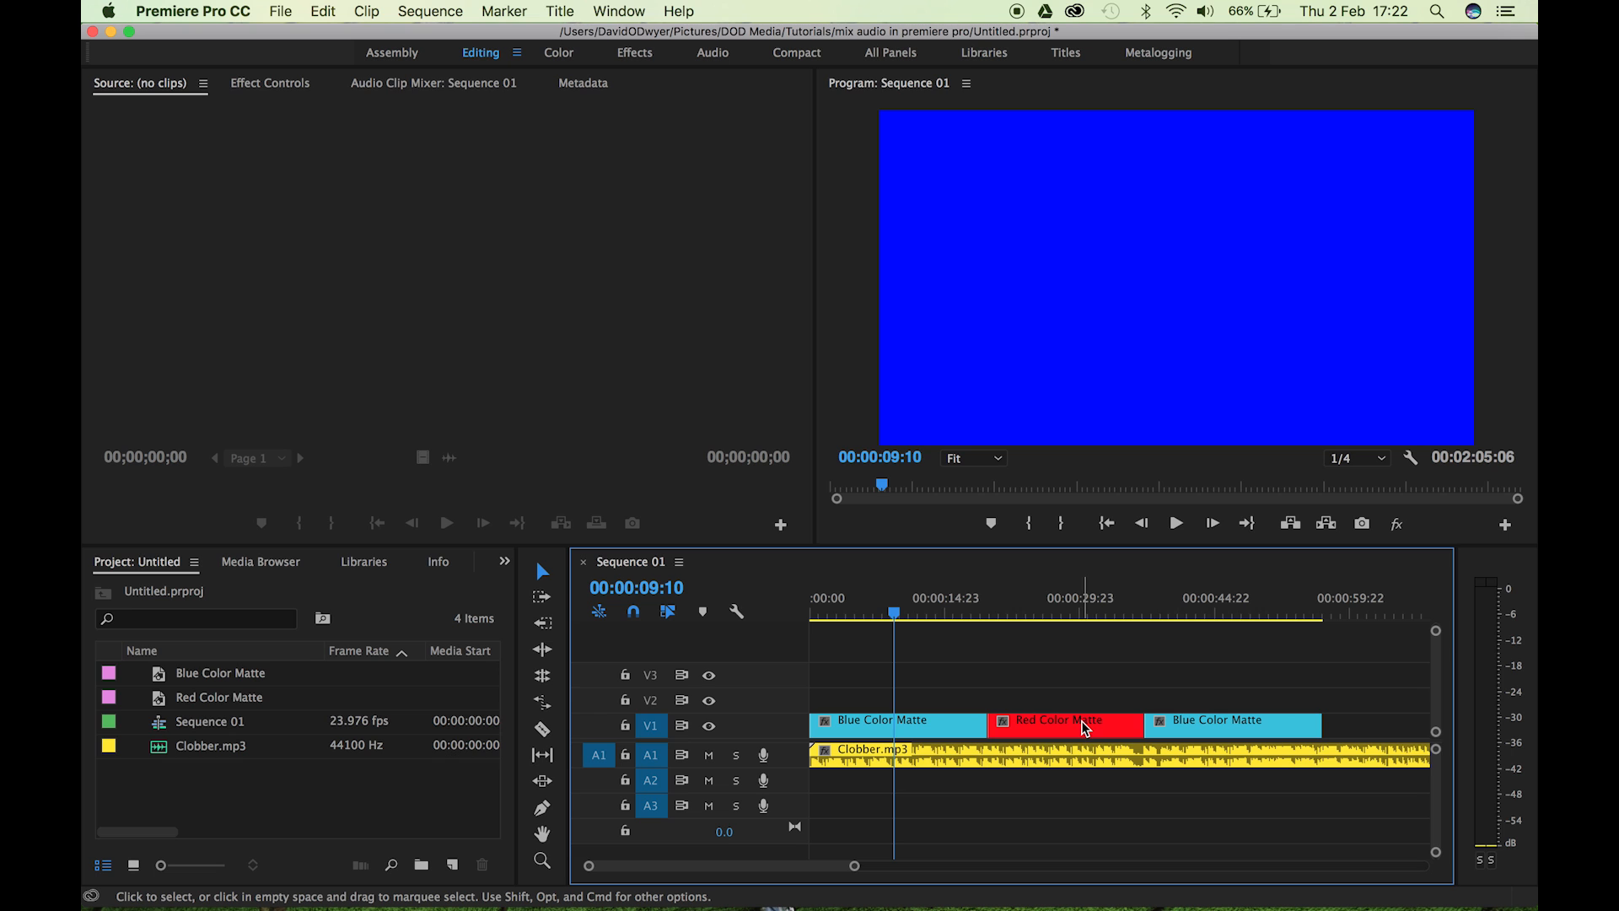
{"action": "mouse_move", "coordinate": [1069, 725]}
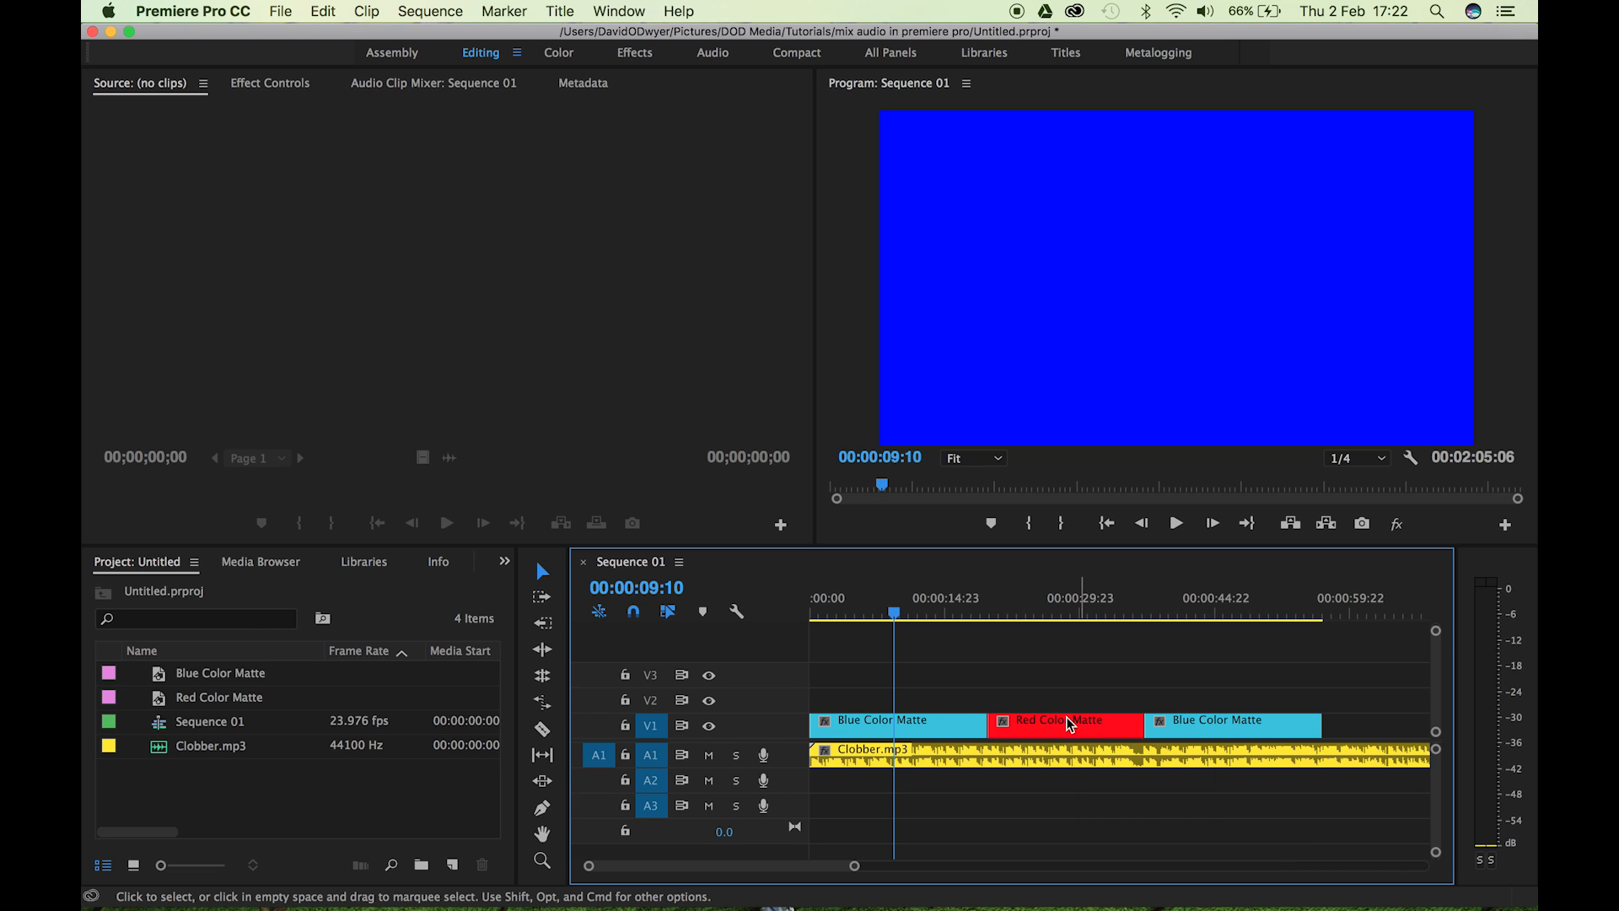
{"action": "mouse_move", "coordinate": [1187, 727]}
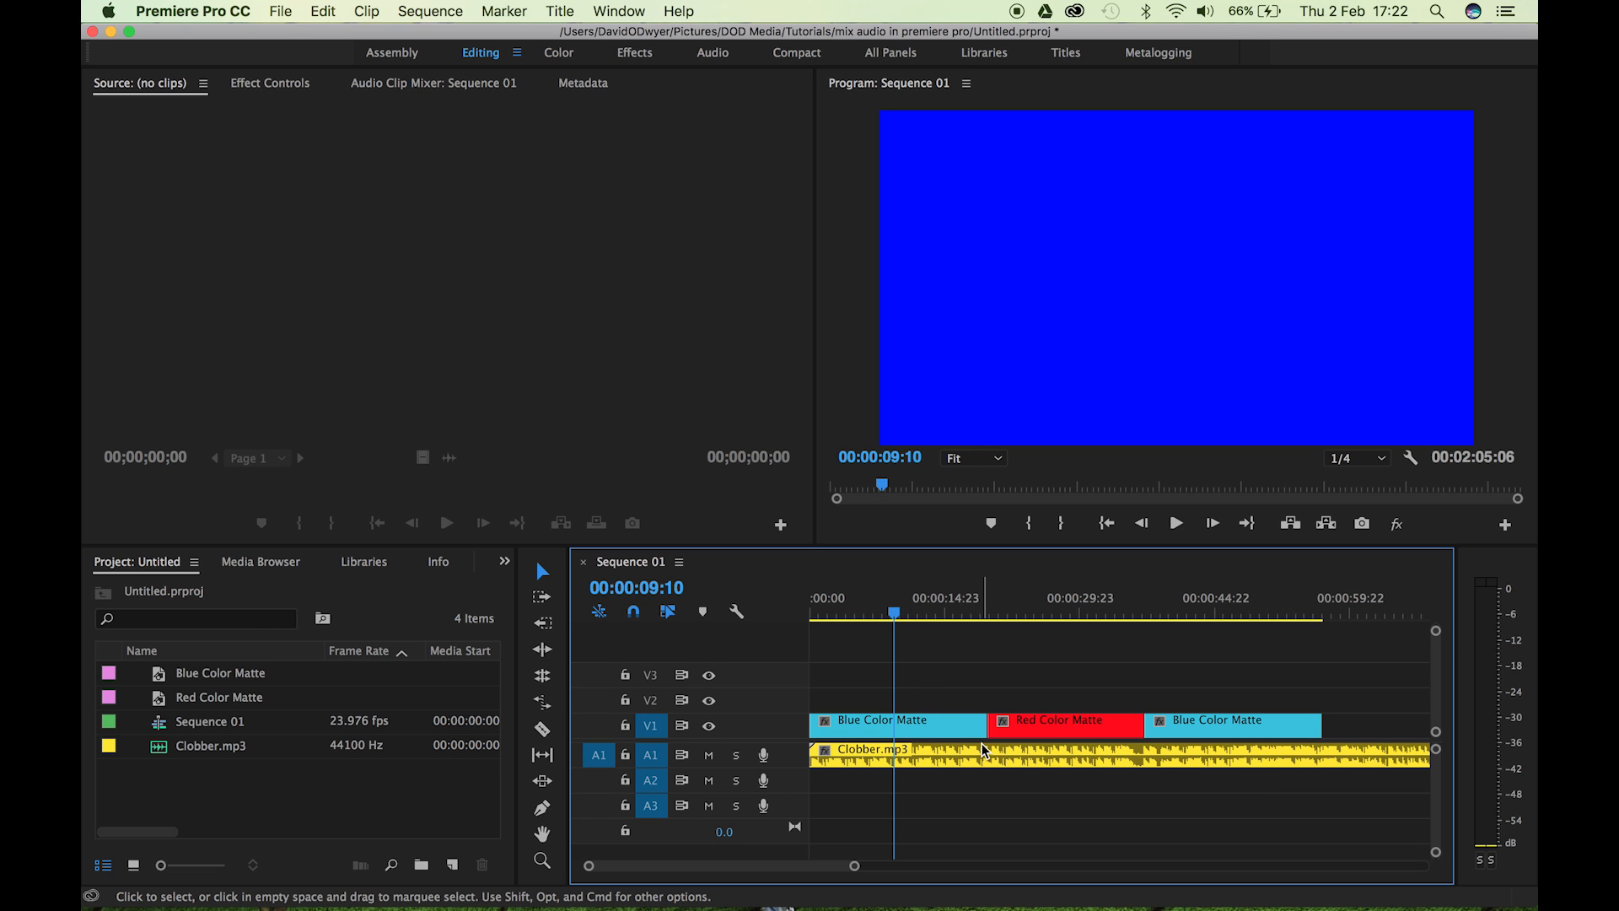
{"action": "mouse_move", "coordinate": [988, 722]}
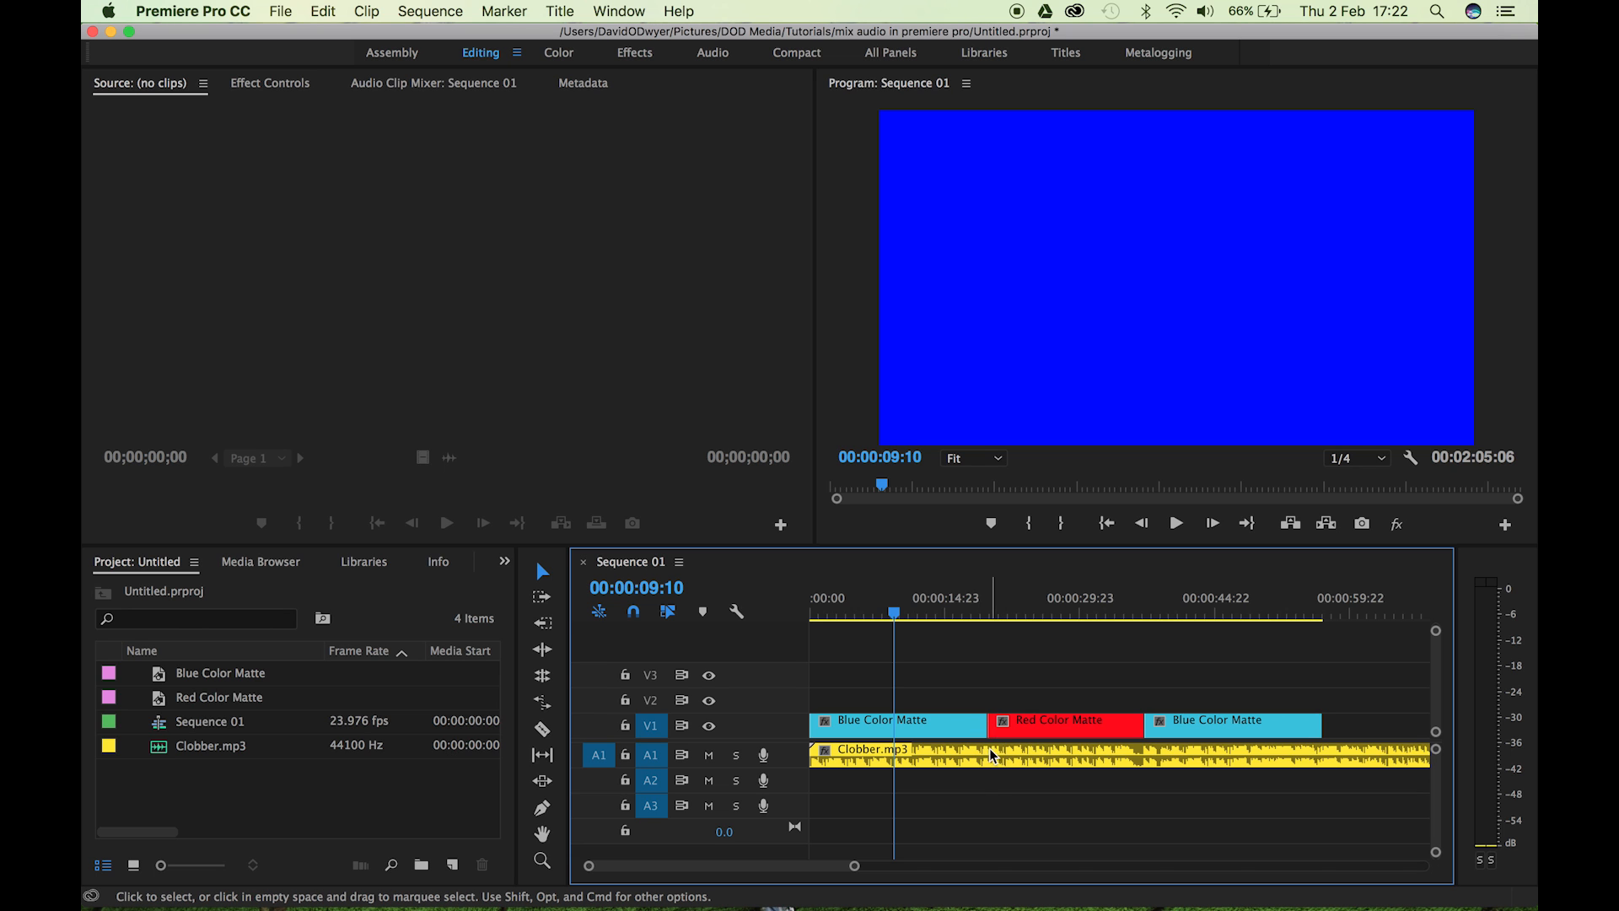
{"action": "mouse_move", "coordinate": [1019, 737]}
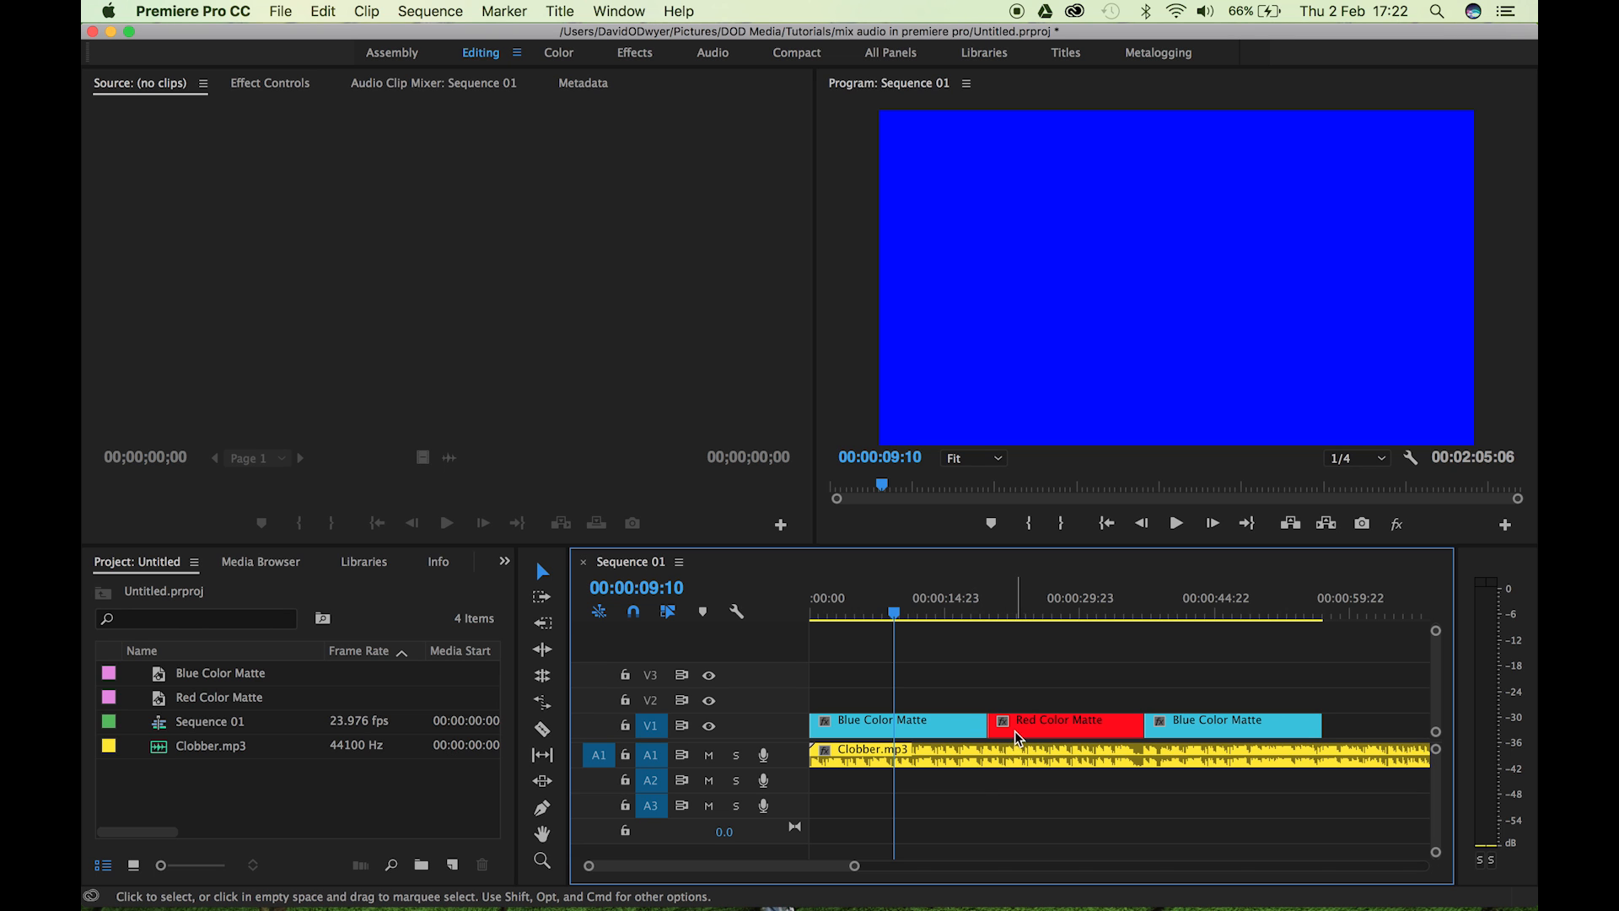
{"action": "mouse_move", "coordinate": [1019, 735]}
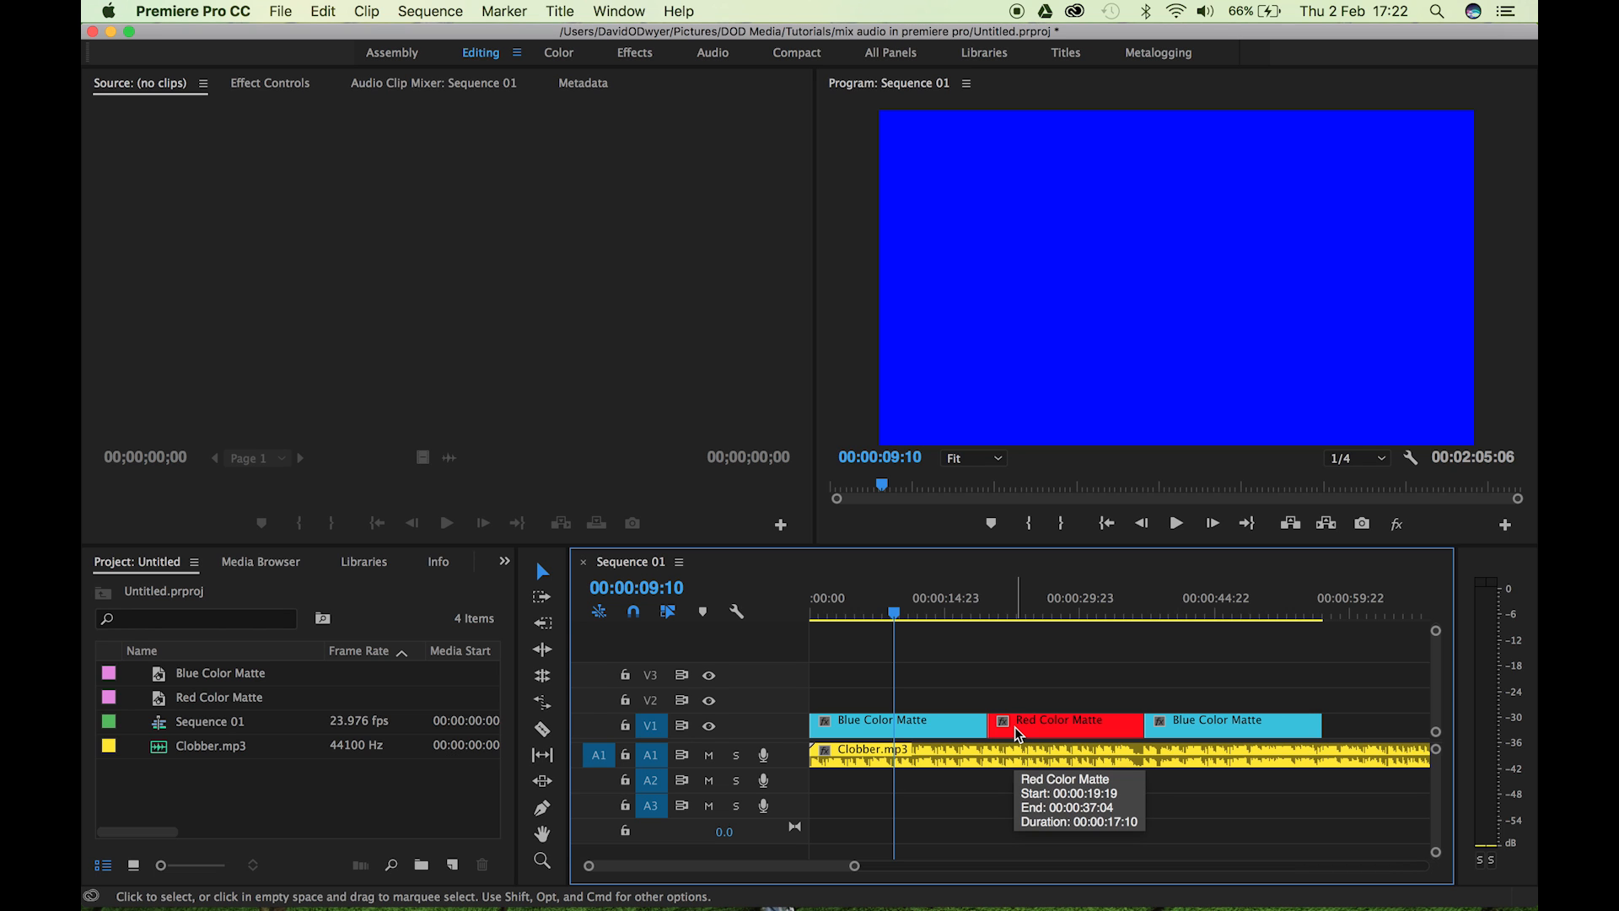
{"action": "mouse_move", "coordinate": [1037, 761]}
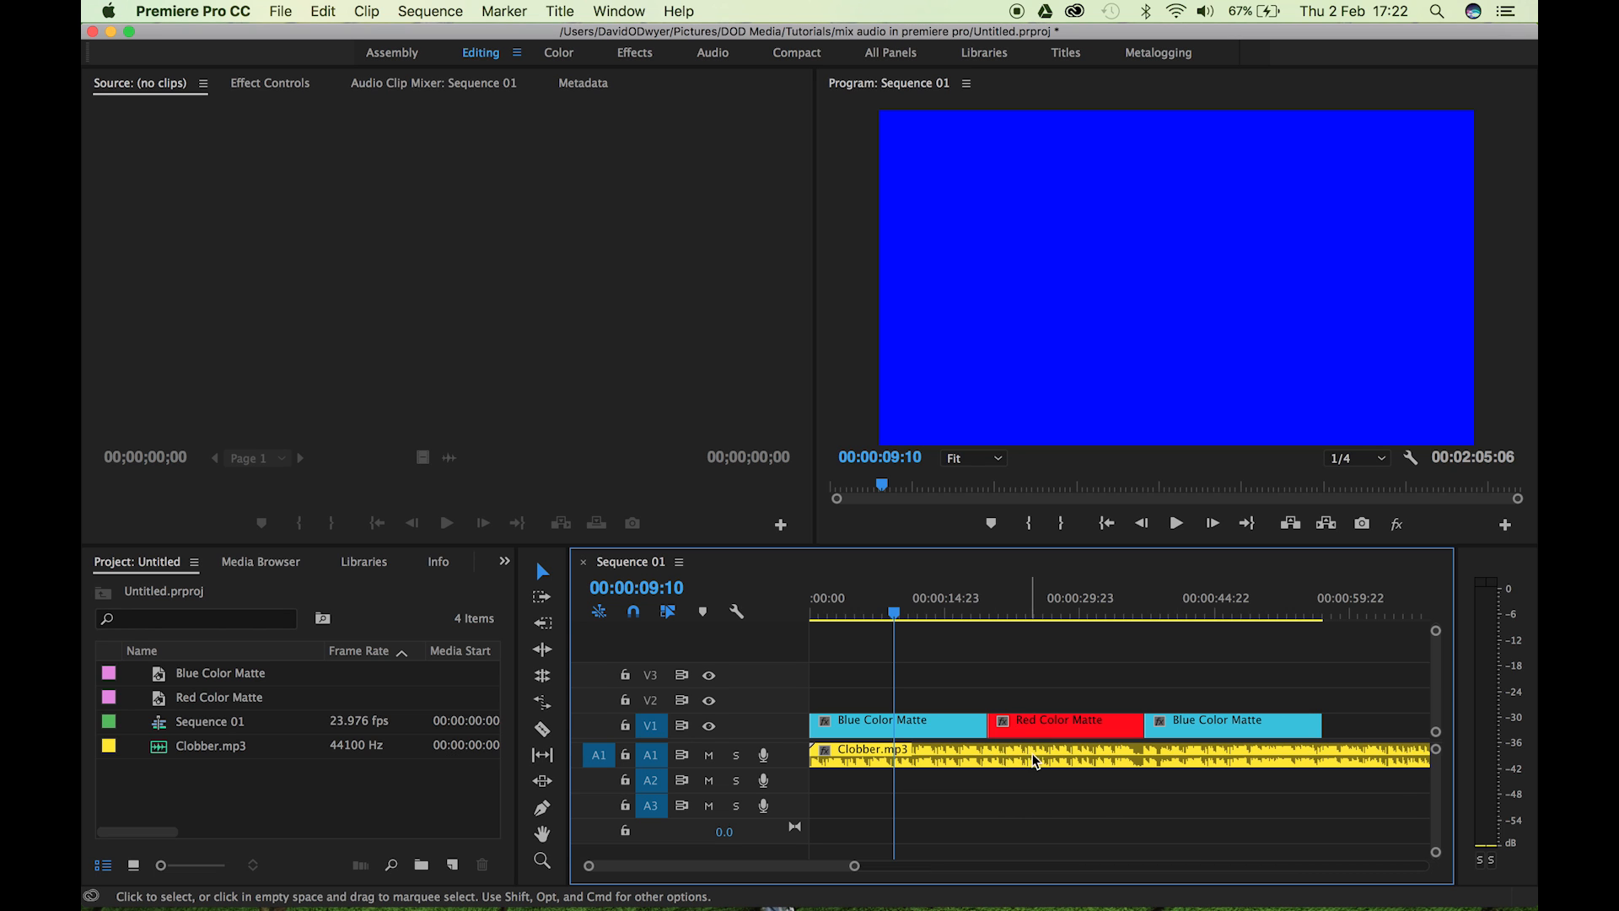
{"action": "mouse_move", "coordinate": [1081, 756]}
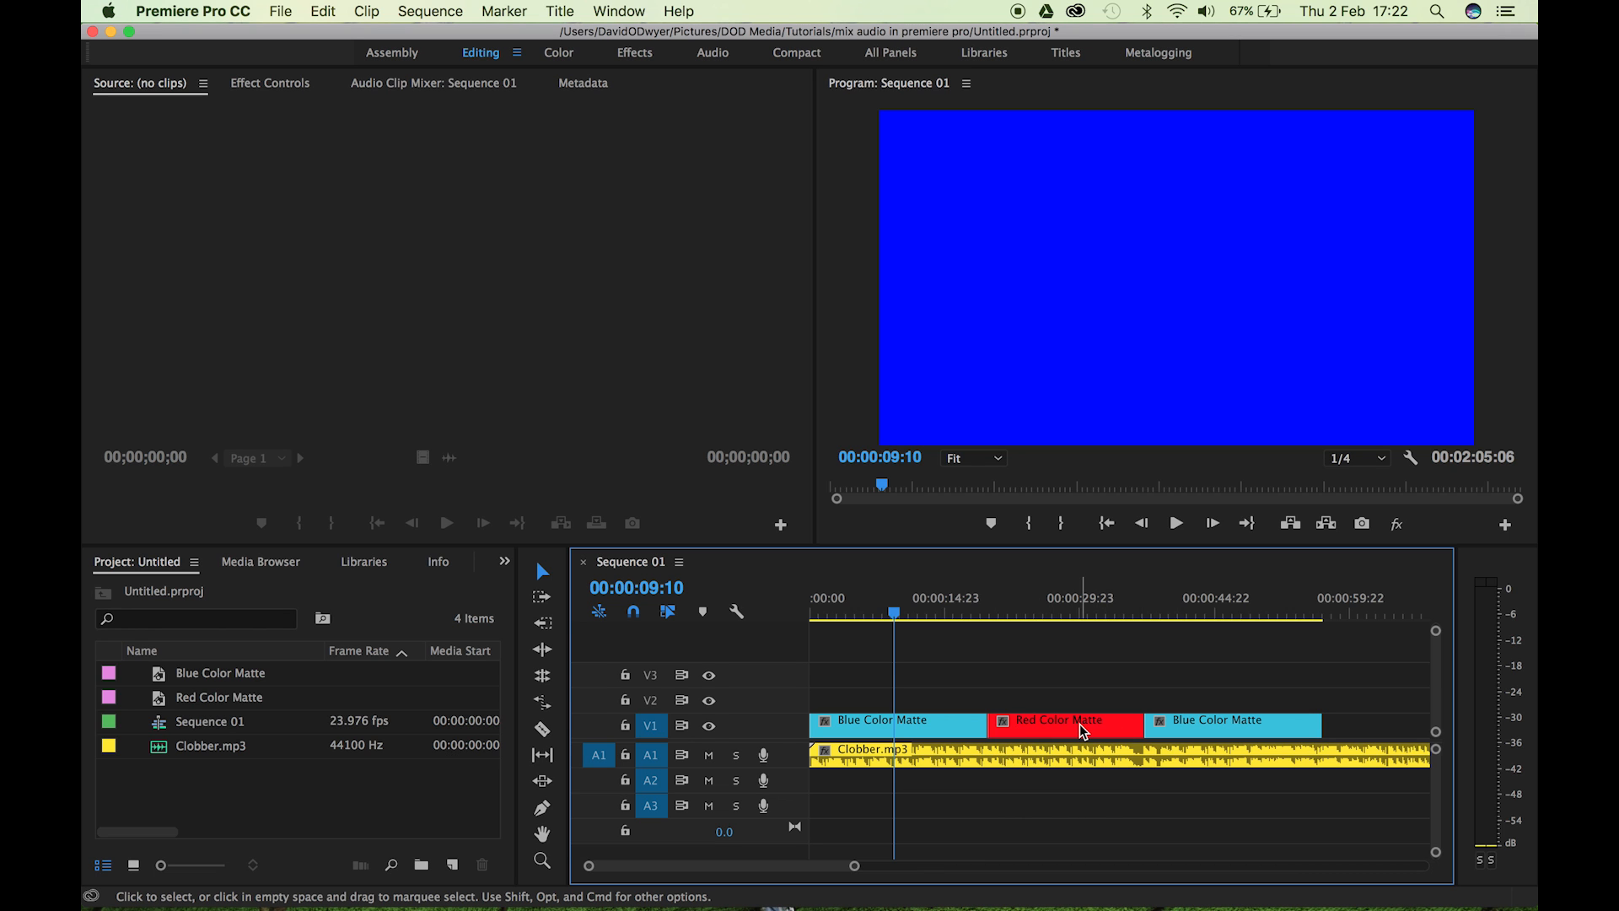
{"action": "mouse_move", "coordinate": [1176, 745]}
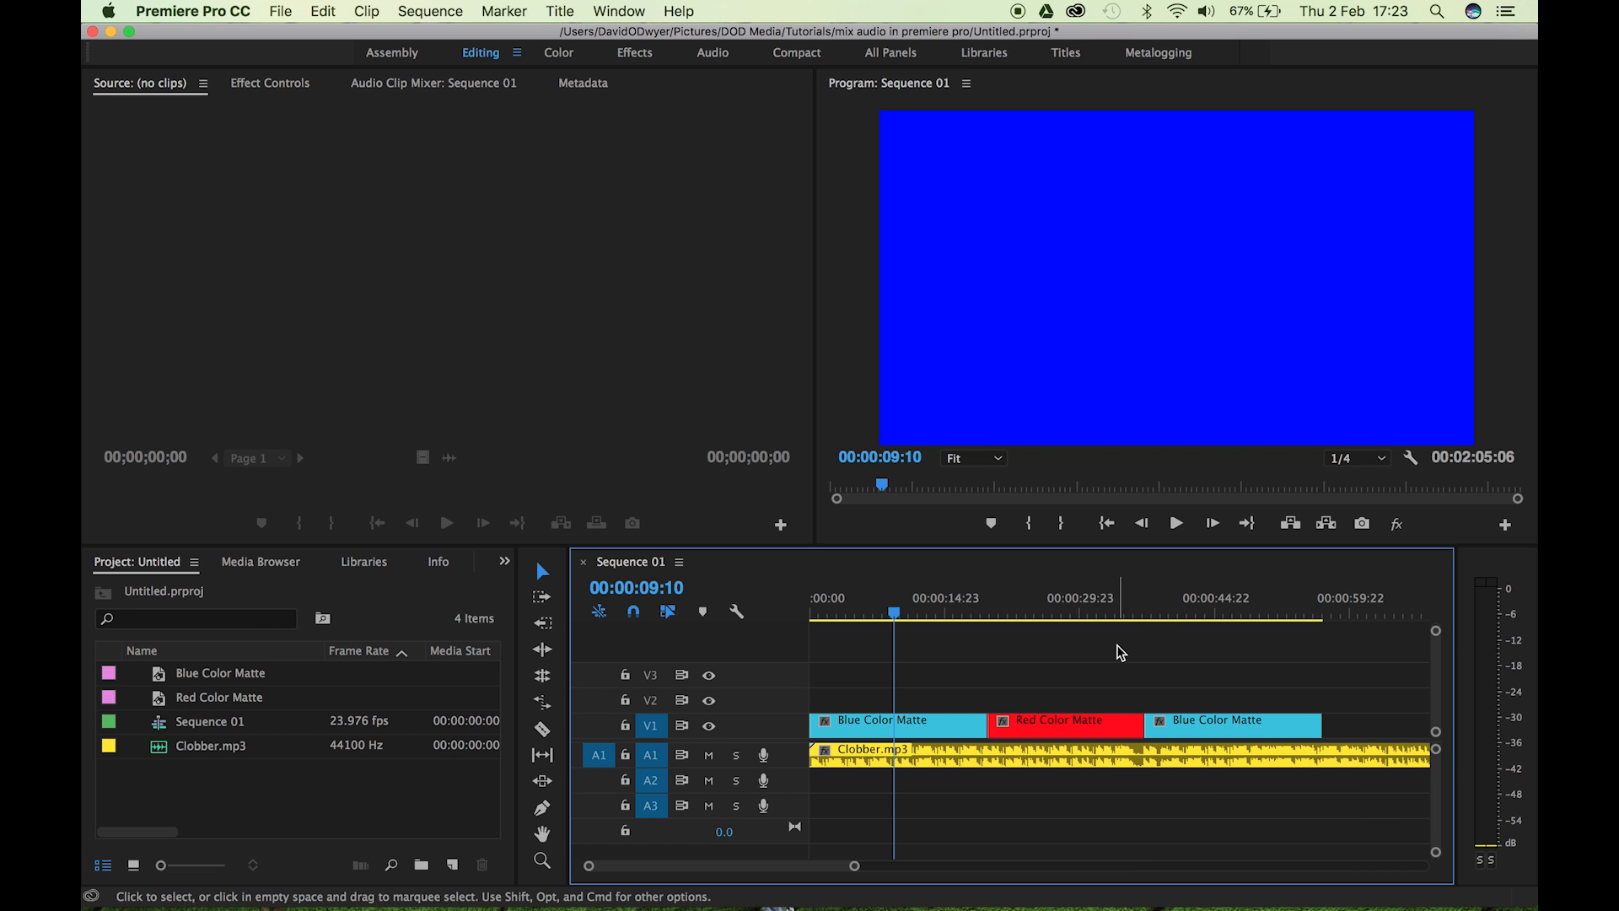
{"action": "mouse_move", "coordinate": [1089, 654]}
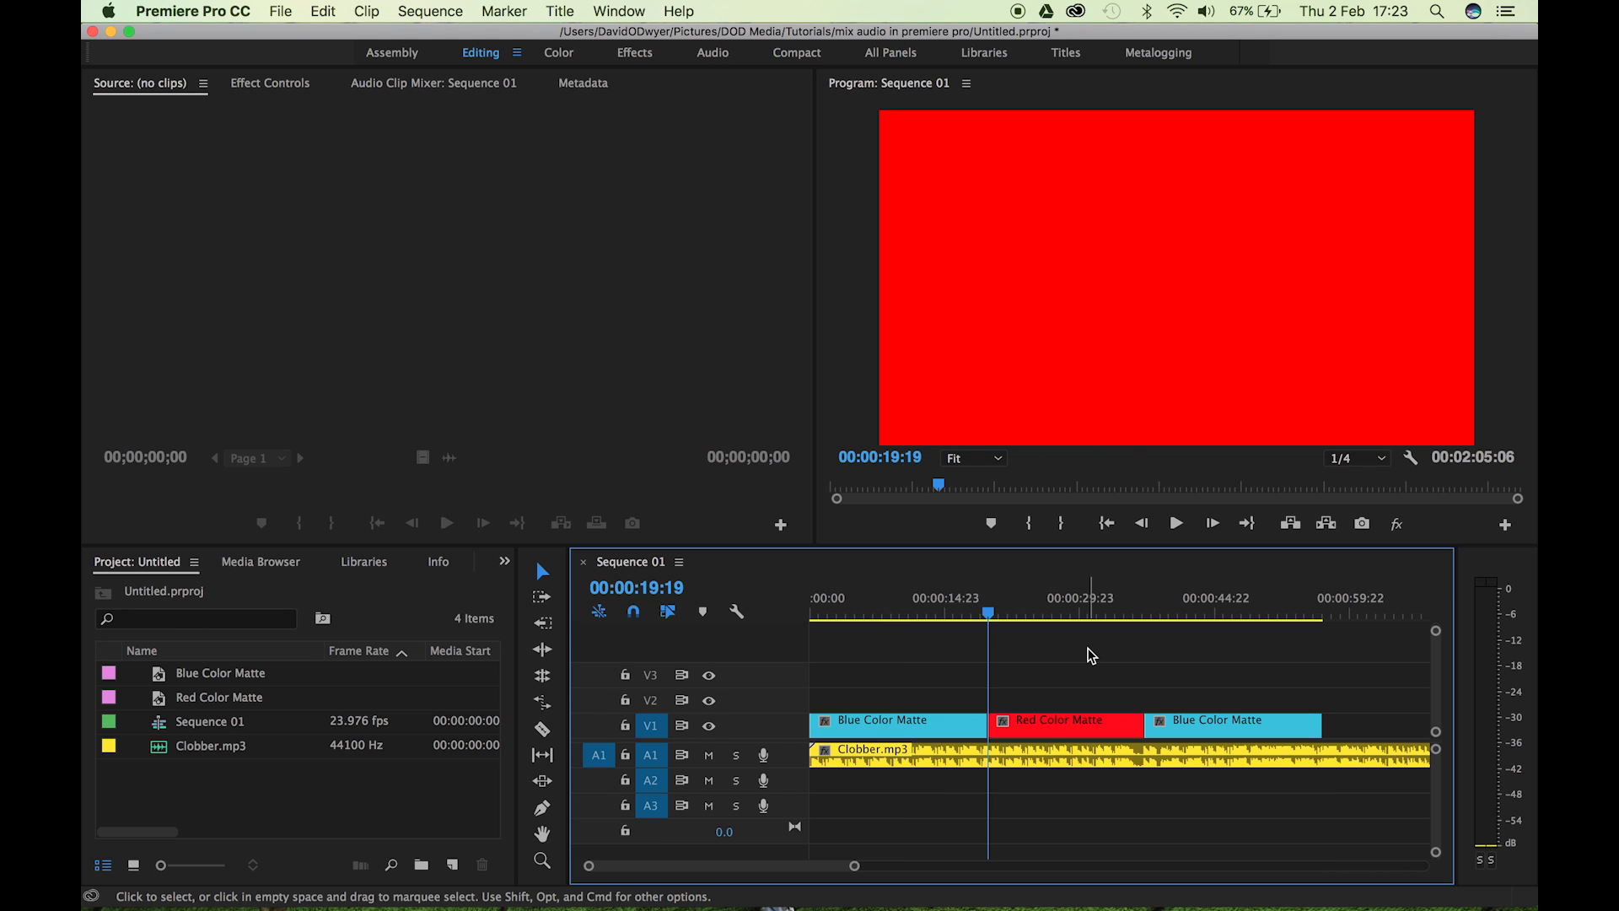
{"action": "mouse_move", "coordinate": [1039, 784]}
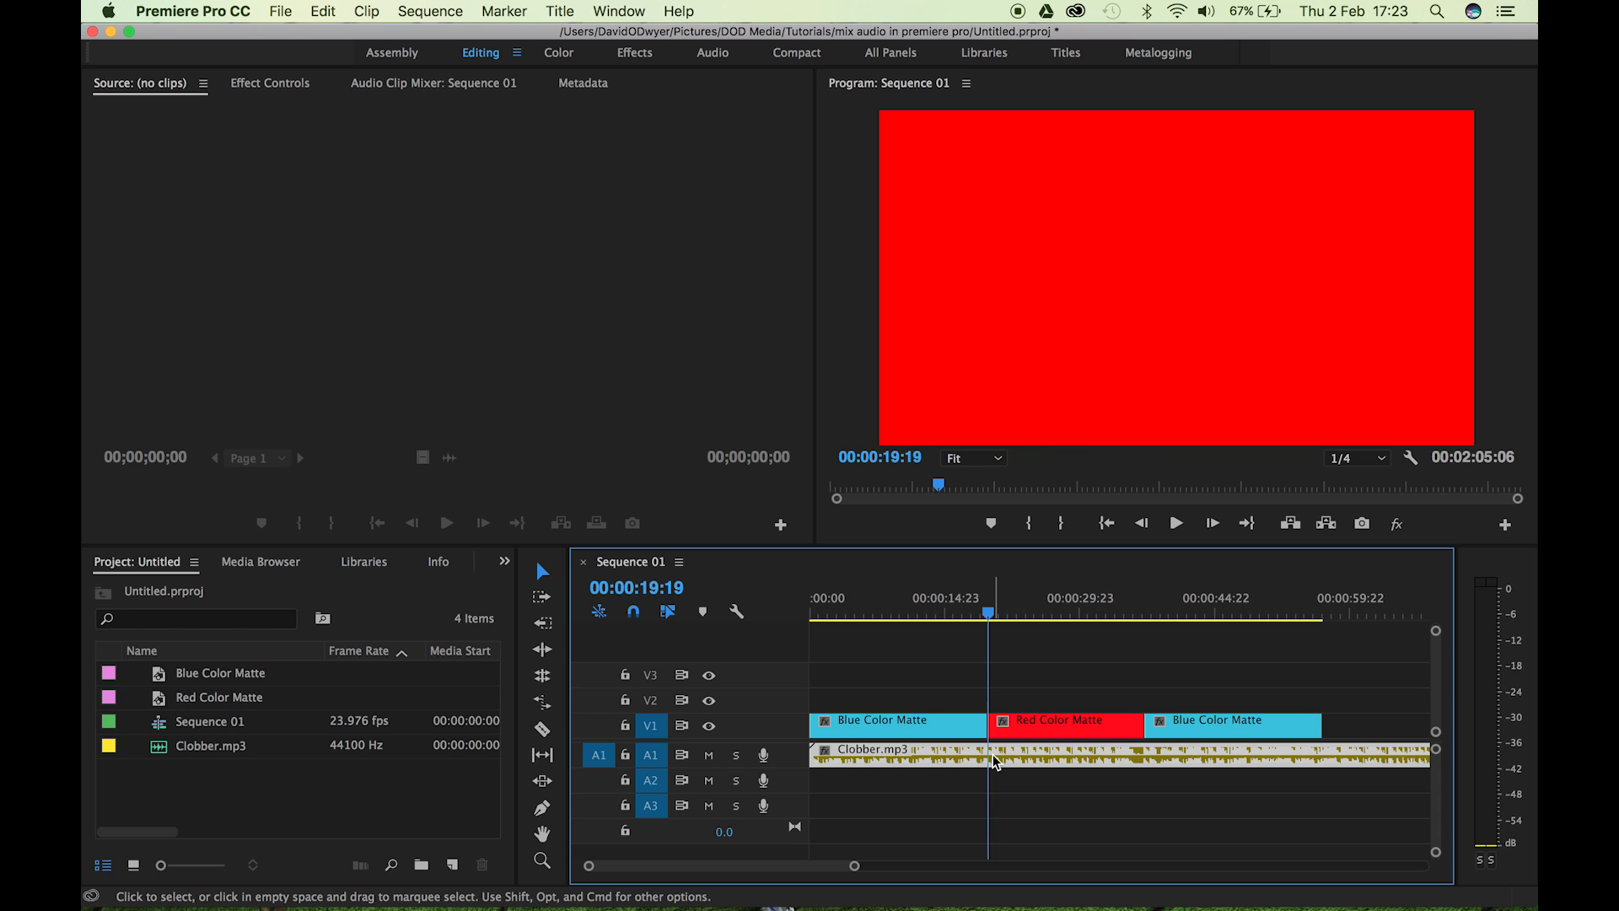
{"action": "mouse_move", "coordinate": [995, 761]}
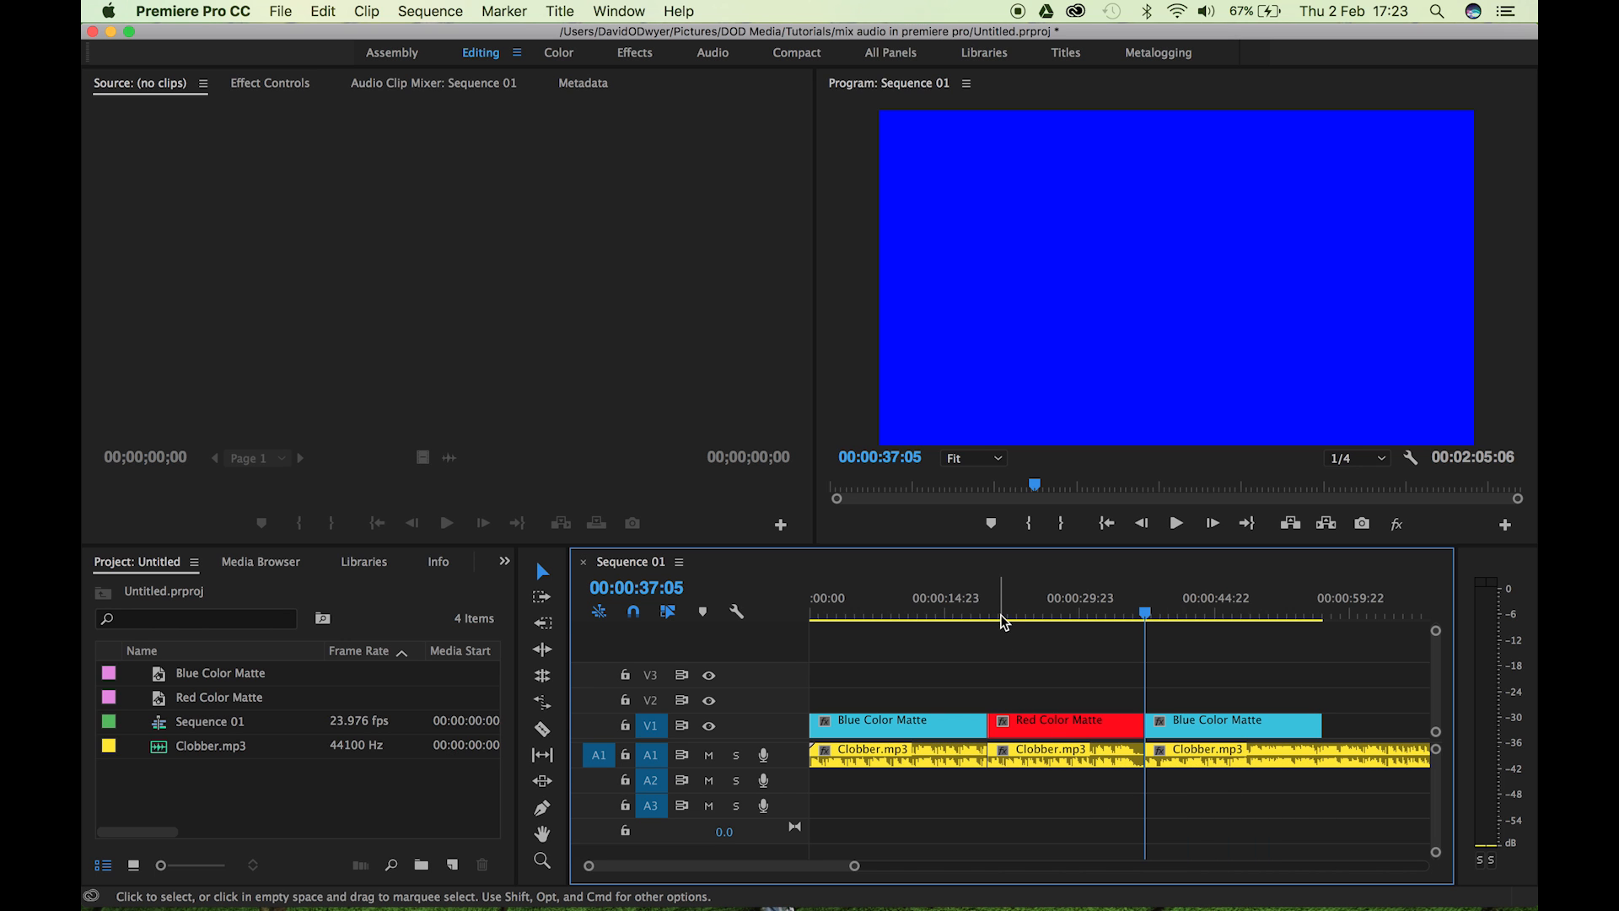
{"action": "left_click", "coordinate": [988, 613]}
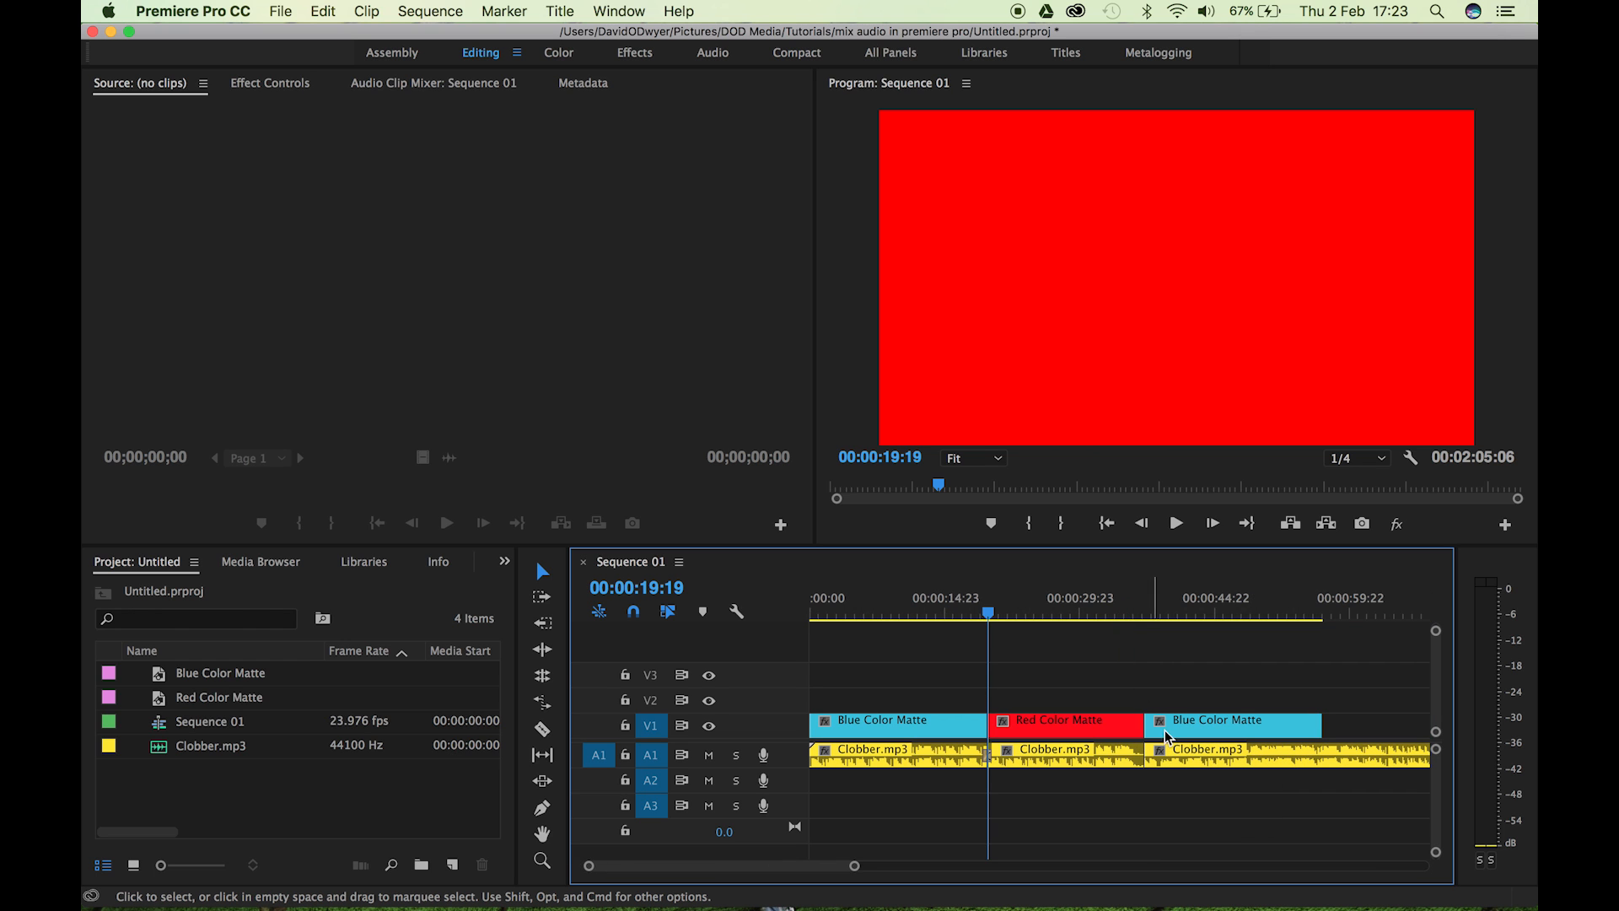
{"action": "left_click", "coordinate": [1145, 621]}
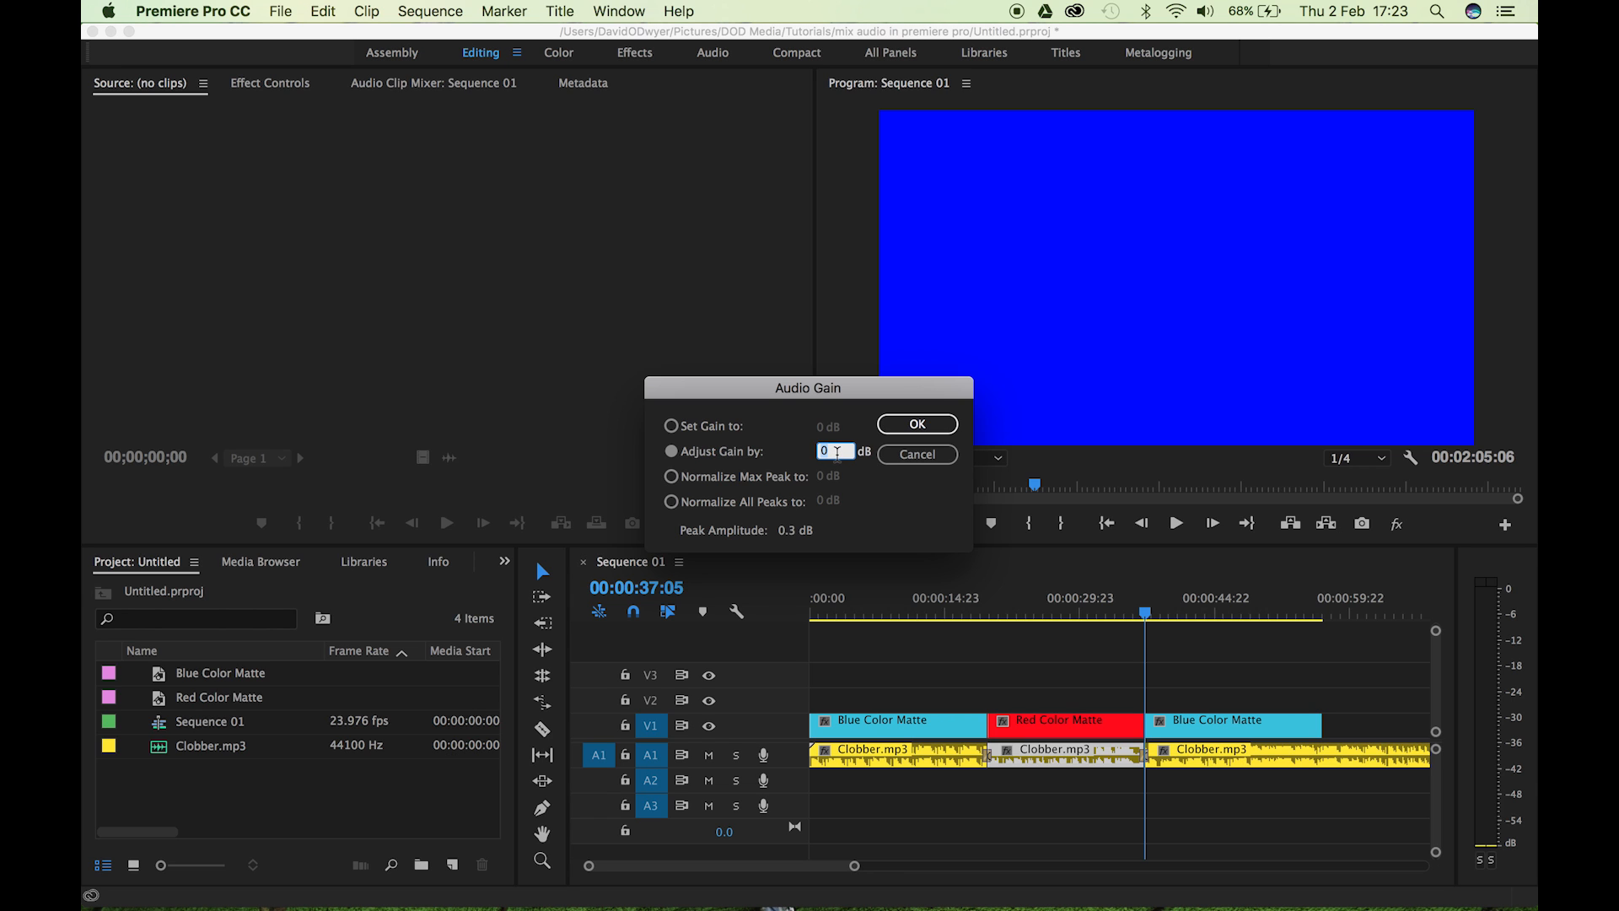
Reduce the middle Clobber.mp3 clip's Audio Gain by -15 dB and preview the quieter section.
{"action": "type", "text": "-15"}
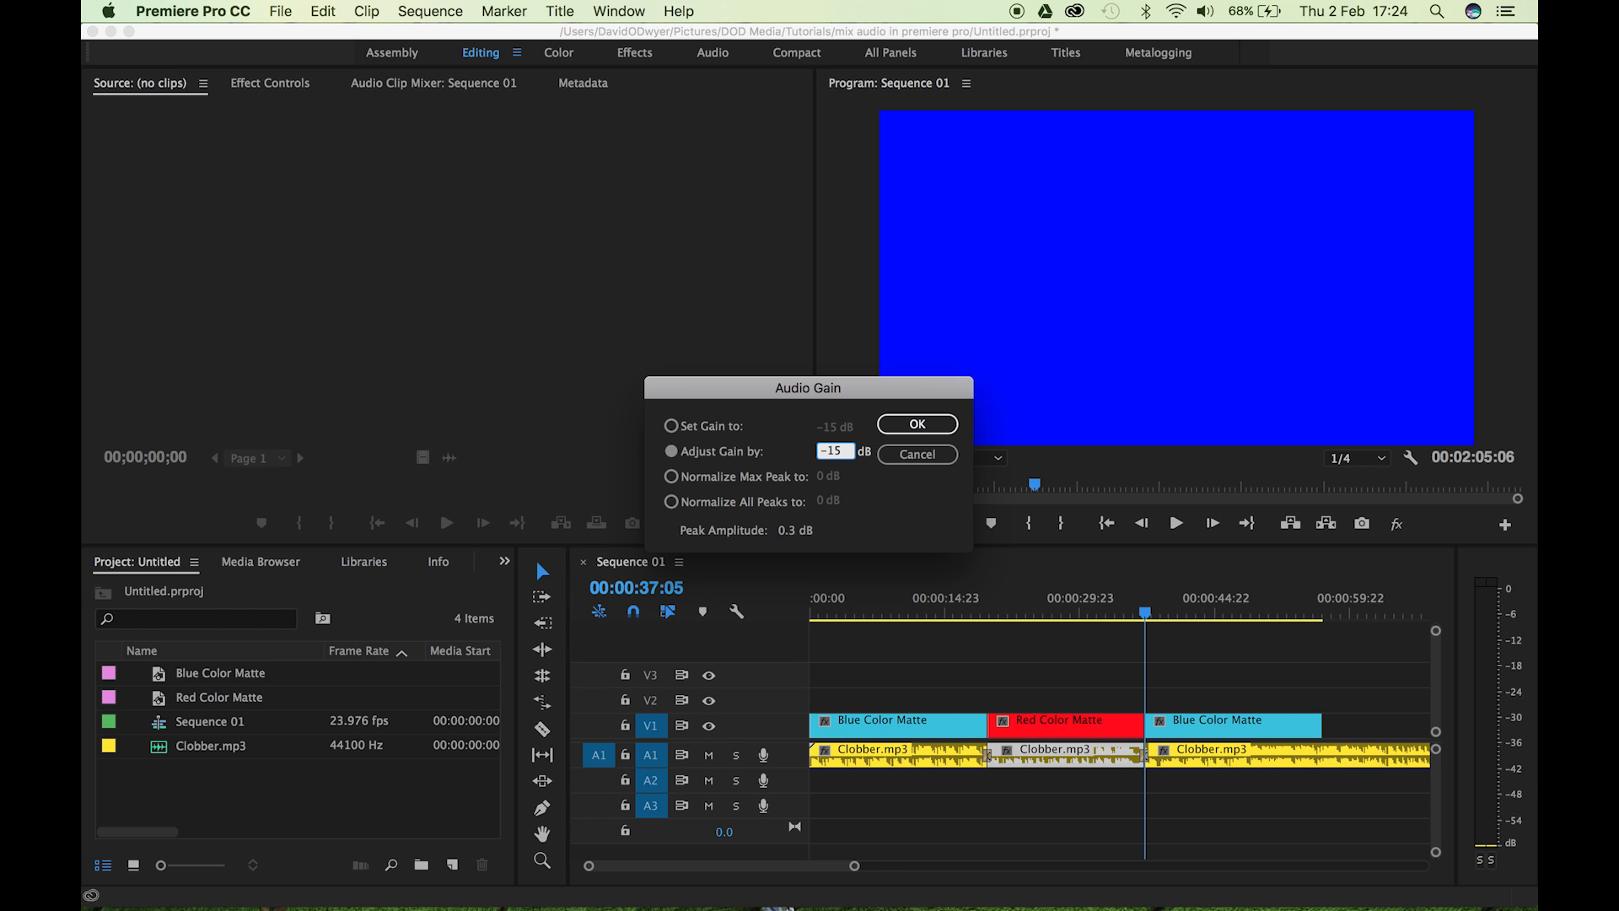
{"action": "left_click", "coordinate": [918, 425]}
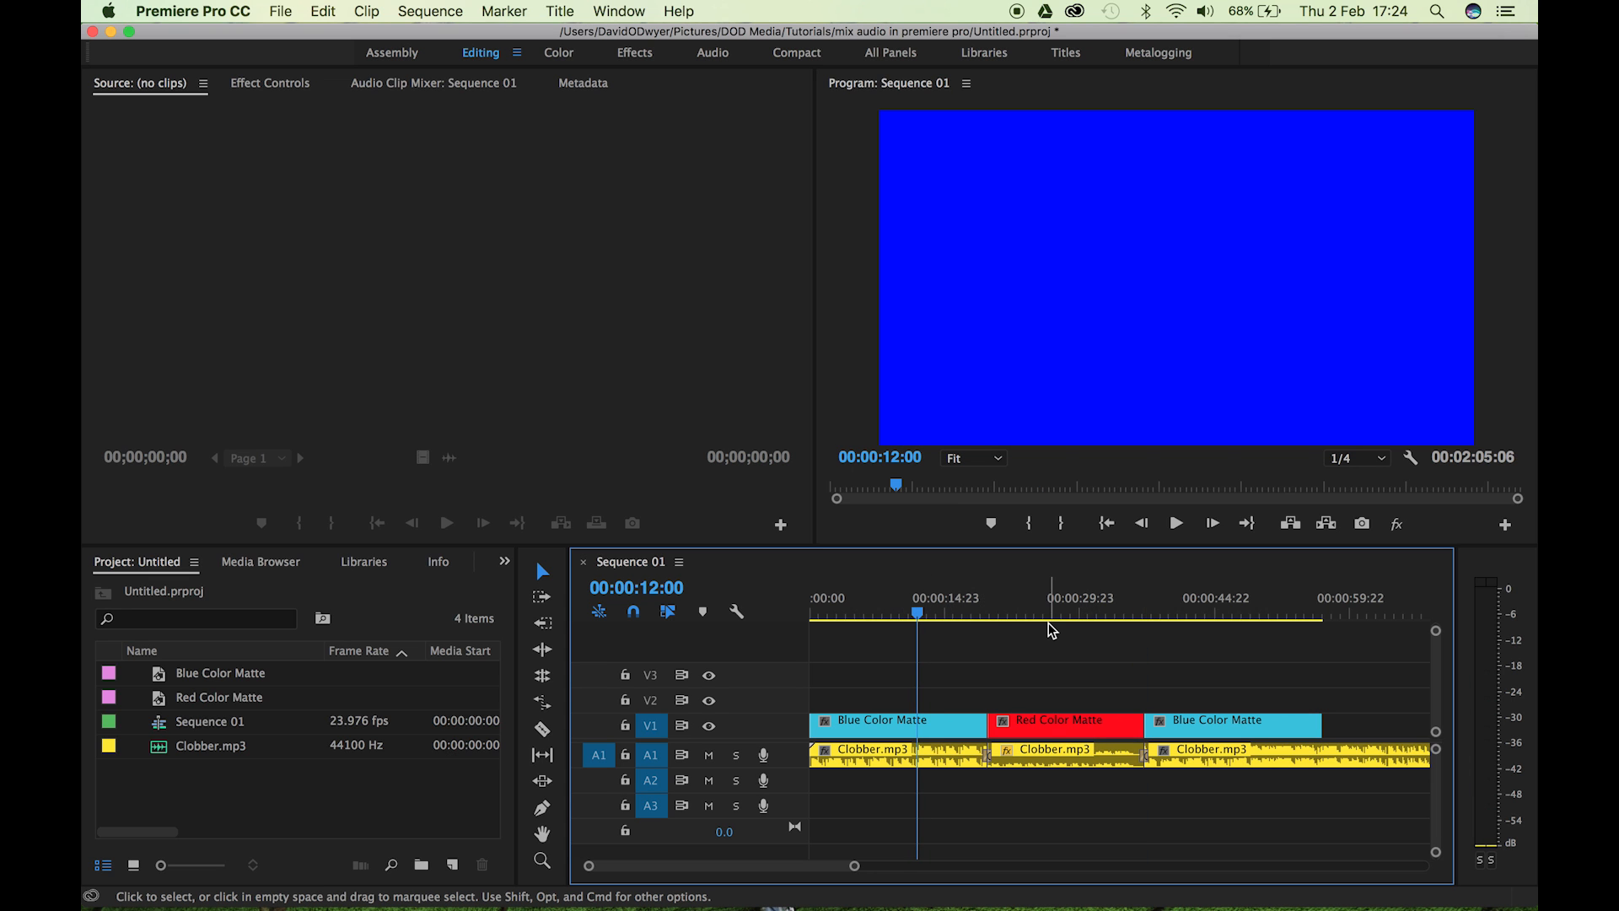
{"action": "left_click", "coordinate": [1176, 523]}
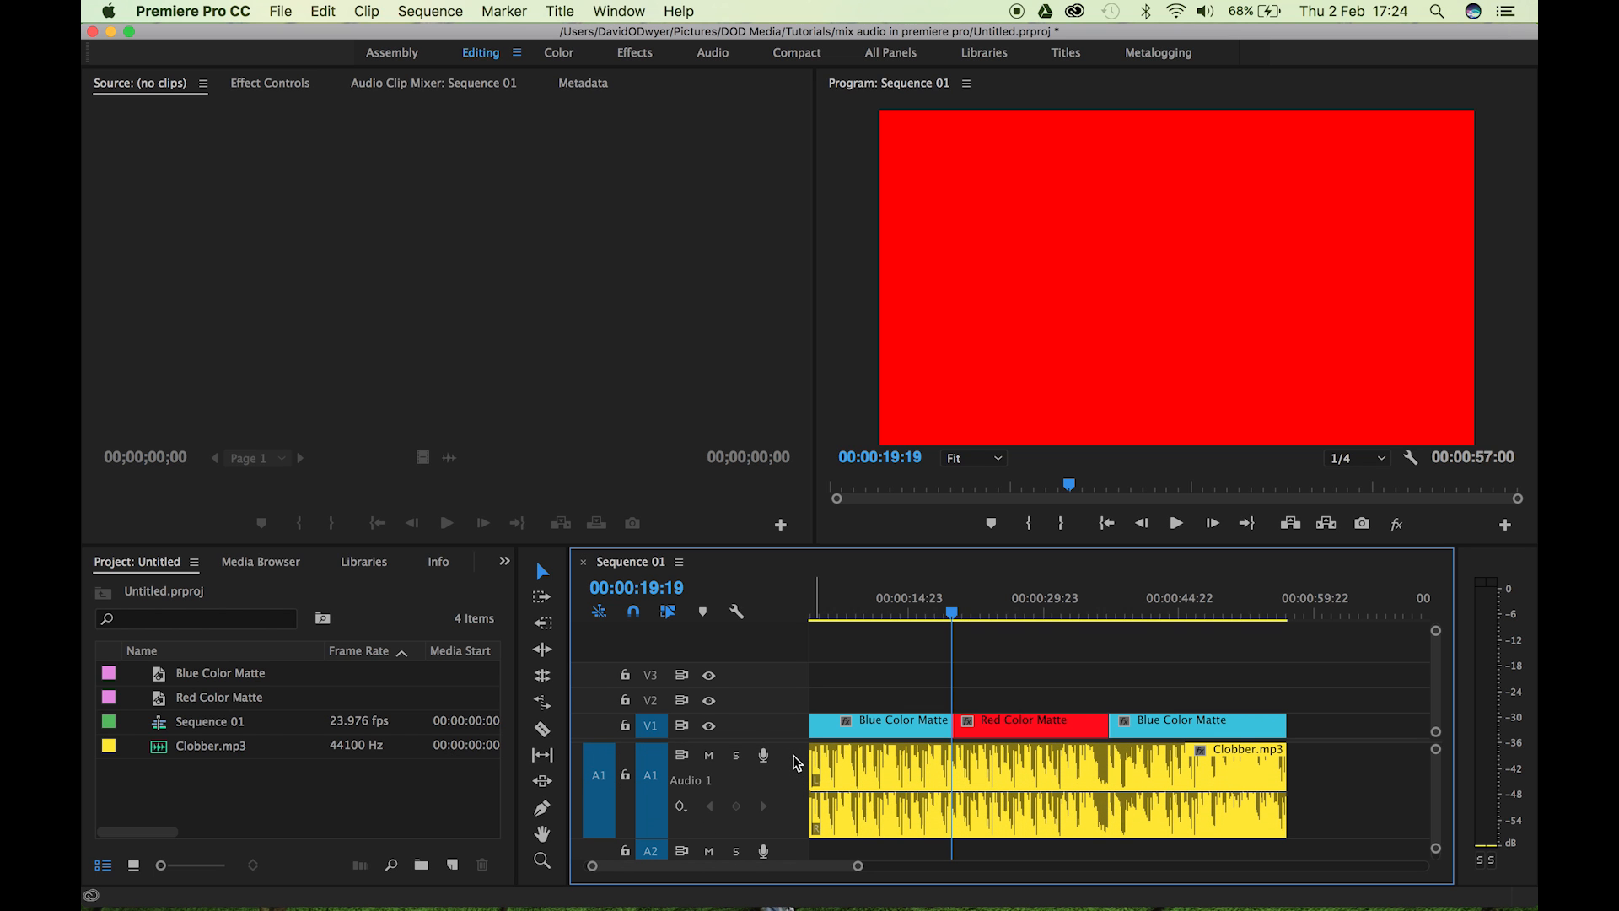
{"action": "mouse_move", "coordinate": [789, 804]}
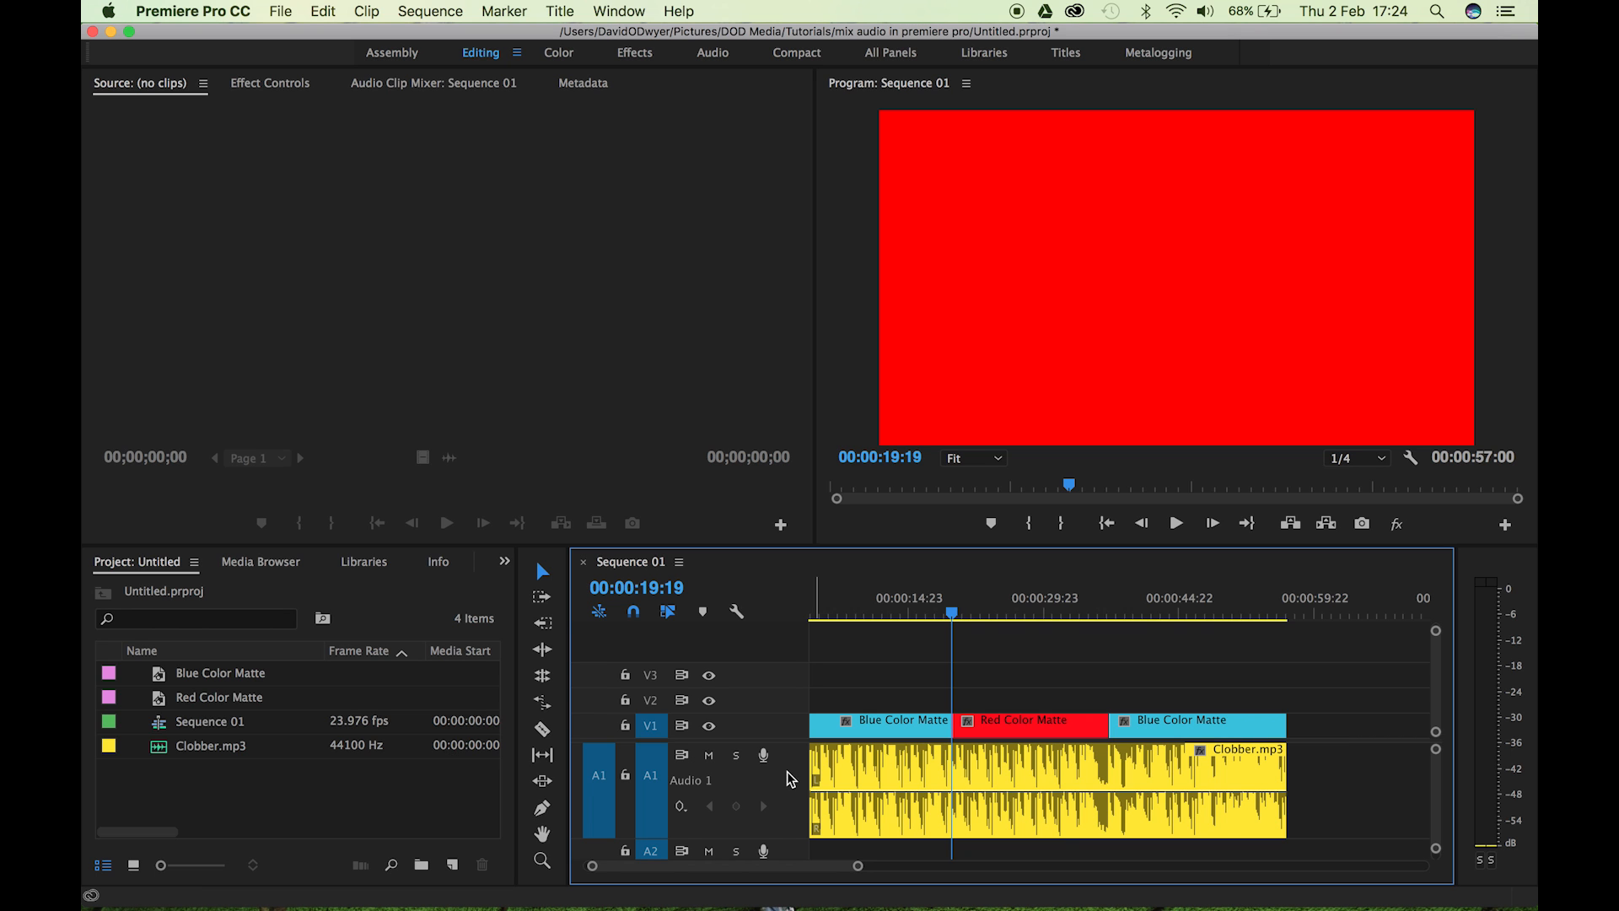
{"action": "mouse_move", "coordinate": [975, 836]}
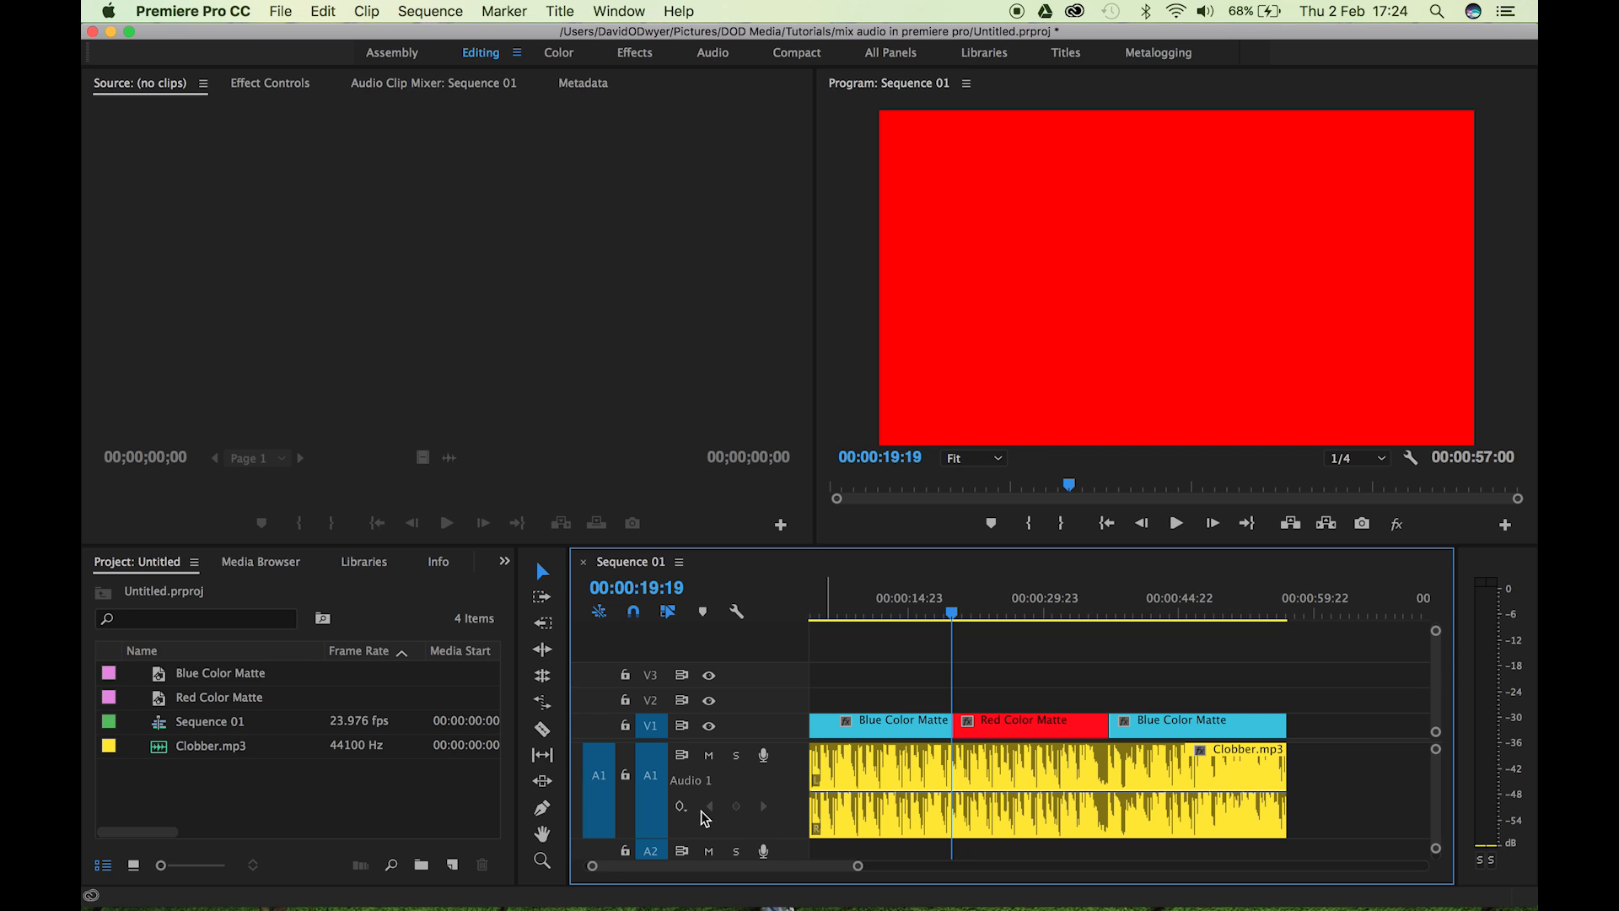
{"action": "mouse_move", "coordinate": [776, 789]}
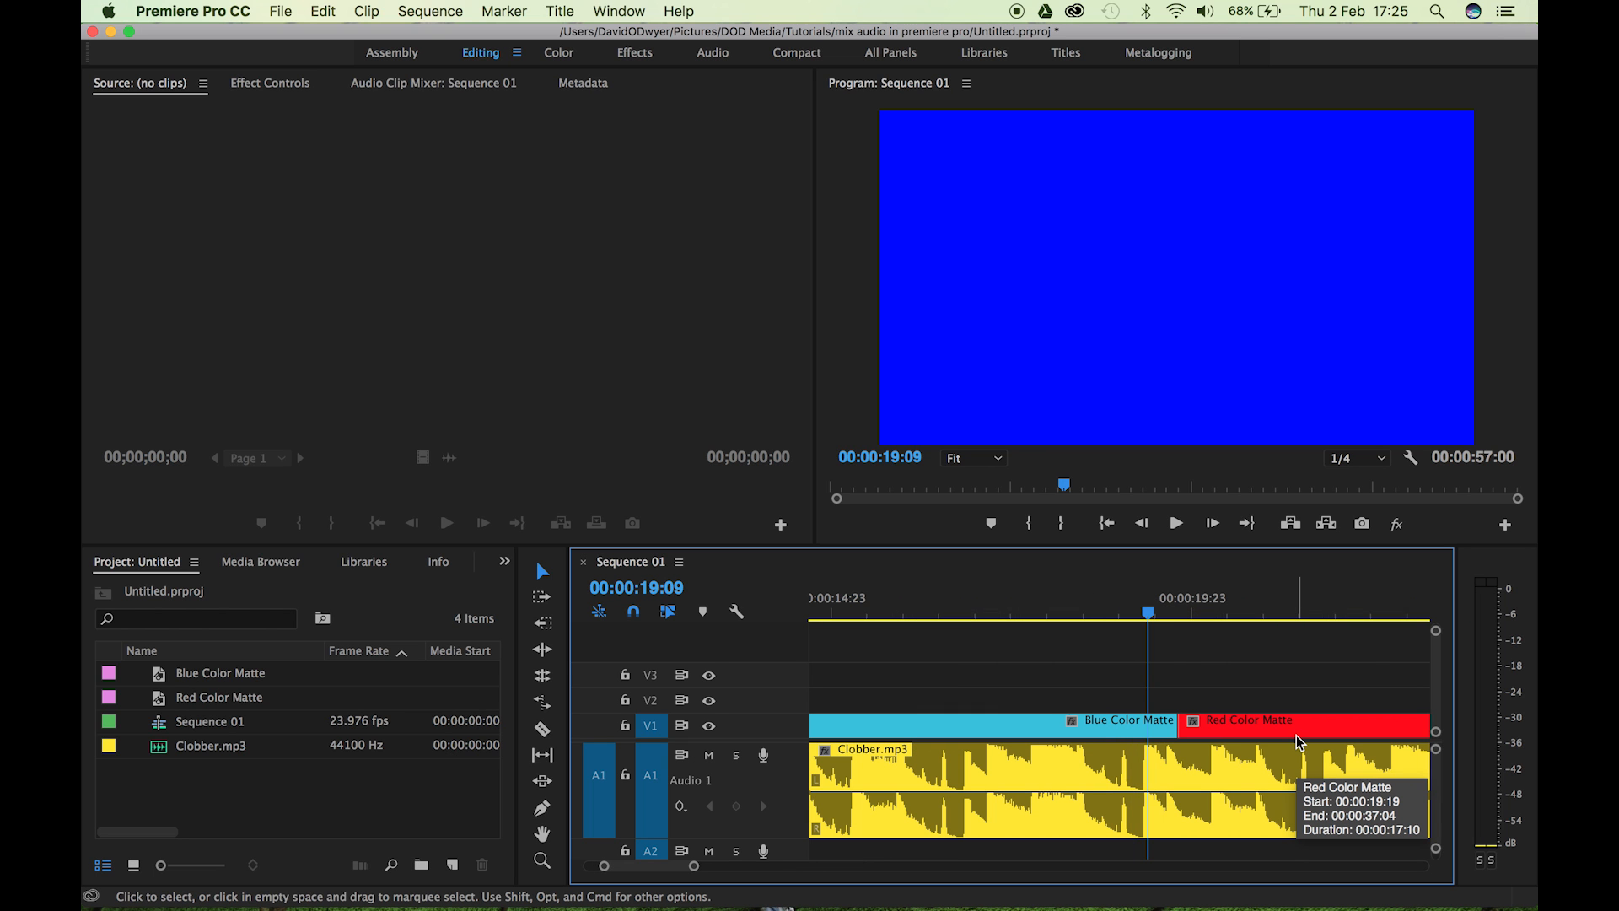
{"action": "mouse_move", "coordinate": [735, 806]}
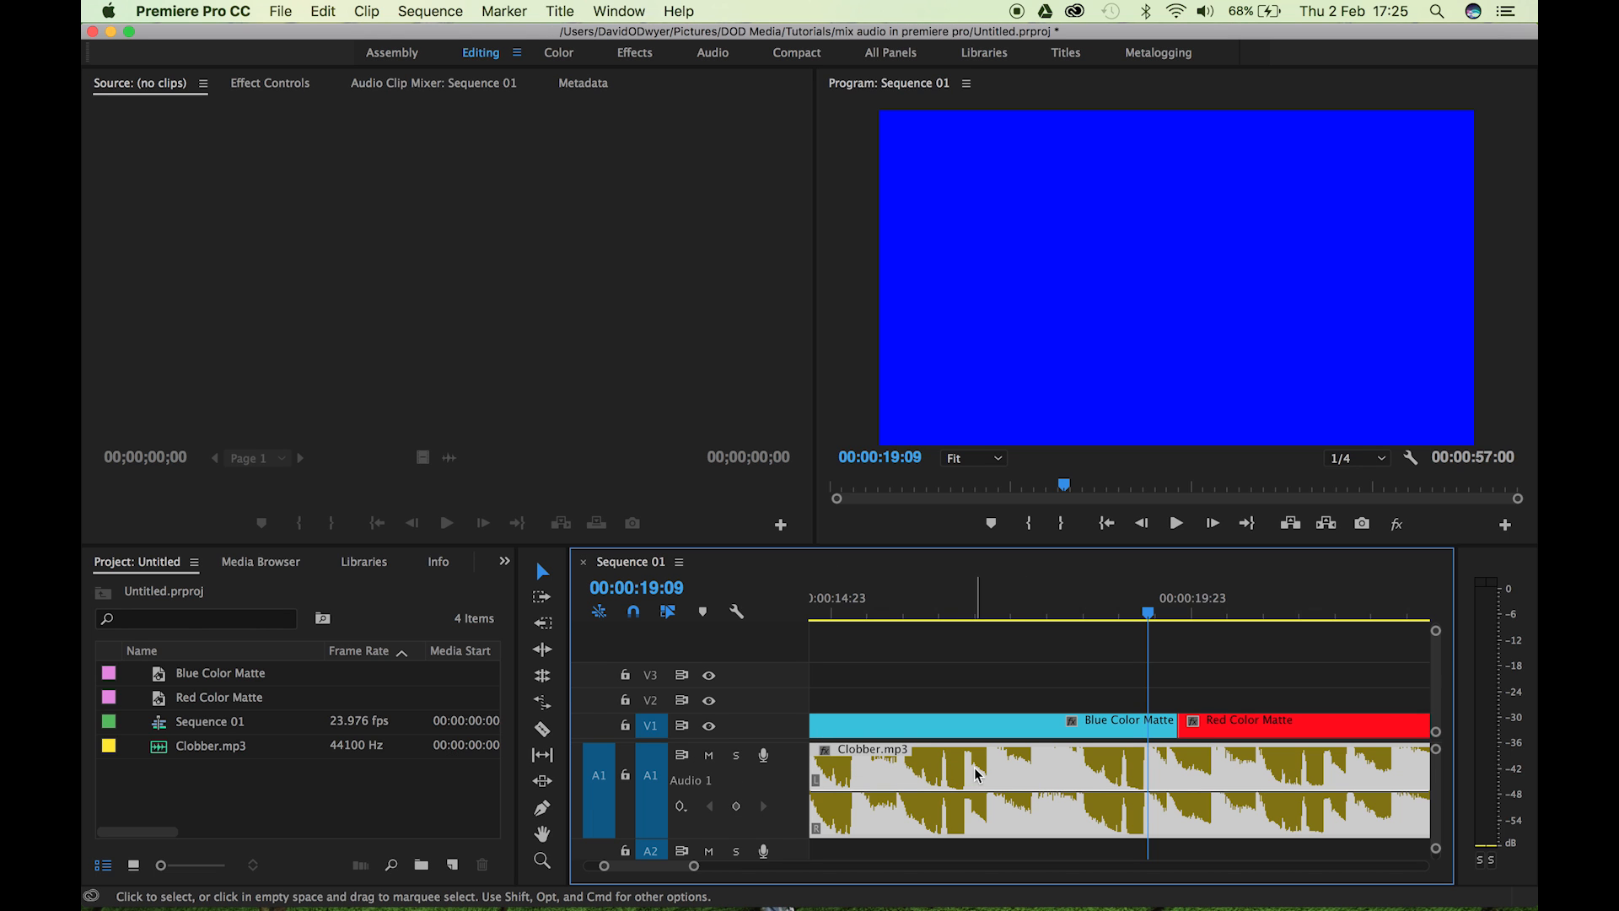
{"action": "mouse_move", "coordinate": [737, 805]}
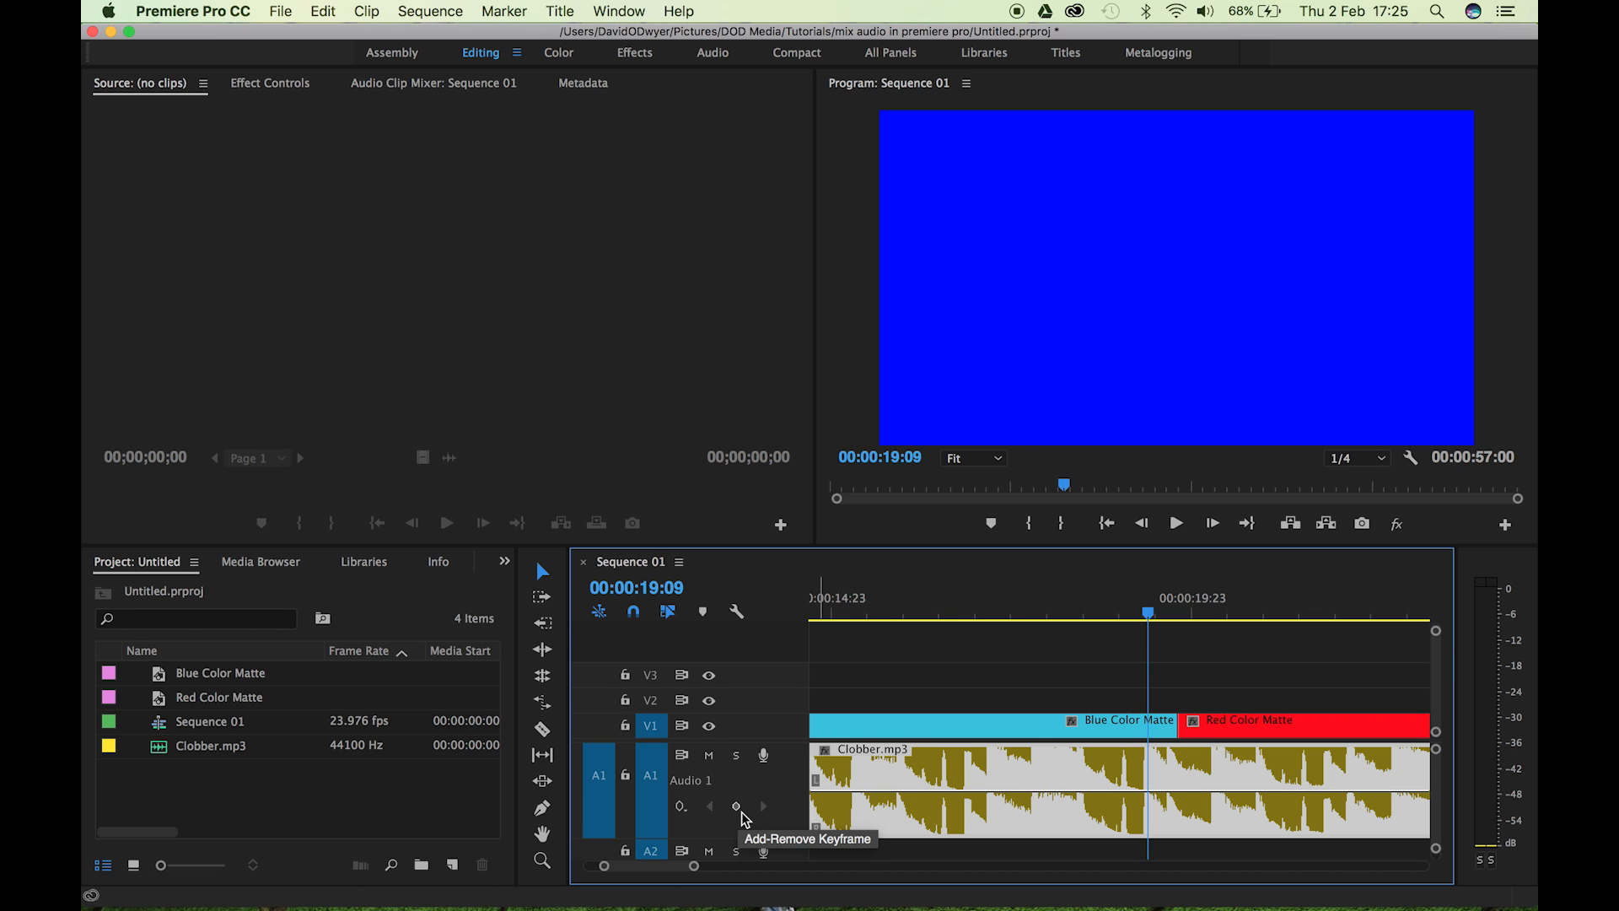
Add volume keyframes on A1 near the red clip's start and pull the second down to about -2 dB.
{"action": "left_click", "coordinate": [736, 805]}
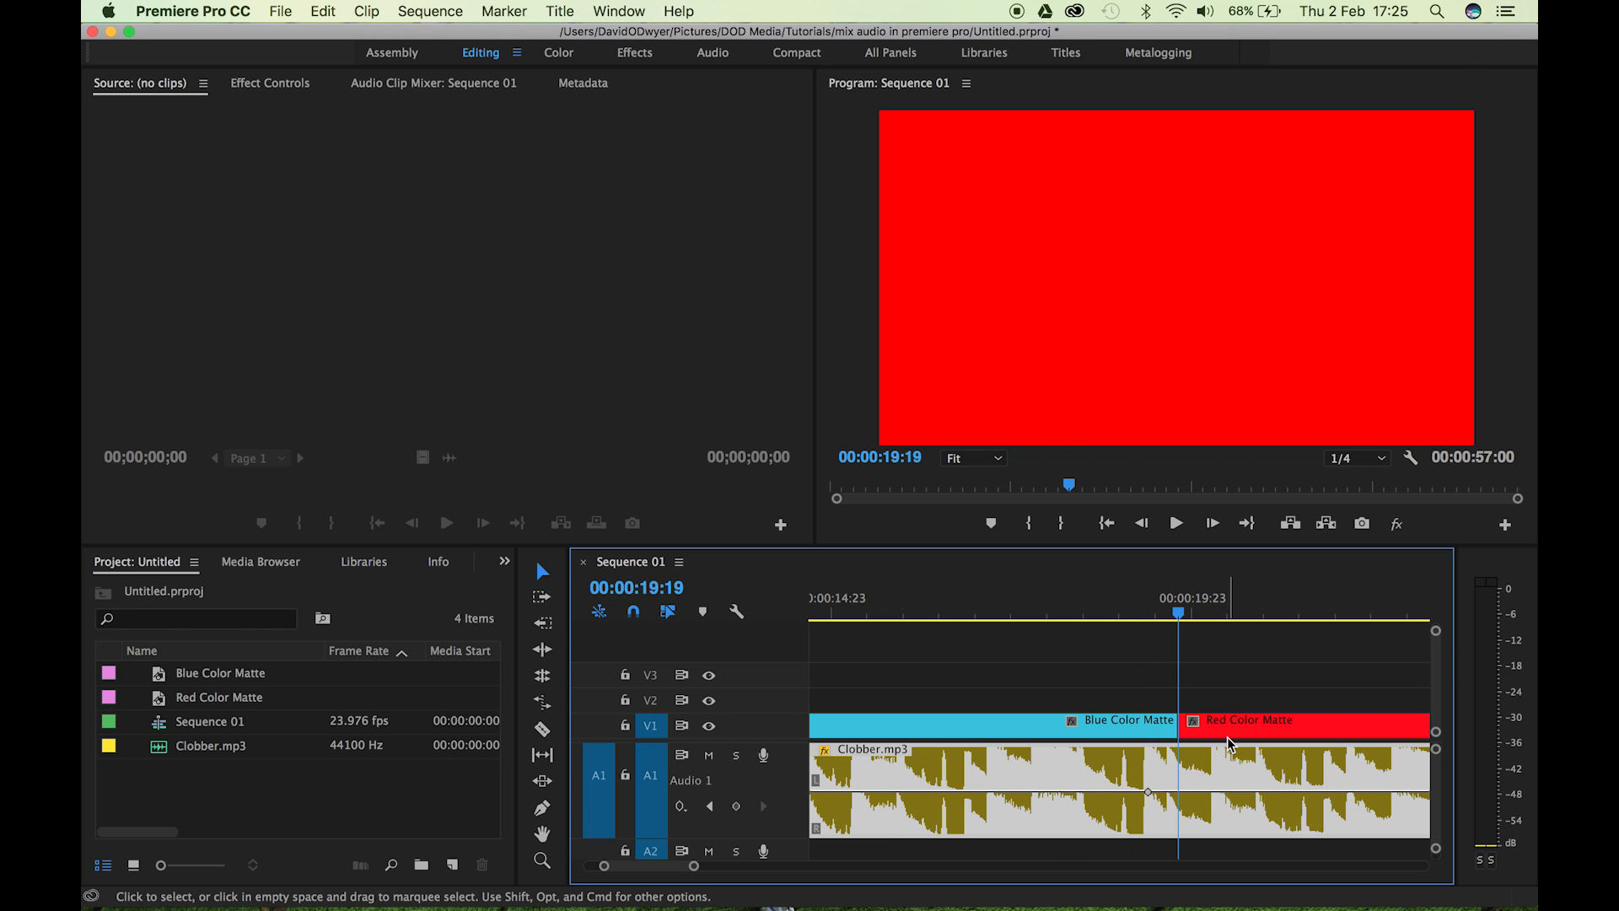
{"action": "mouse_move", "coordinate": [1231, 742]}
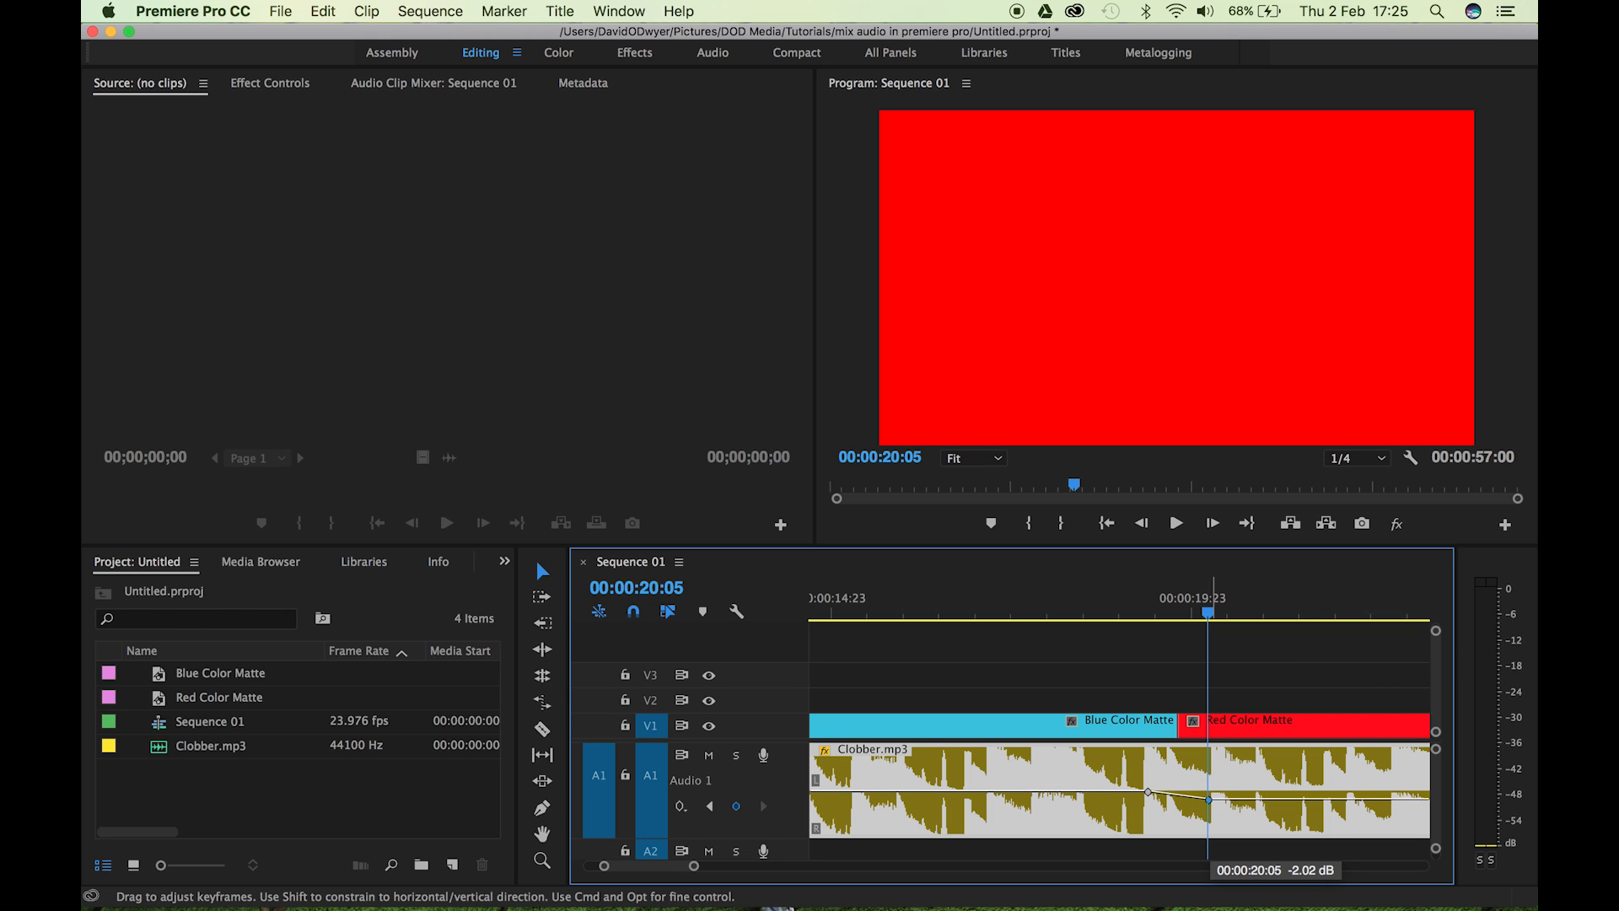
{"action": "left_click_drag", "start_coordinate": [1207, 797], "coordinate": [1208, 820]}
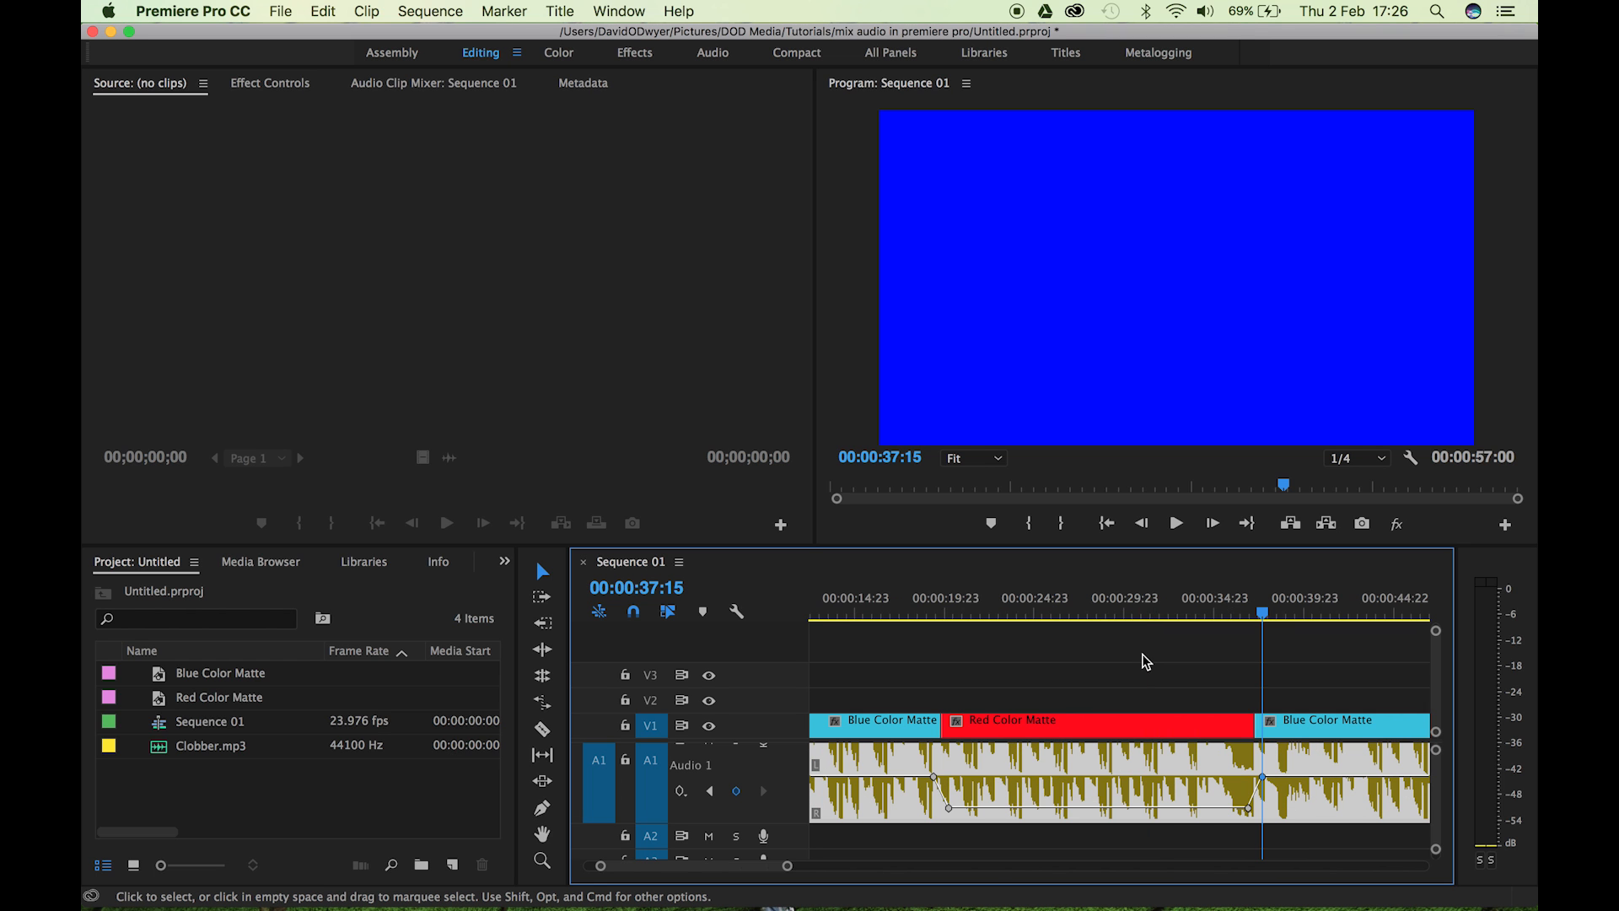
{"action": "mouse_move", "coordinate": [941, 606]}
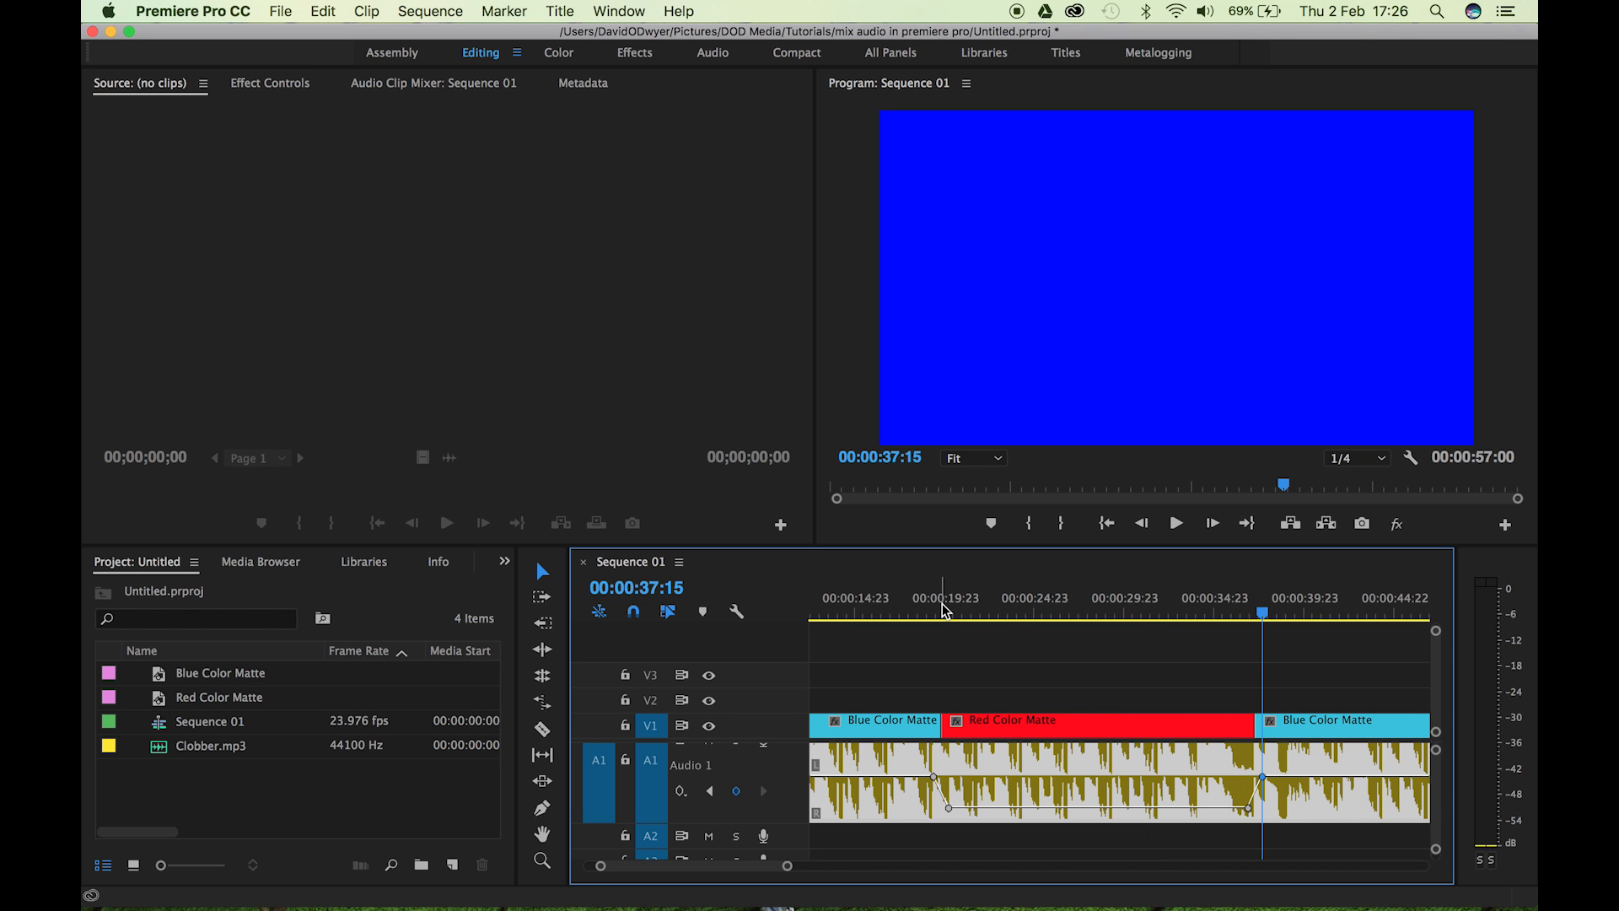
{"action": "mouse_move", "coordinate": [934, 605]}
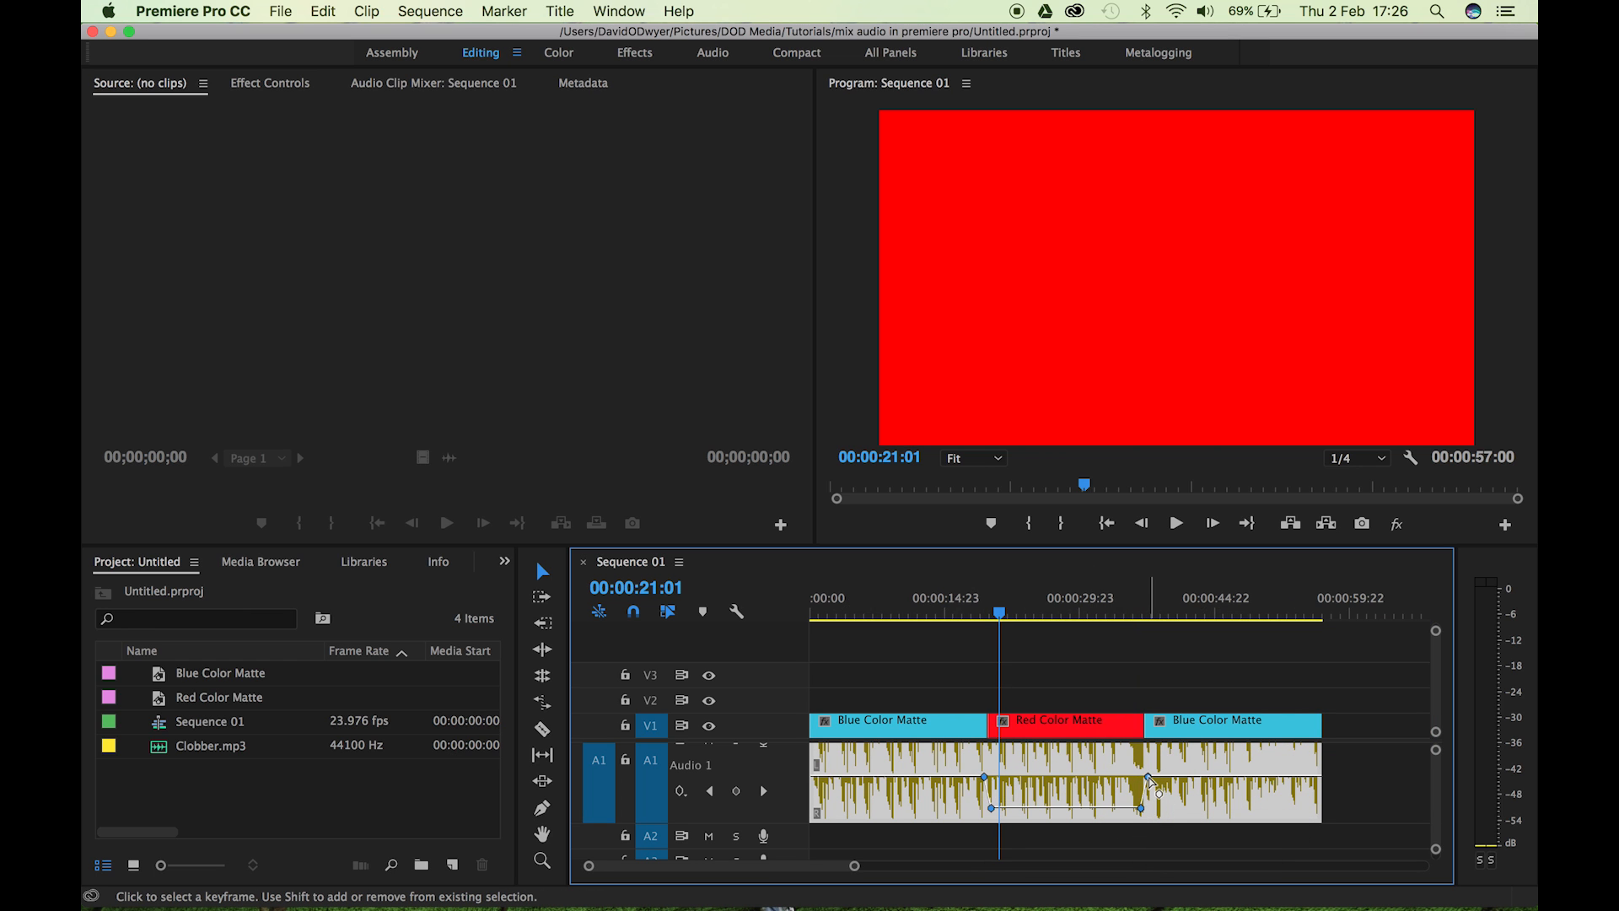
Bring up the interpolation choices for a volume keyframe in the dip.
{"action": "right_click", "coordinate": [1150, 777]}
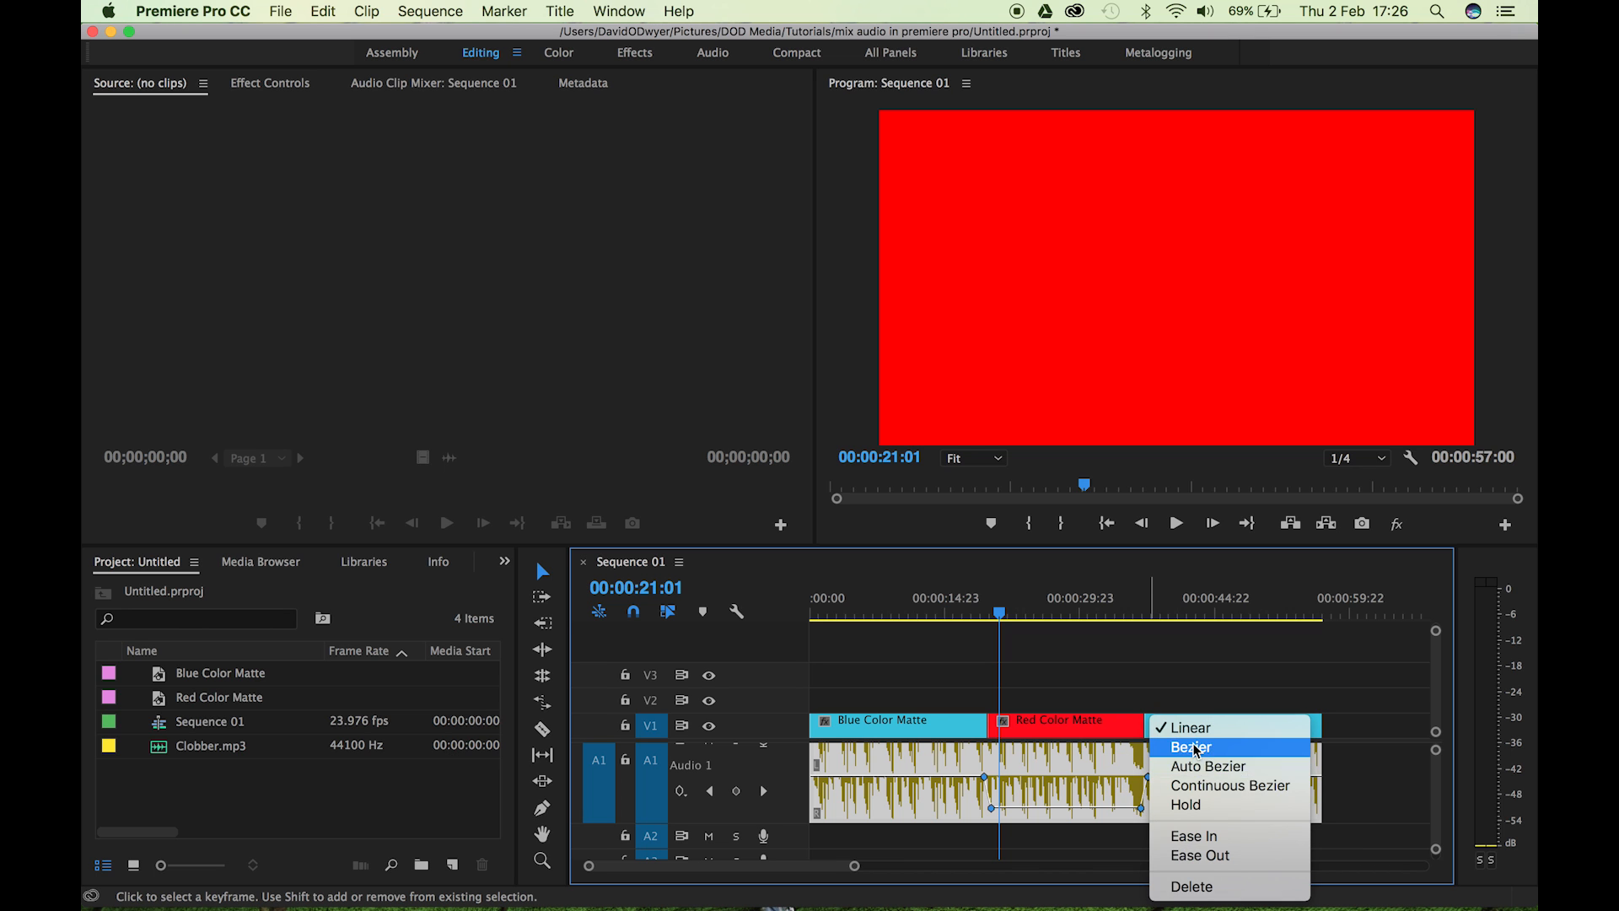
{"action": "mouse_move", "coordinate": [1208, 766]}
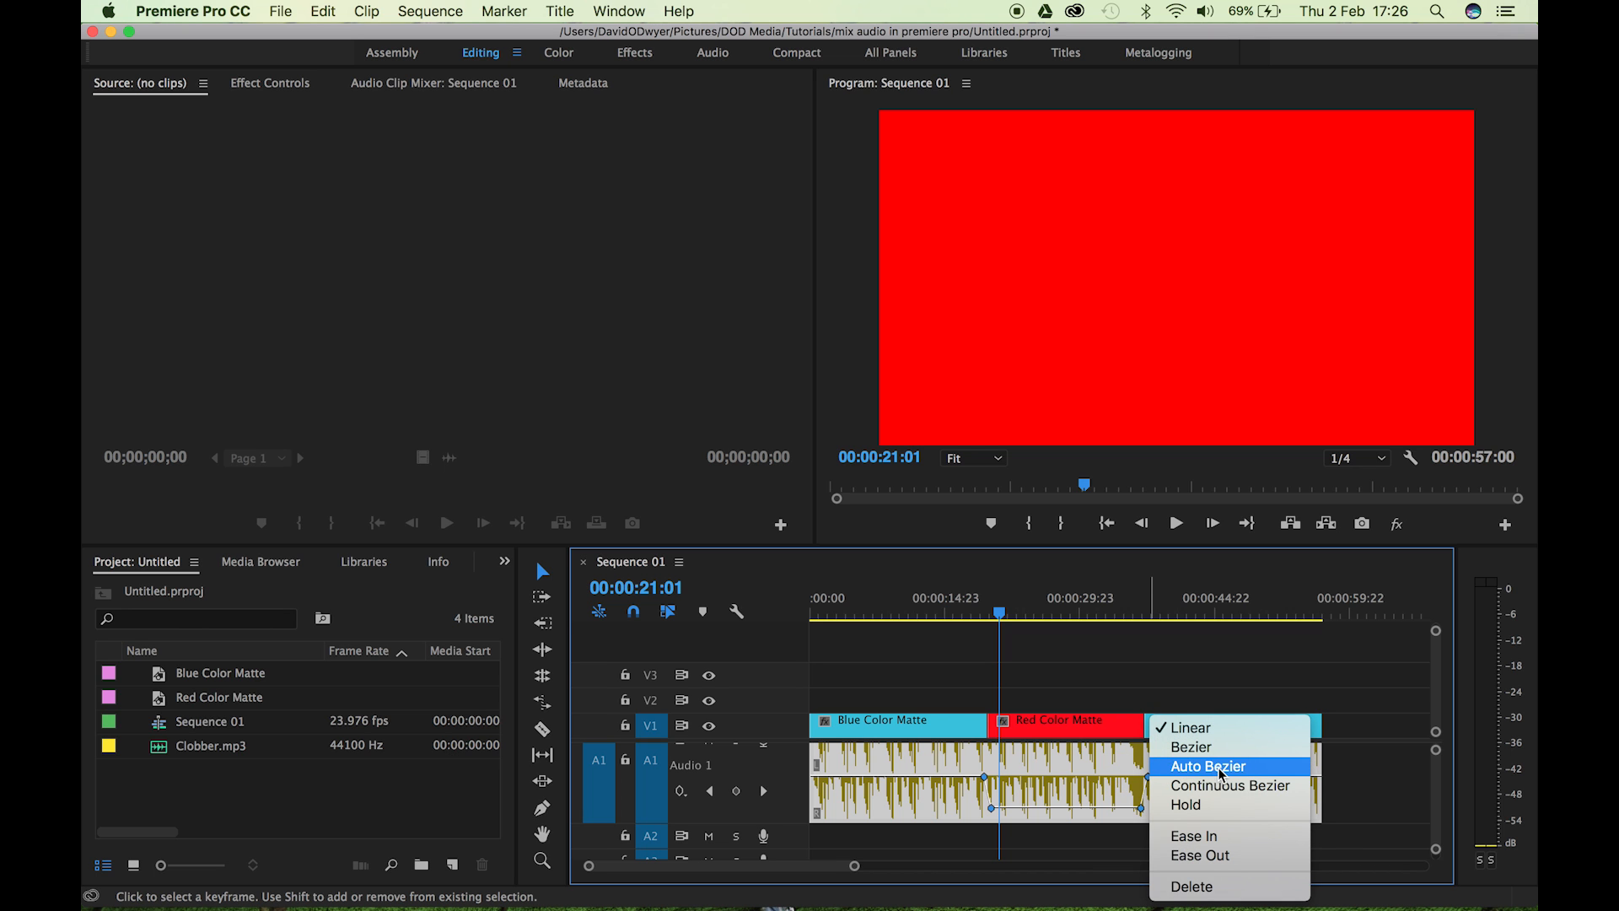
Set the volume keyframe to Auto Bezier so the dip eases along a curve.
{"action": "left_click", "coordinate": [1206, 765]}
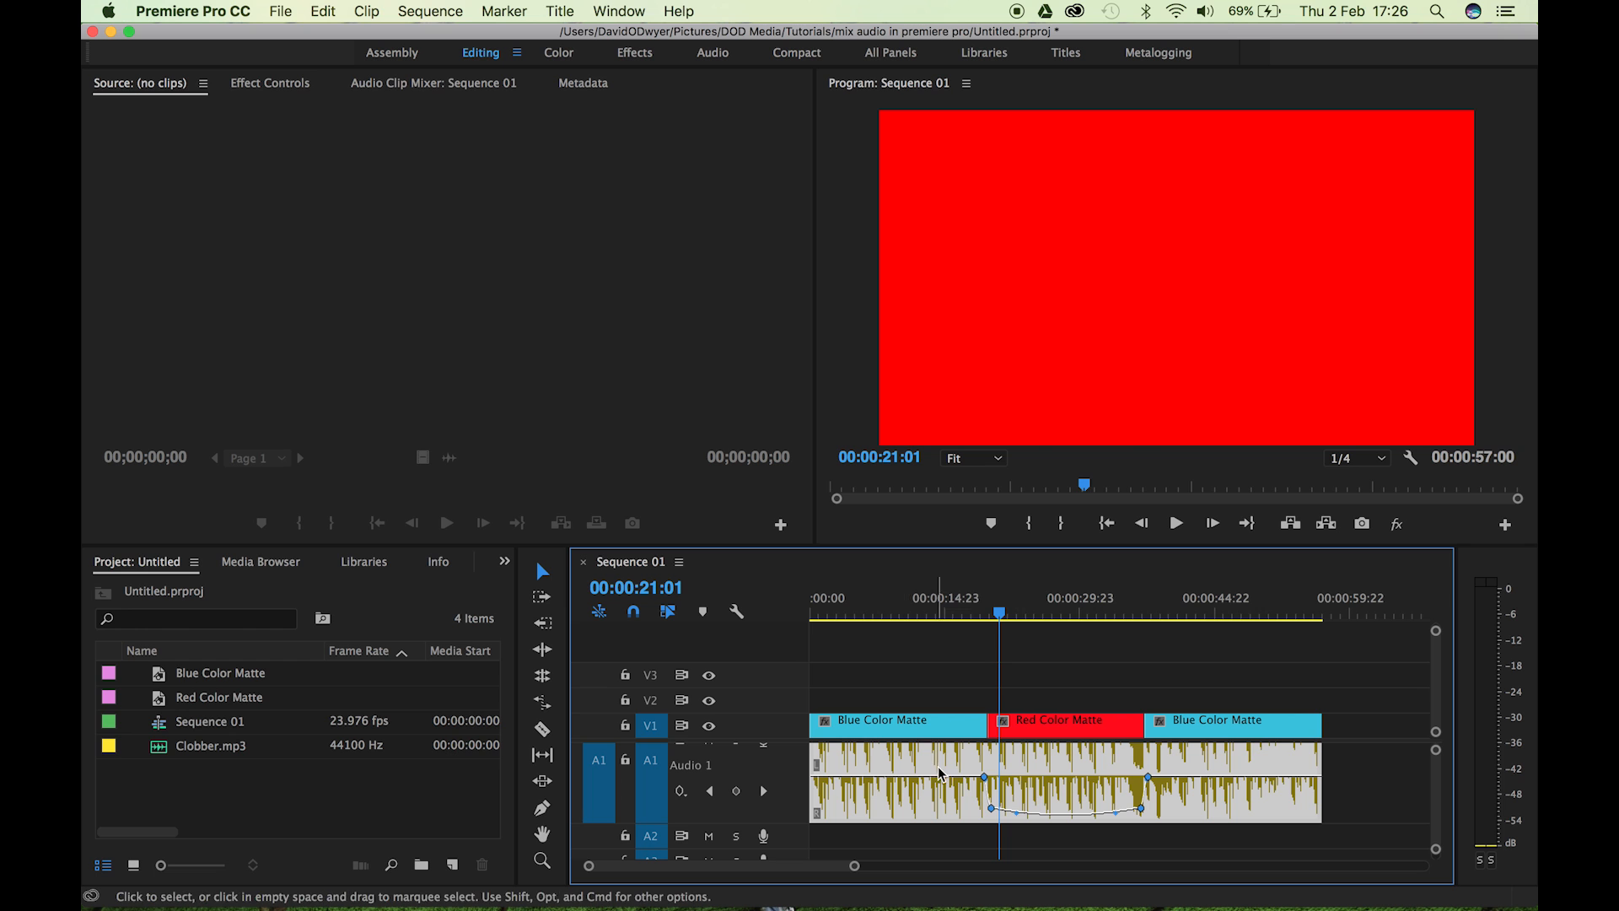
{"action": "left_click", "coordinate": [939, 772]}
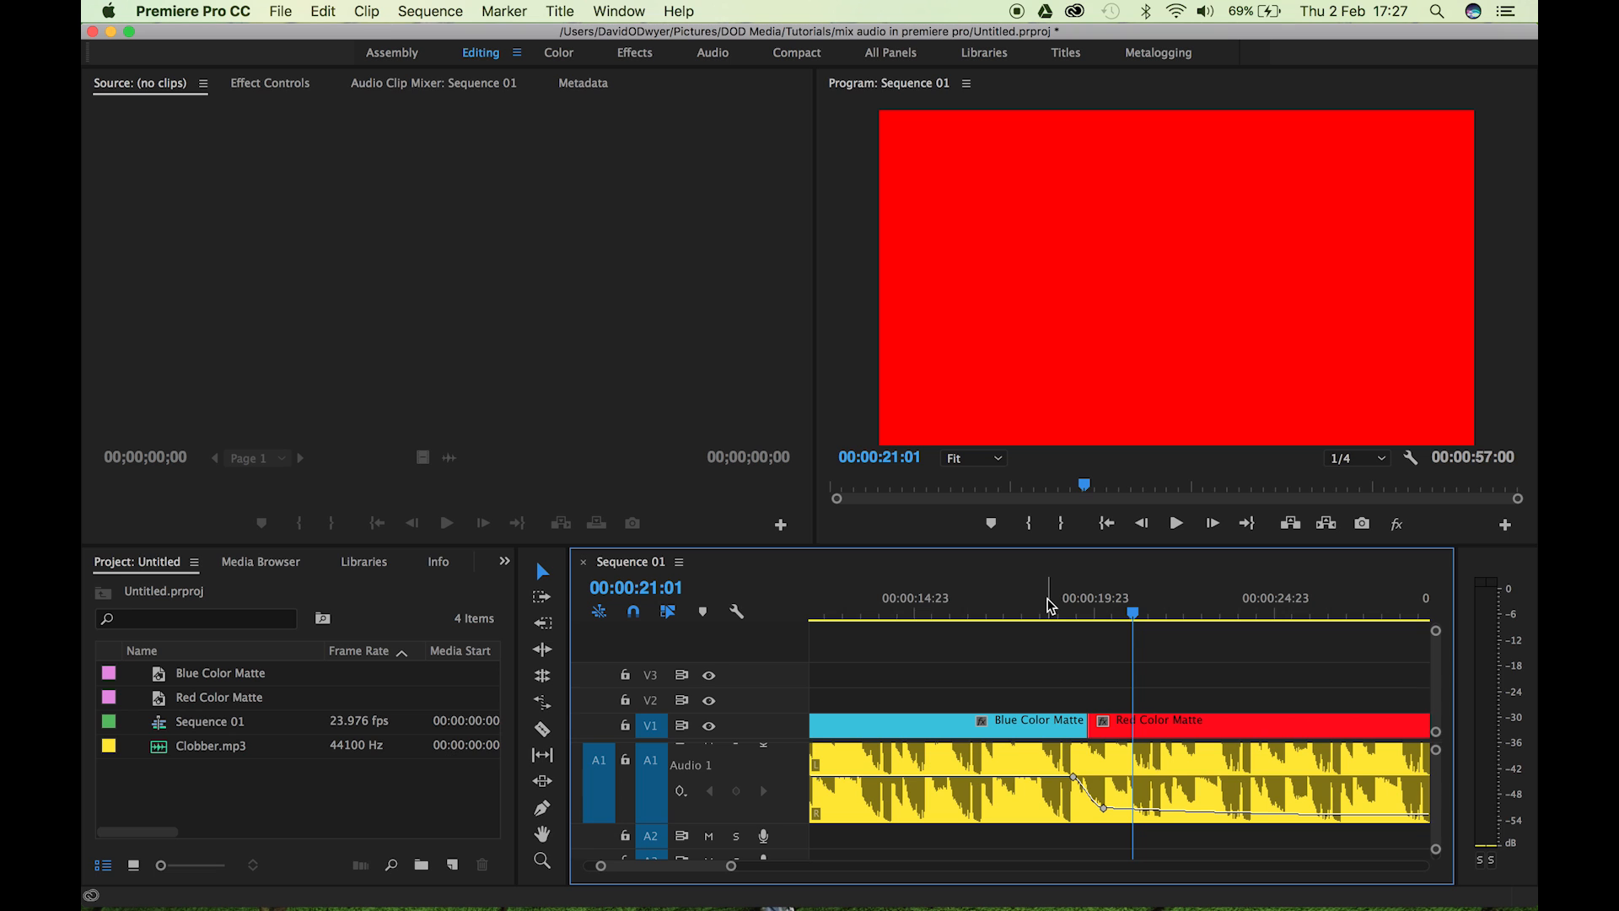
{"action": "mouse_move", "coordinate": [1054, 609]}
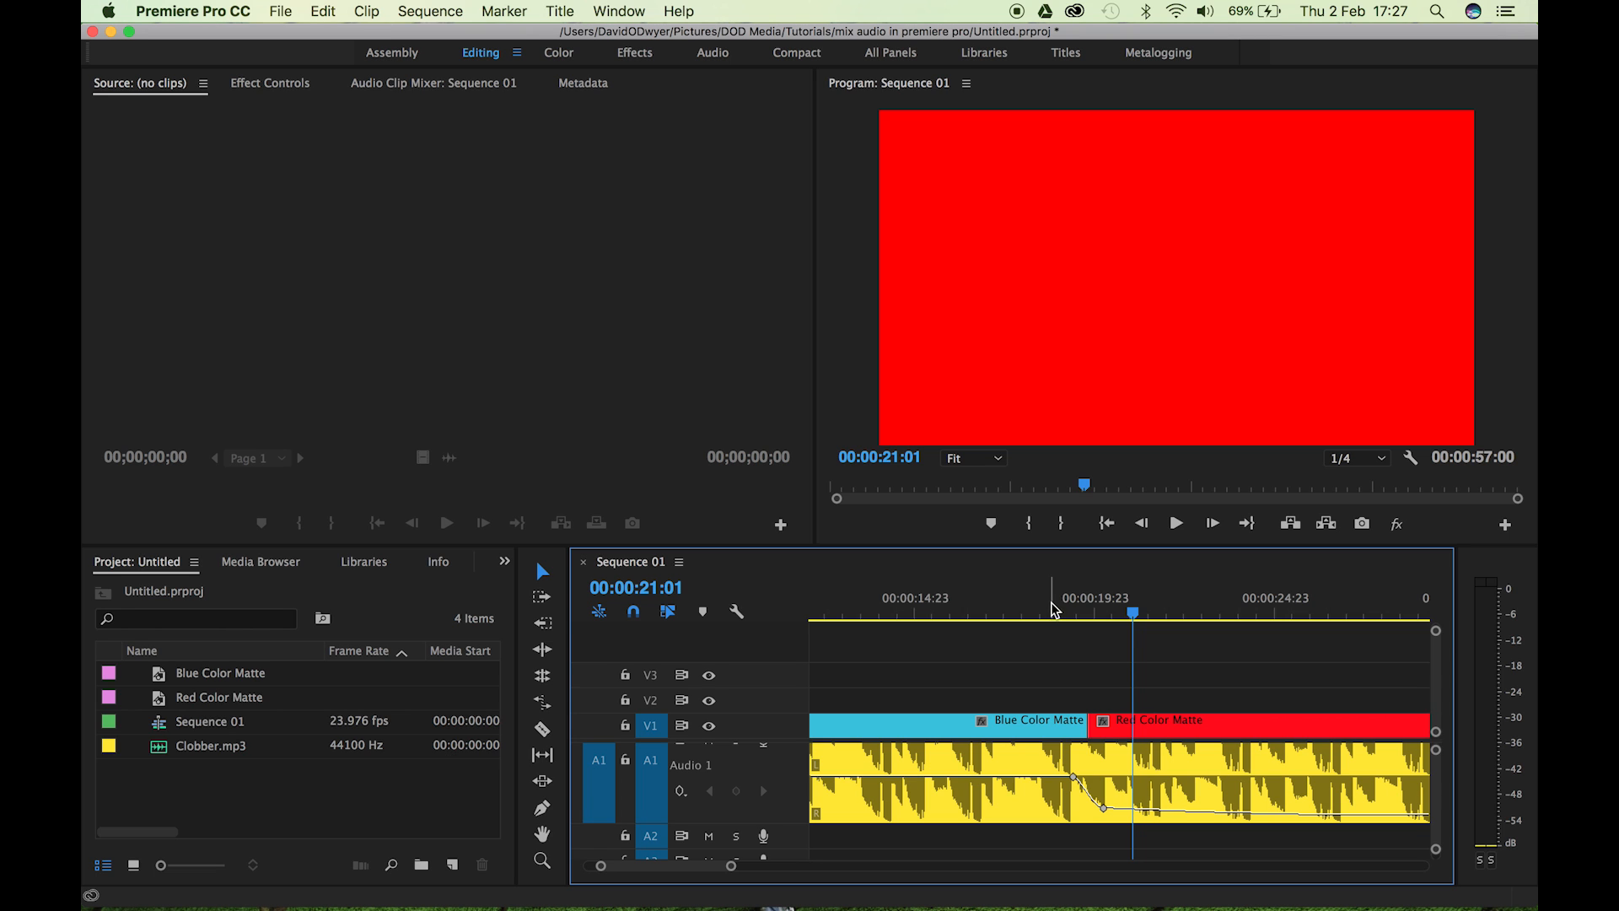
{"action": "mouse_move", "coordinate": [1035, 614]}
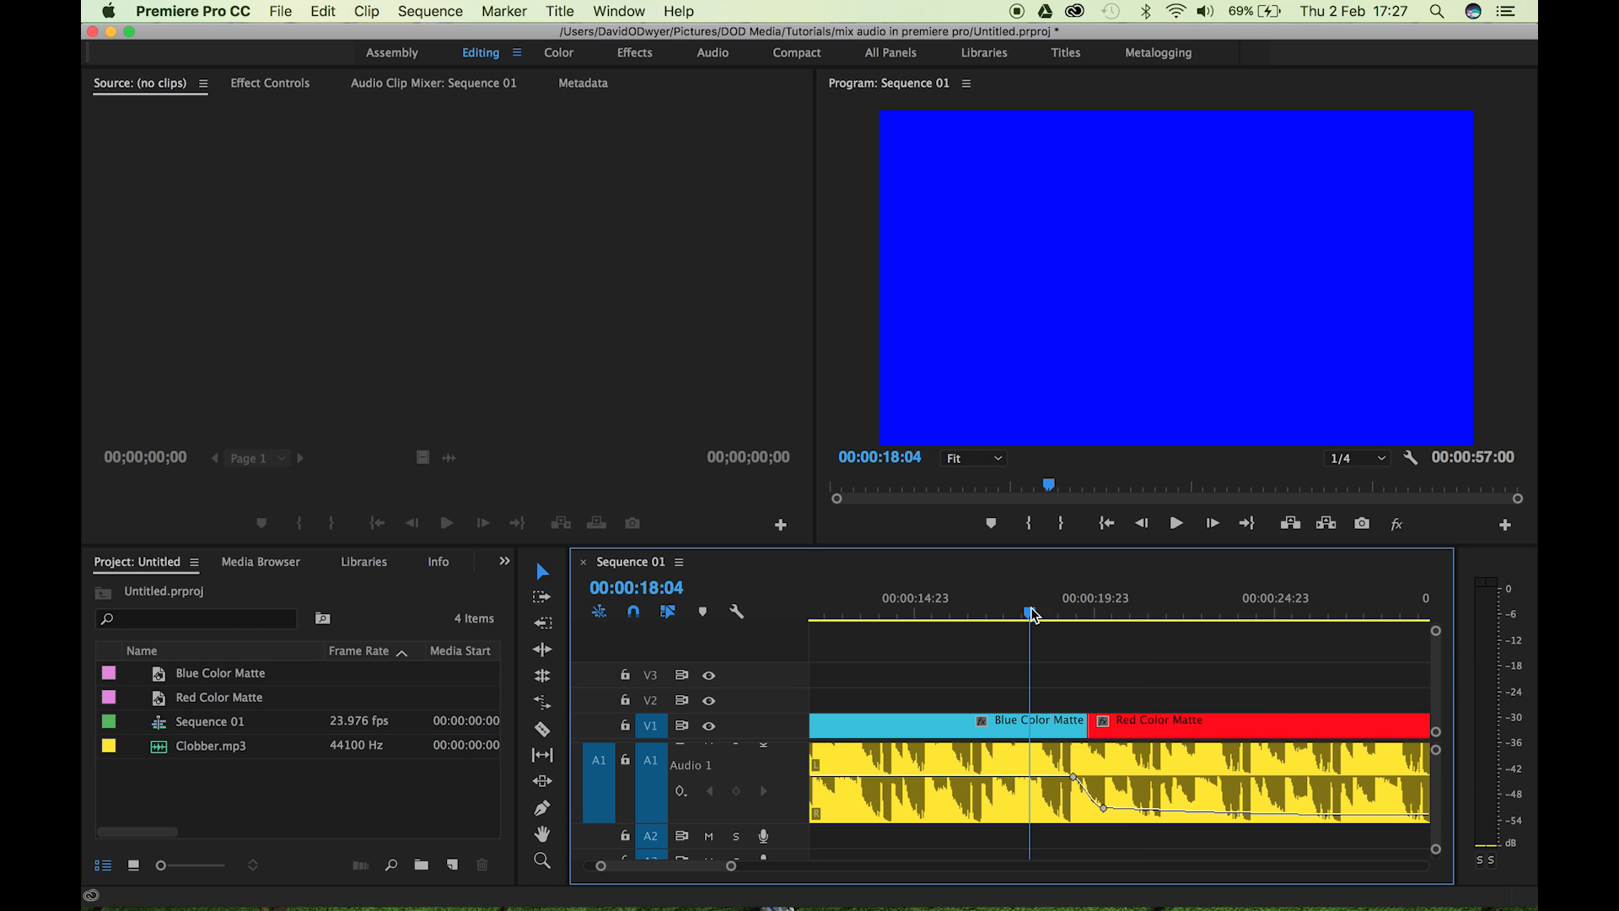
{"action": "mouse_move", "coordinate": [1073, 622]}
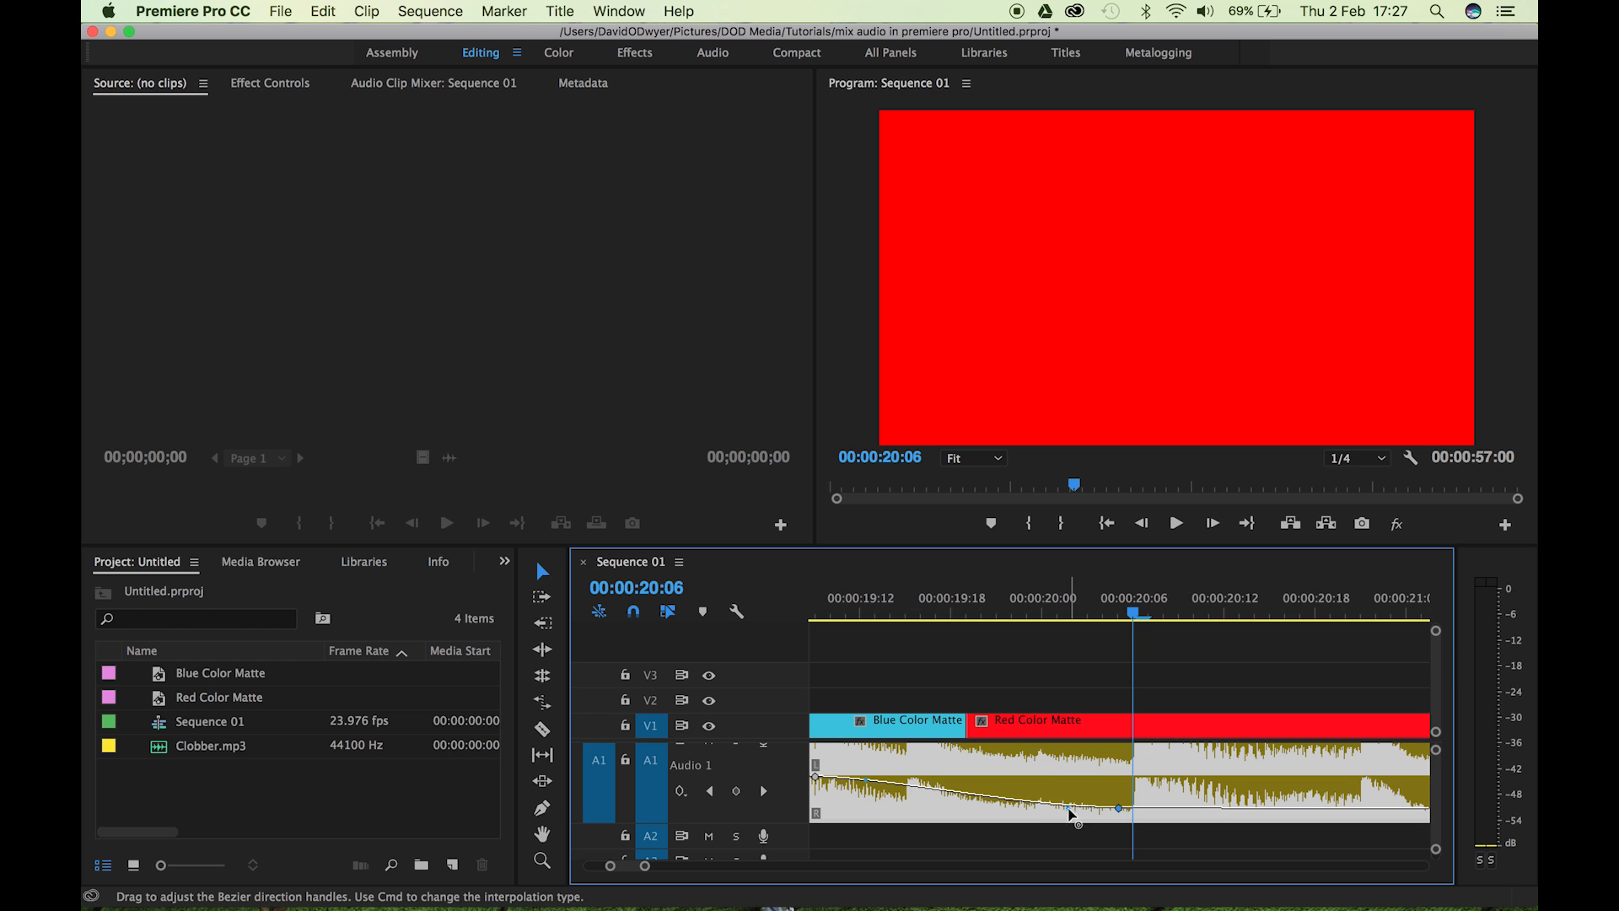
Drag the Bezier handles to reshape the ramps at both ends of the volume dip.
{"action": "left_click_drag", "start_coordinate": [1118, 808], "coordinate": [1075, 800]}
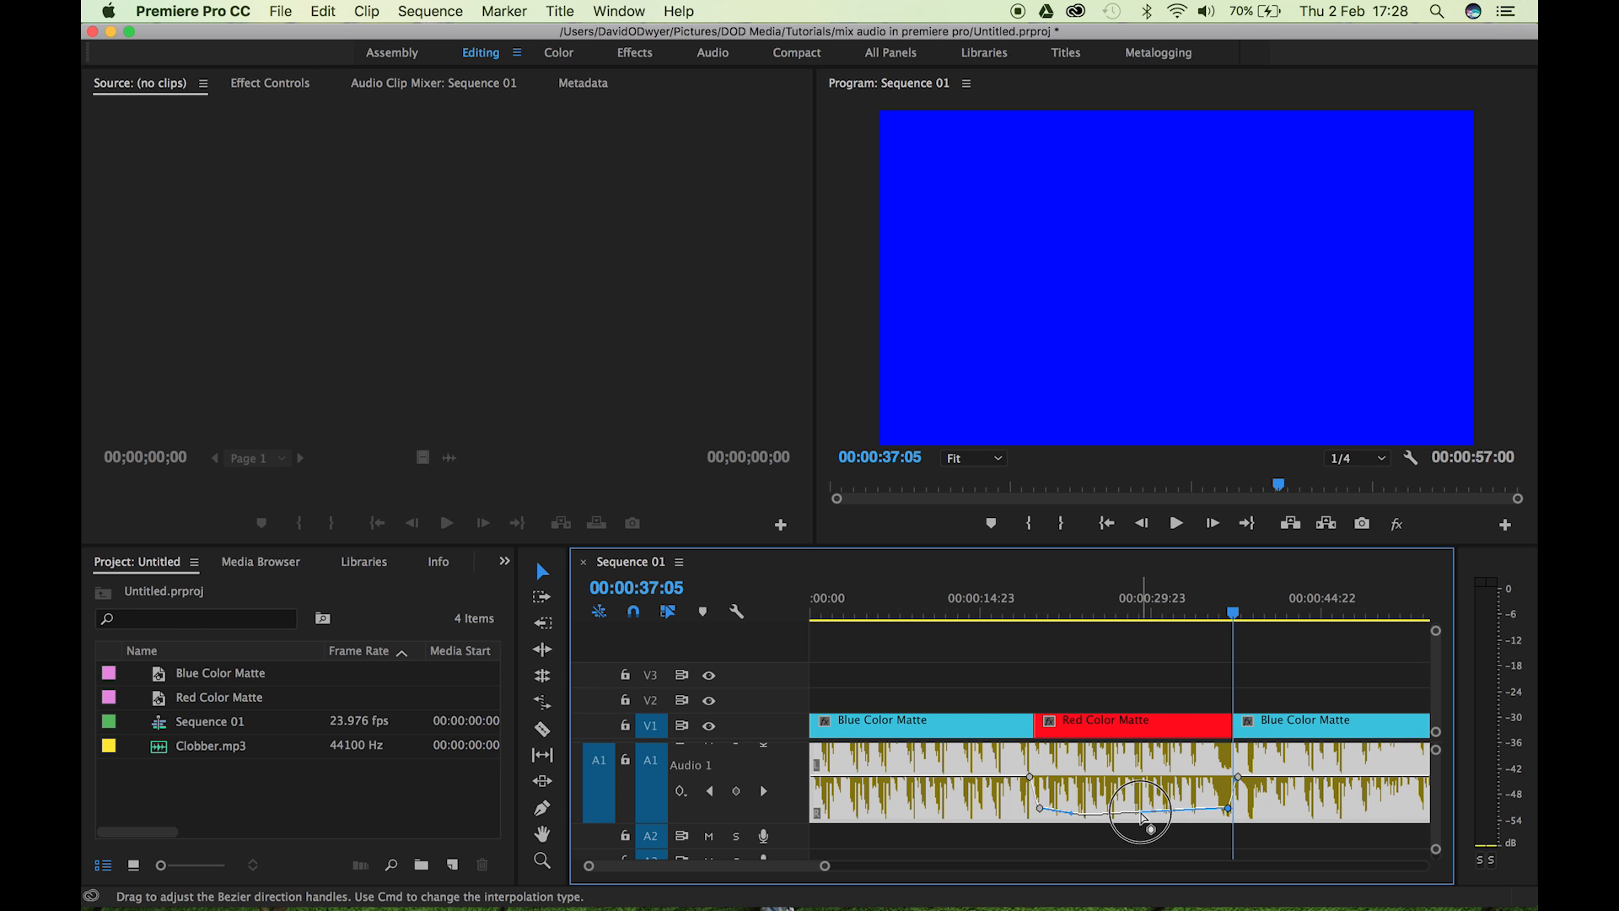
{"action": "left_click_drag", "start_coordinate": [1143, 816], "coordinate": [1080, 816]}
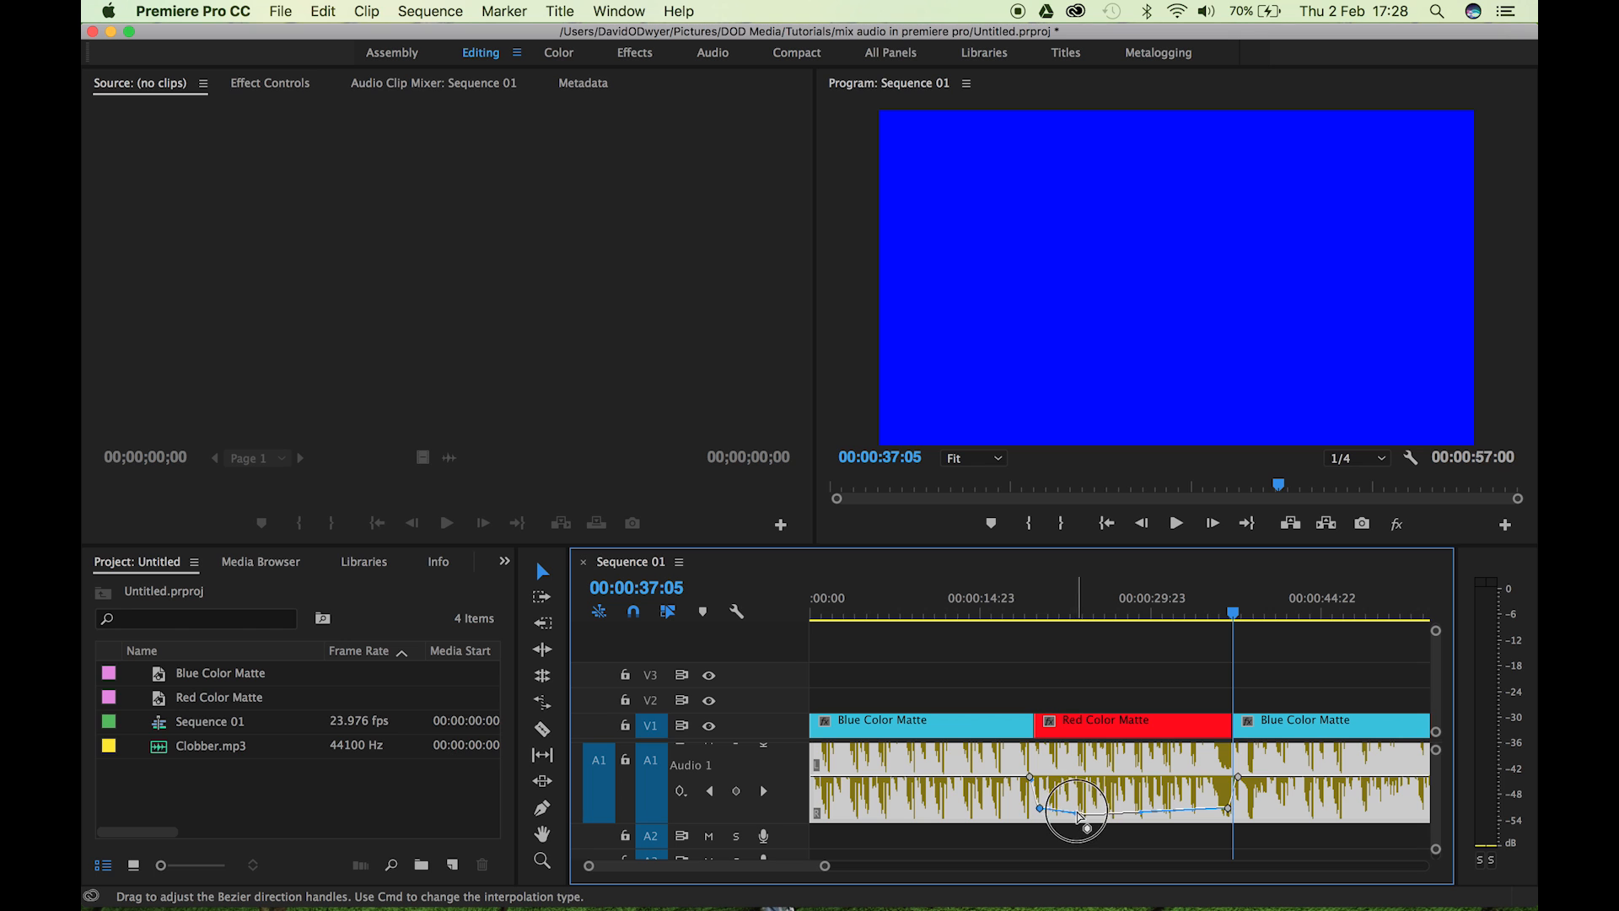
{"action": "left_click_drag", "start_coordinate": [1078, 816], "coordinate": [1120, 816]}
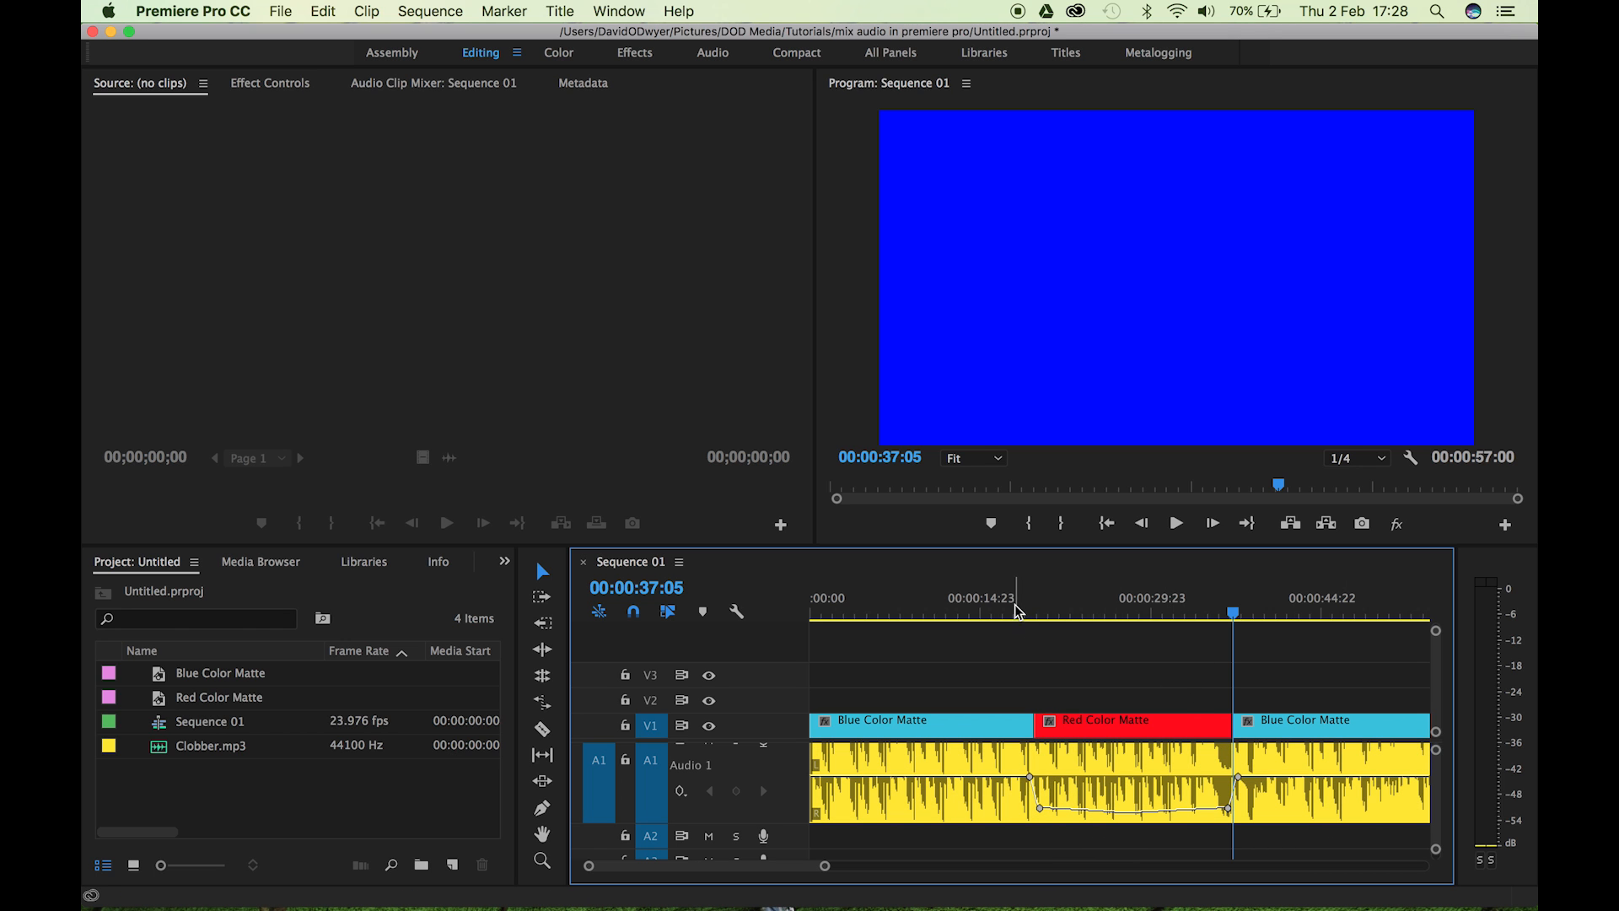
{"action": "mouse_move", "coordinate": [1125, 631]}
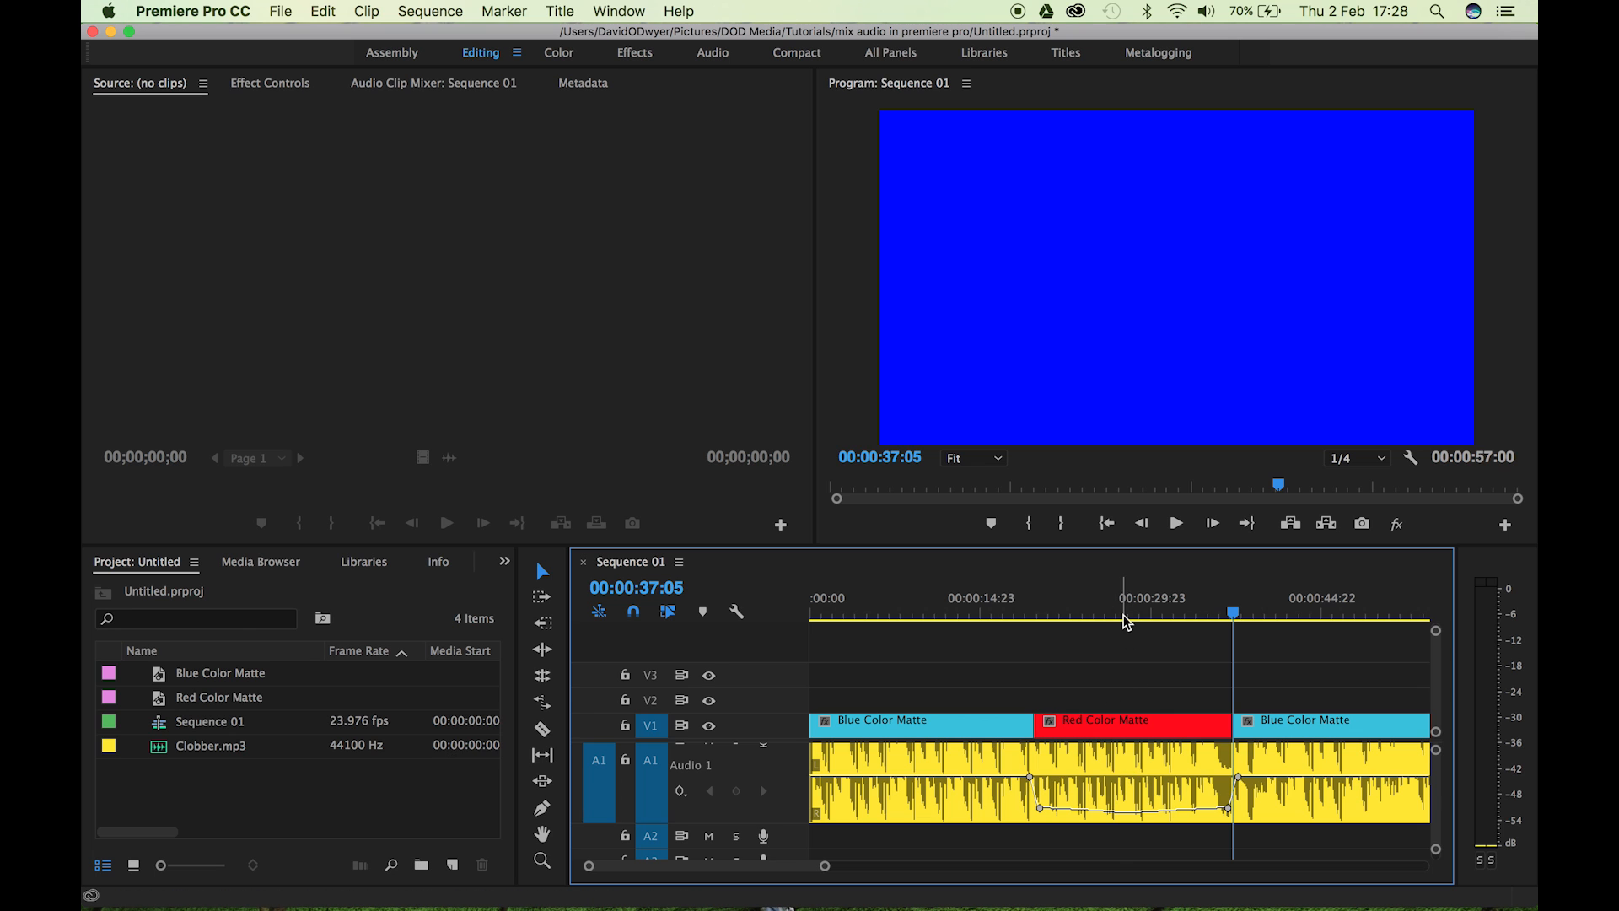
{"action": "left_click", "coordinate": [1123, 614]}
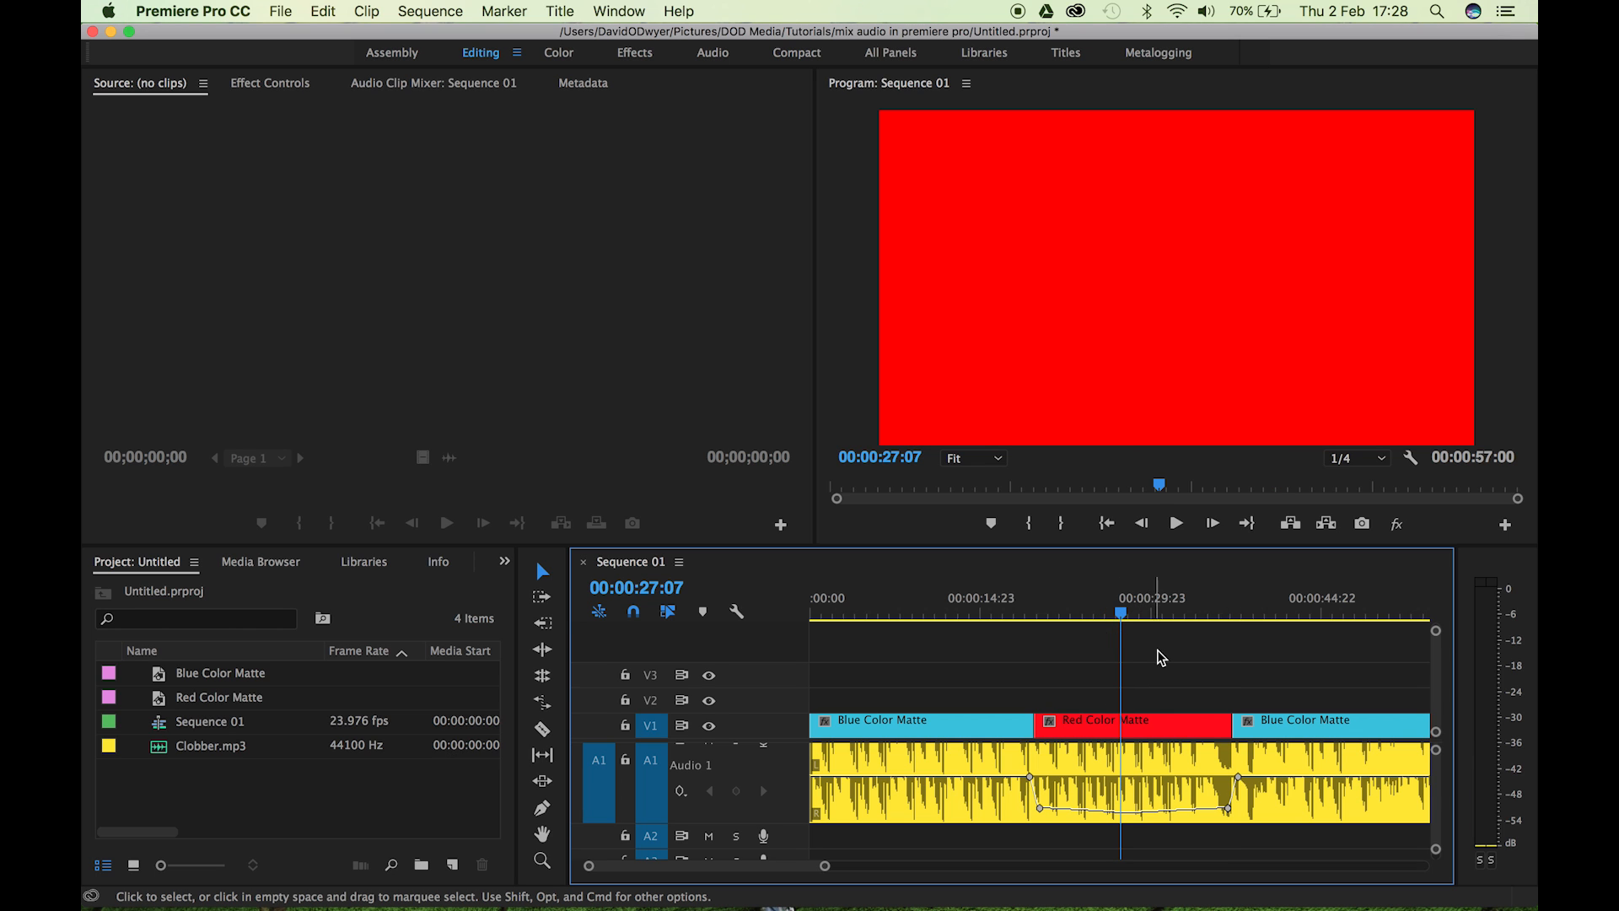
{"action": "mouse_move", "coordinate": [1171, 683]}
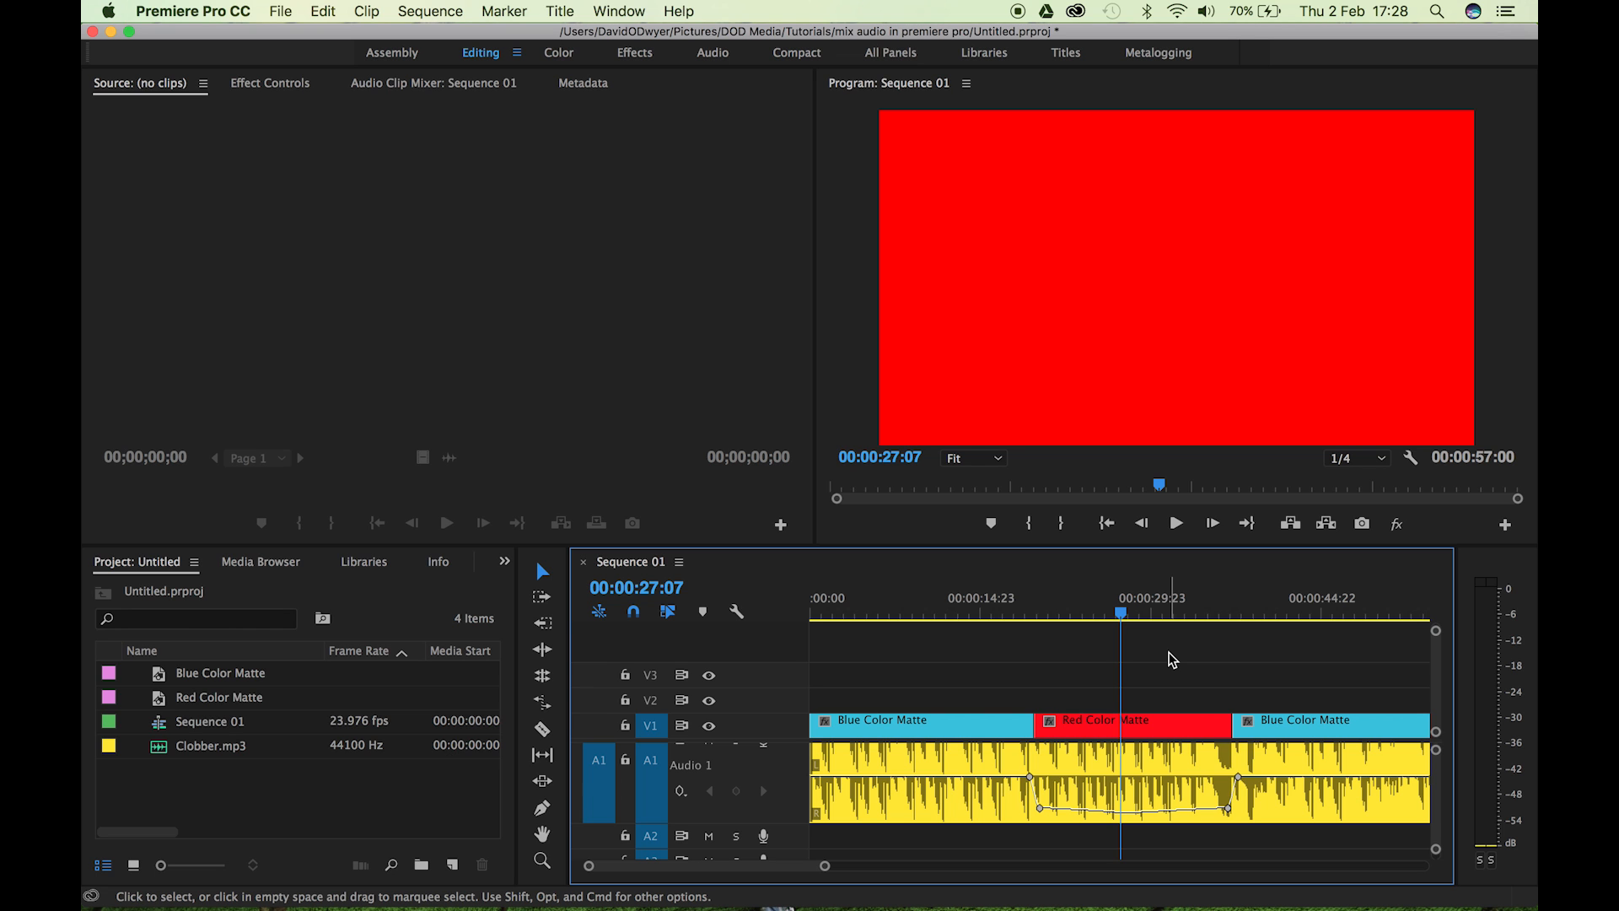
{"action": "mouse_move", "coordinate": [1161, 794]}
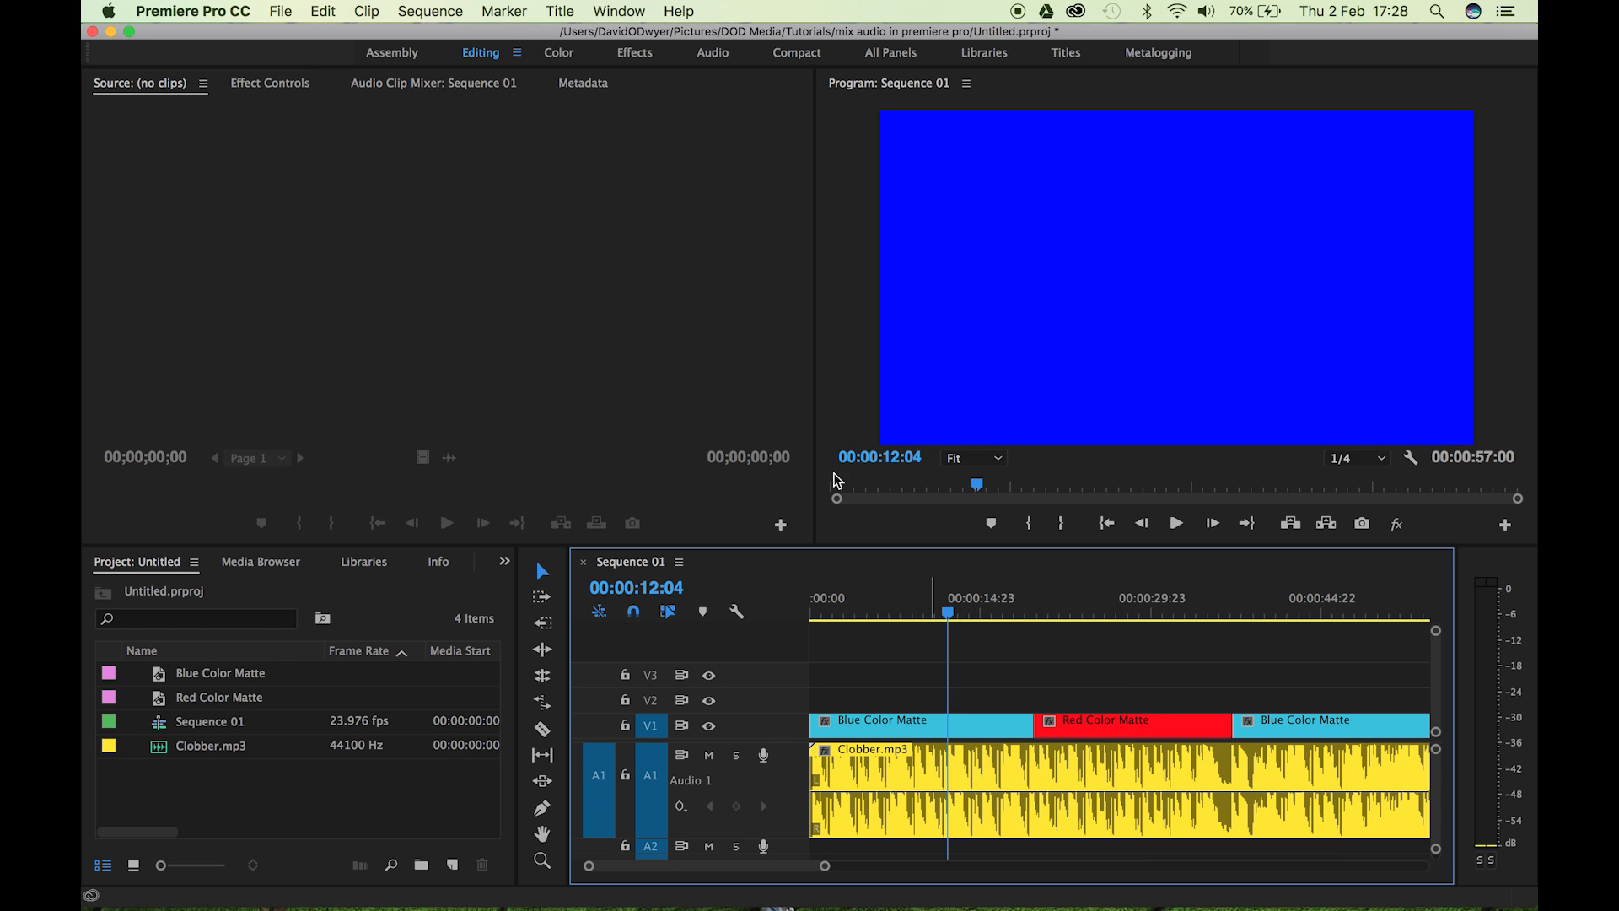
Switch to the Audio workspace showing the track mixer.
{"action": "left_click", "coordinate": [709, 53]}
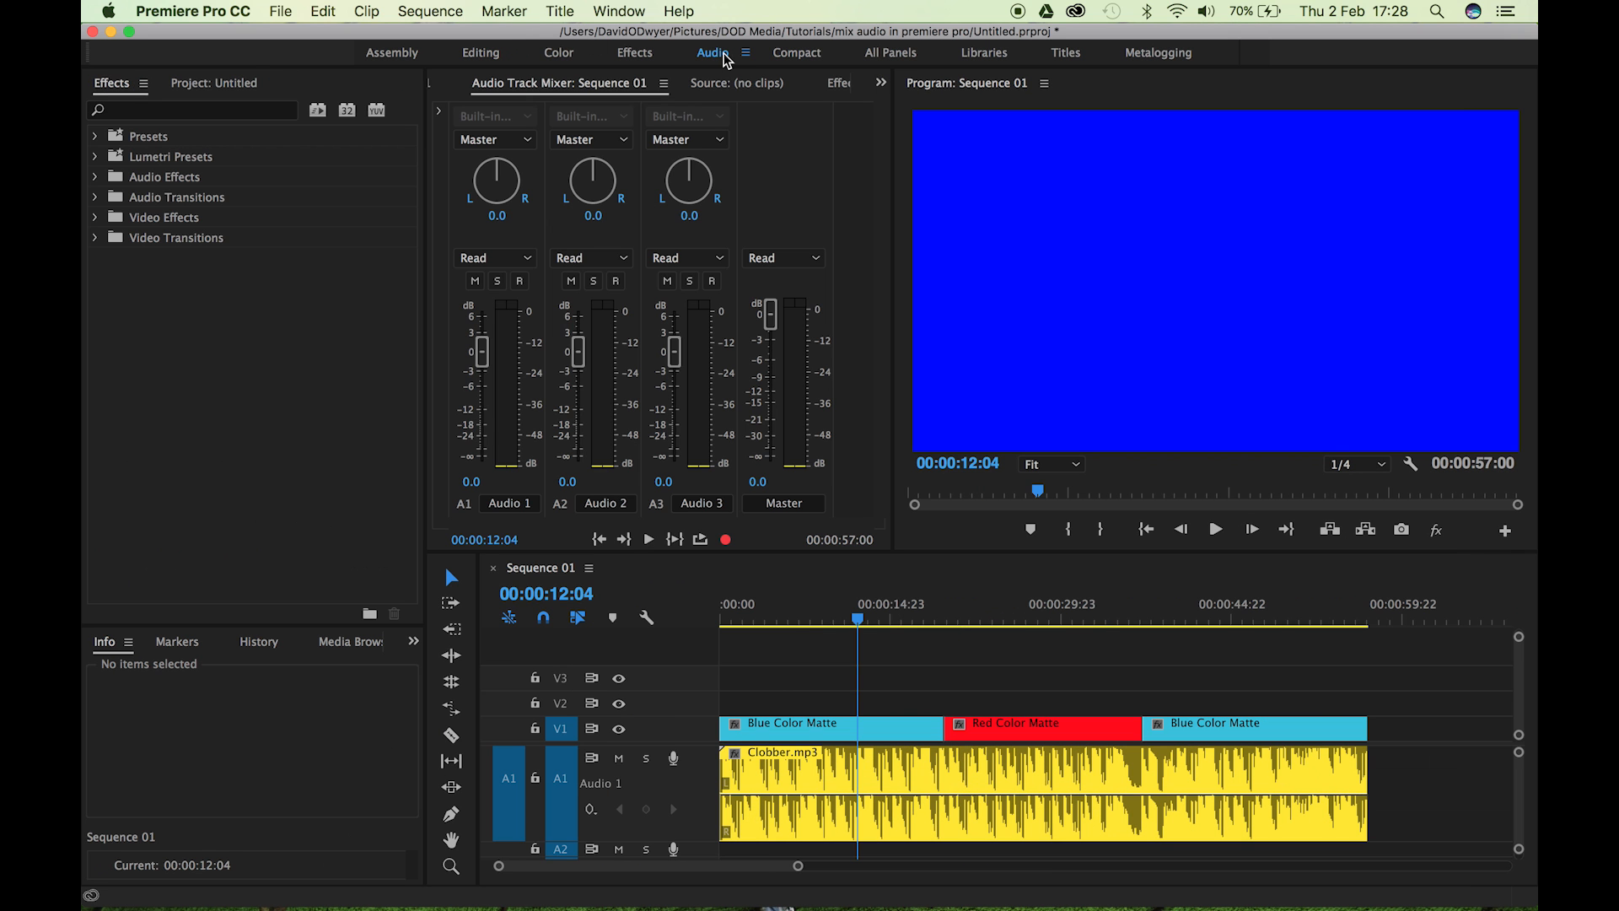
{"action": "mouse_move", "coordinate": [557, 118]}
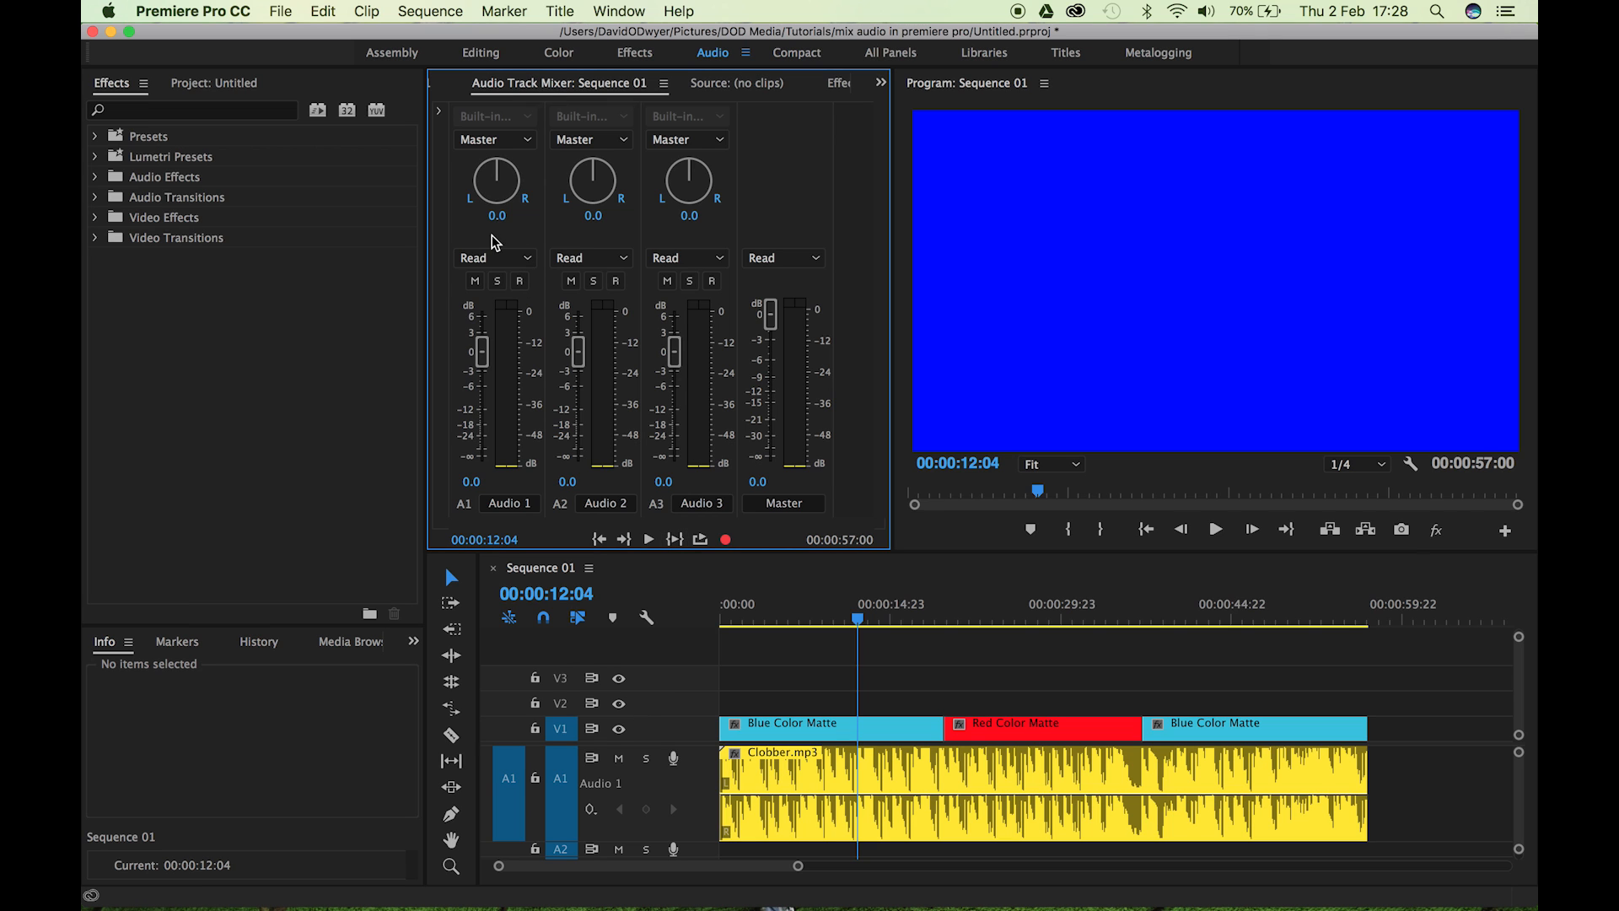
{"action": "mouse_move", "coordinate": [496, 423]}
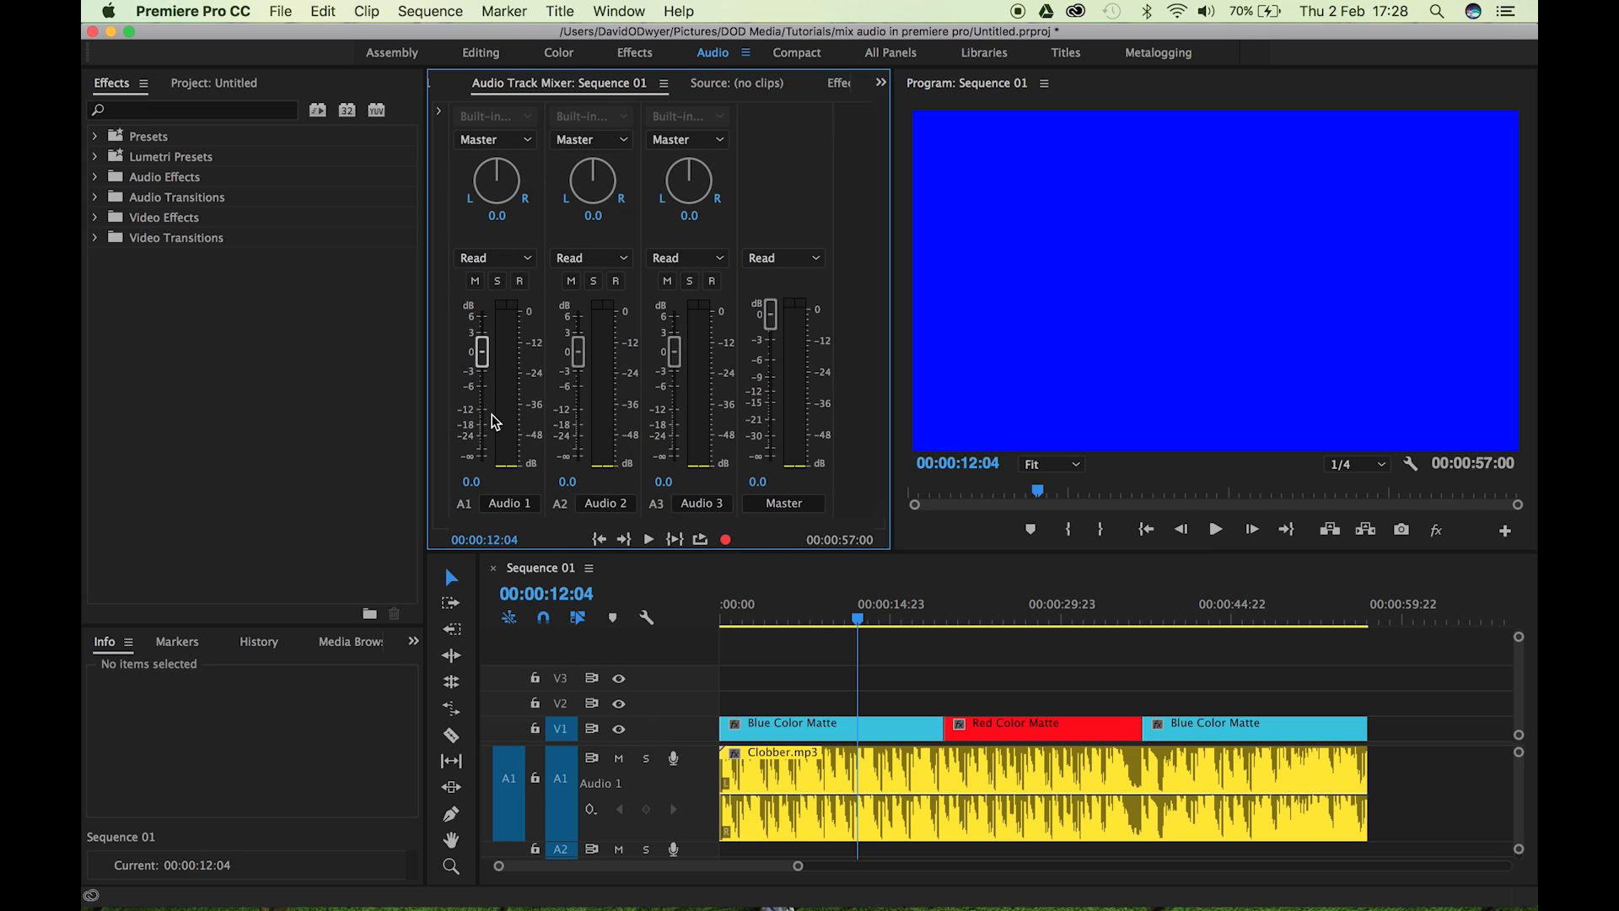
{"action": "mouse_move", "coordinate": [487, 272]}
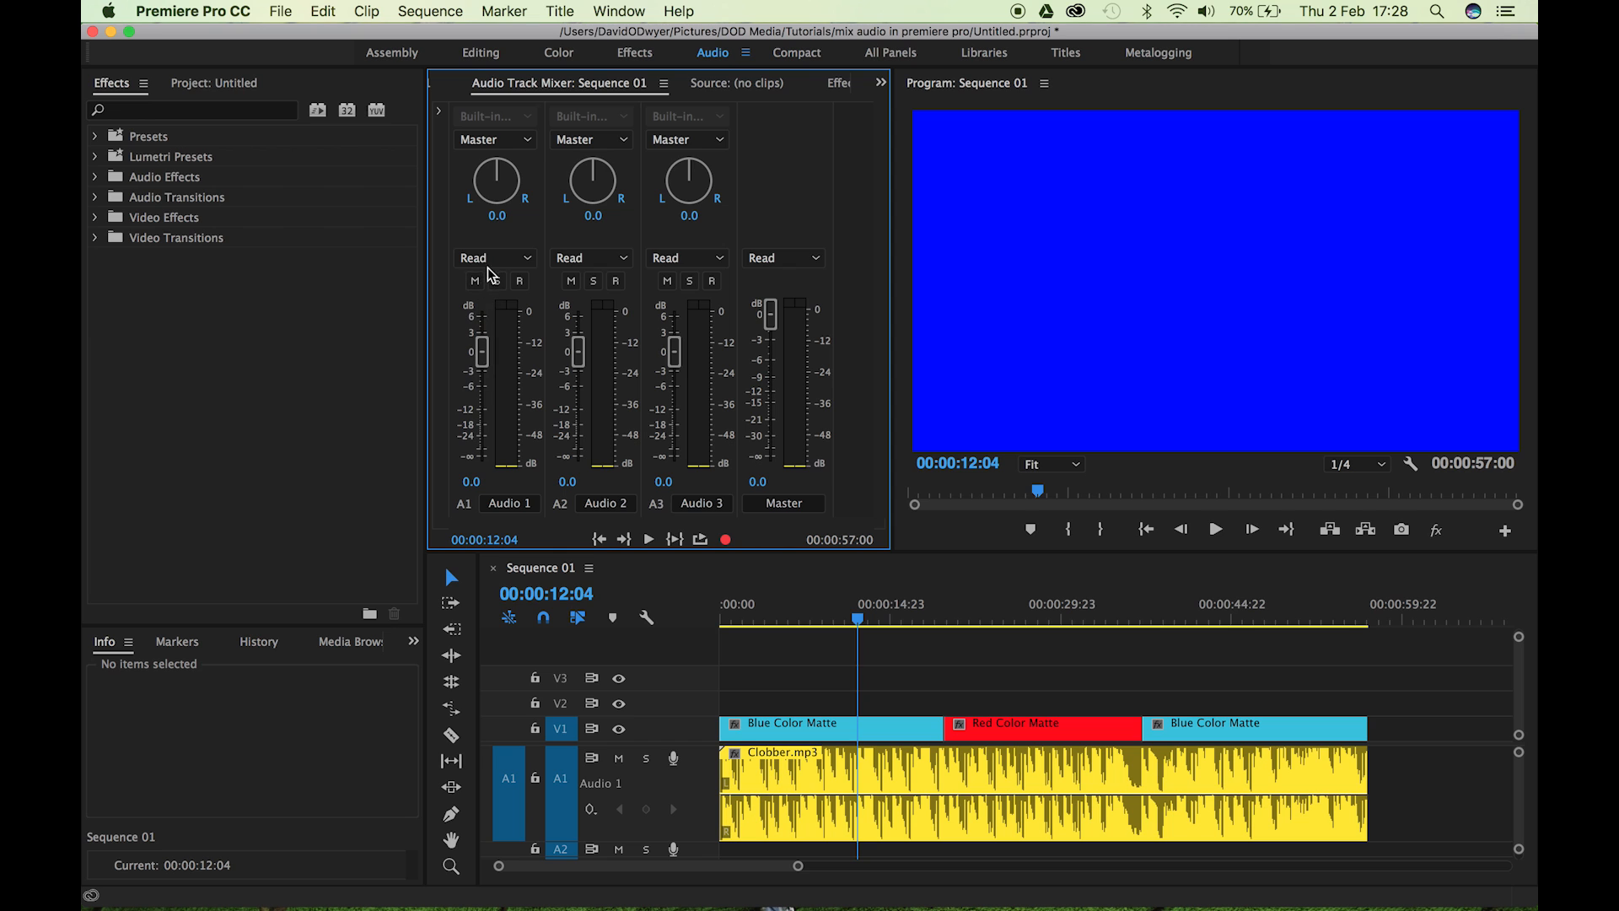
{"action": "mouse_move", "coordinate": [499, 268]}
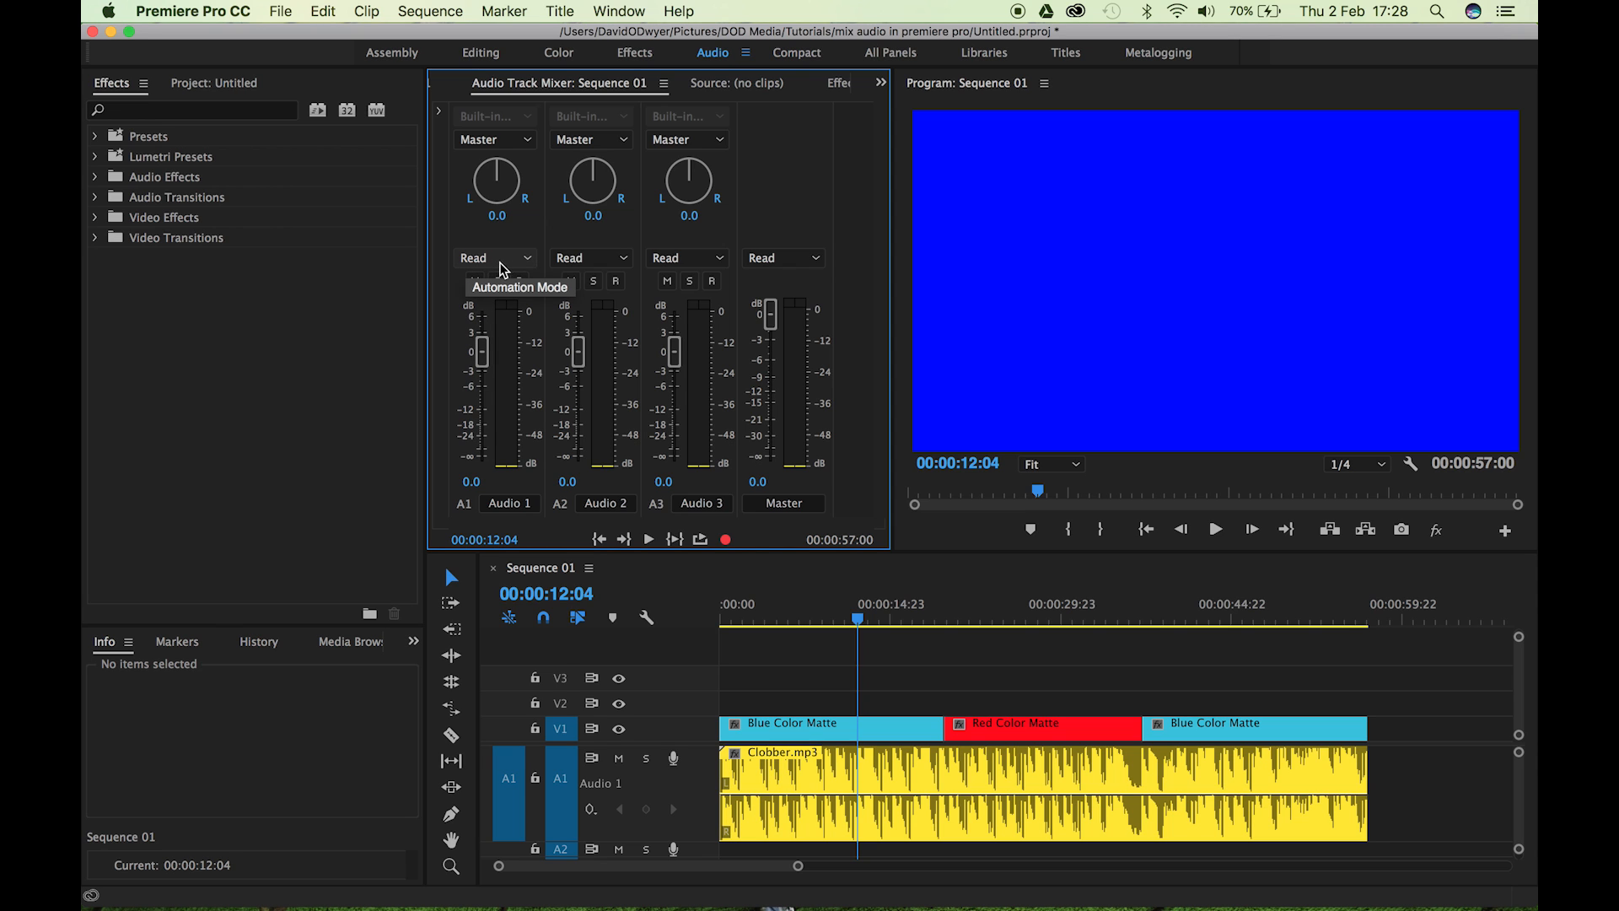
Set Audio 1's automation mode to Touch in the track mixer and position the playhead.
{"action": "left_click", "coordinate": [496, 258]}
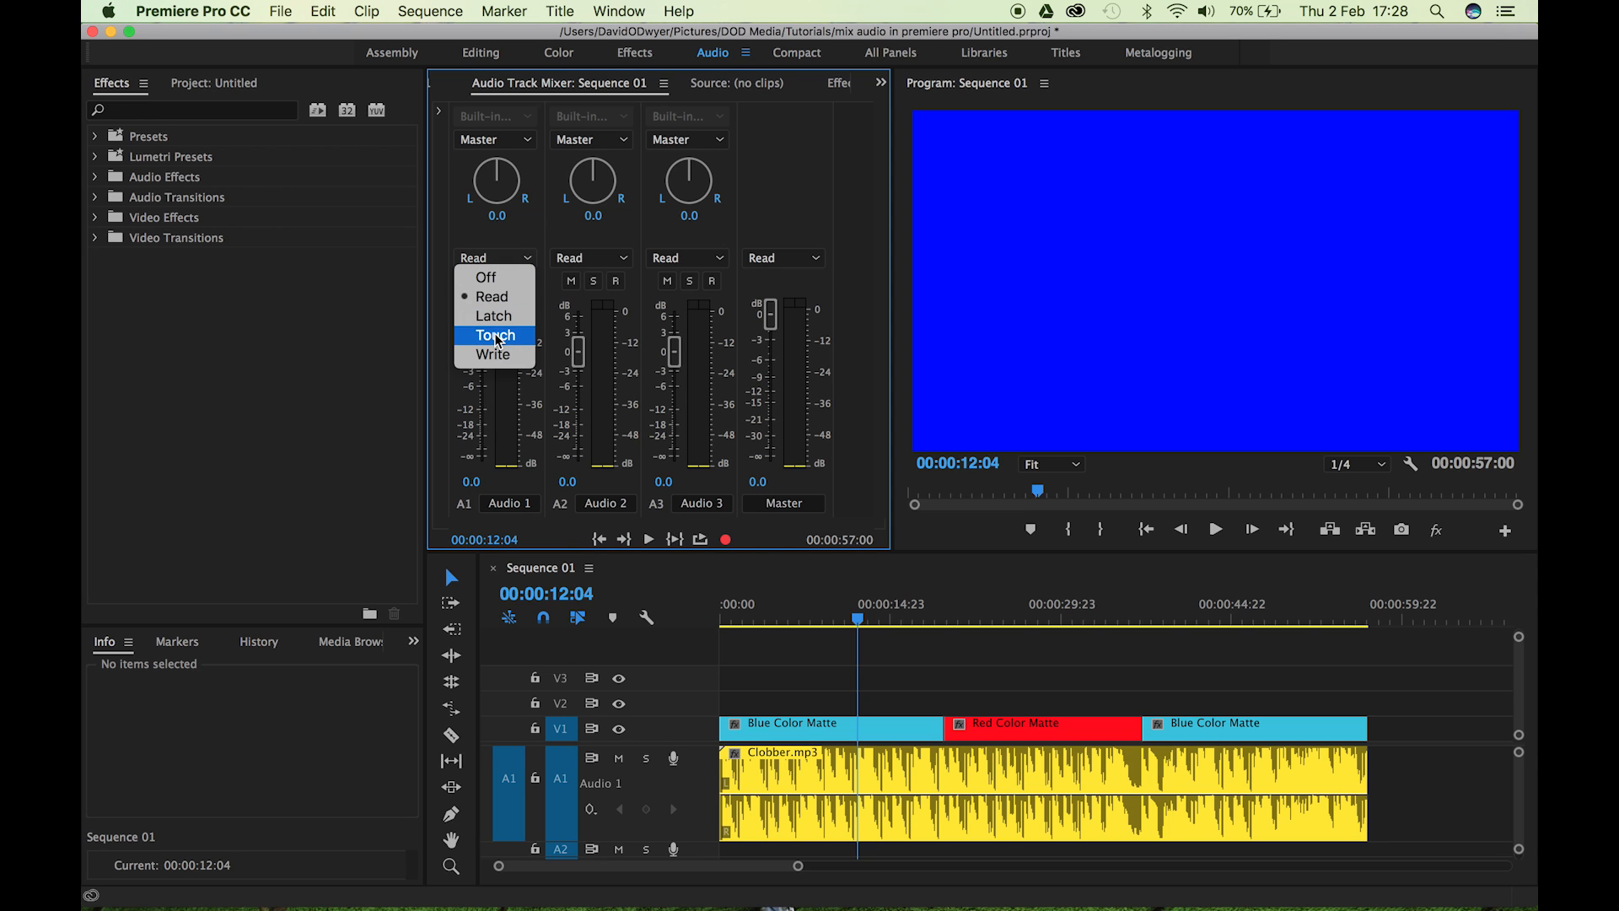
{"action": "left_click", "coordinate": [492, 334]}
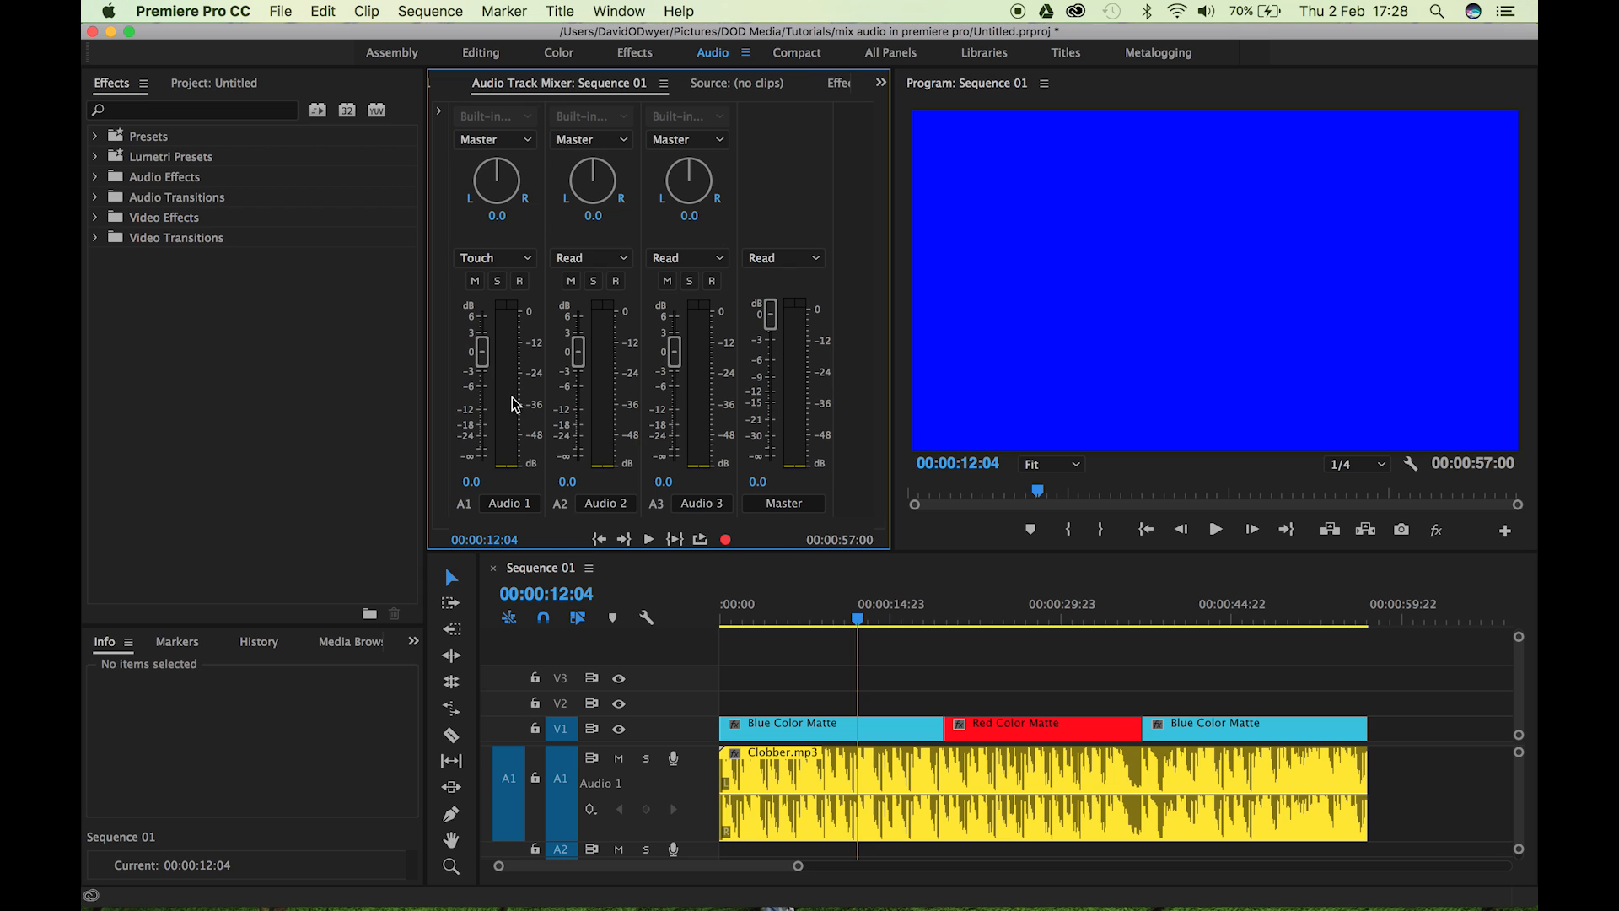
{"action": "mouse_move", "coordinate": [875, 636]}
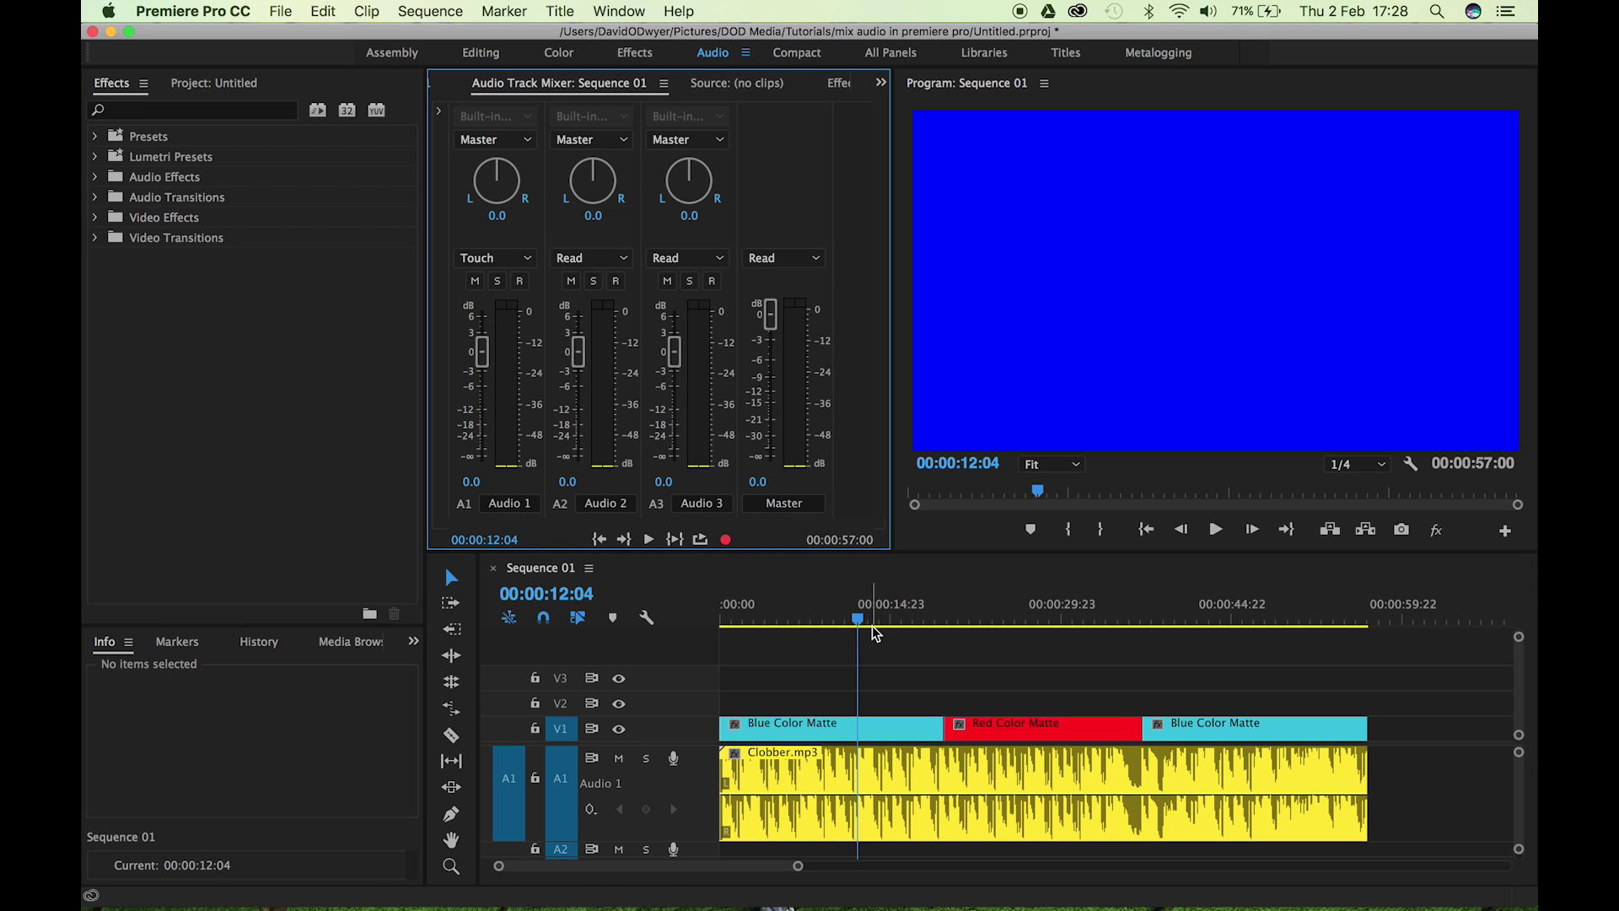
{"action": "left_click", "coordinate": [1214, 529]}
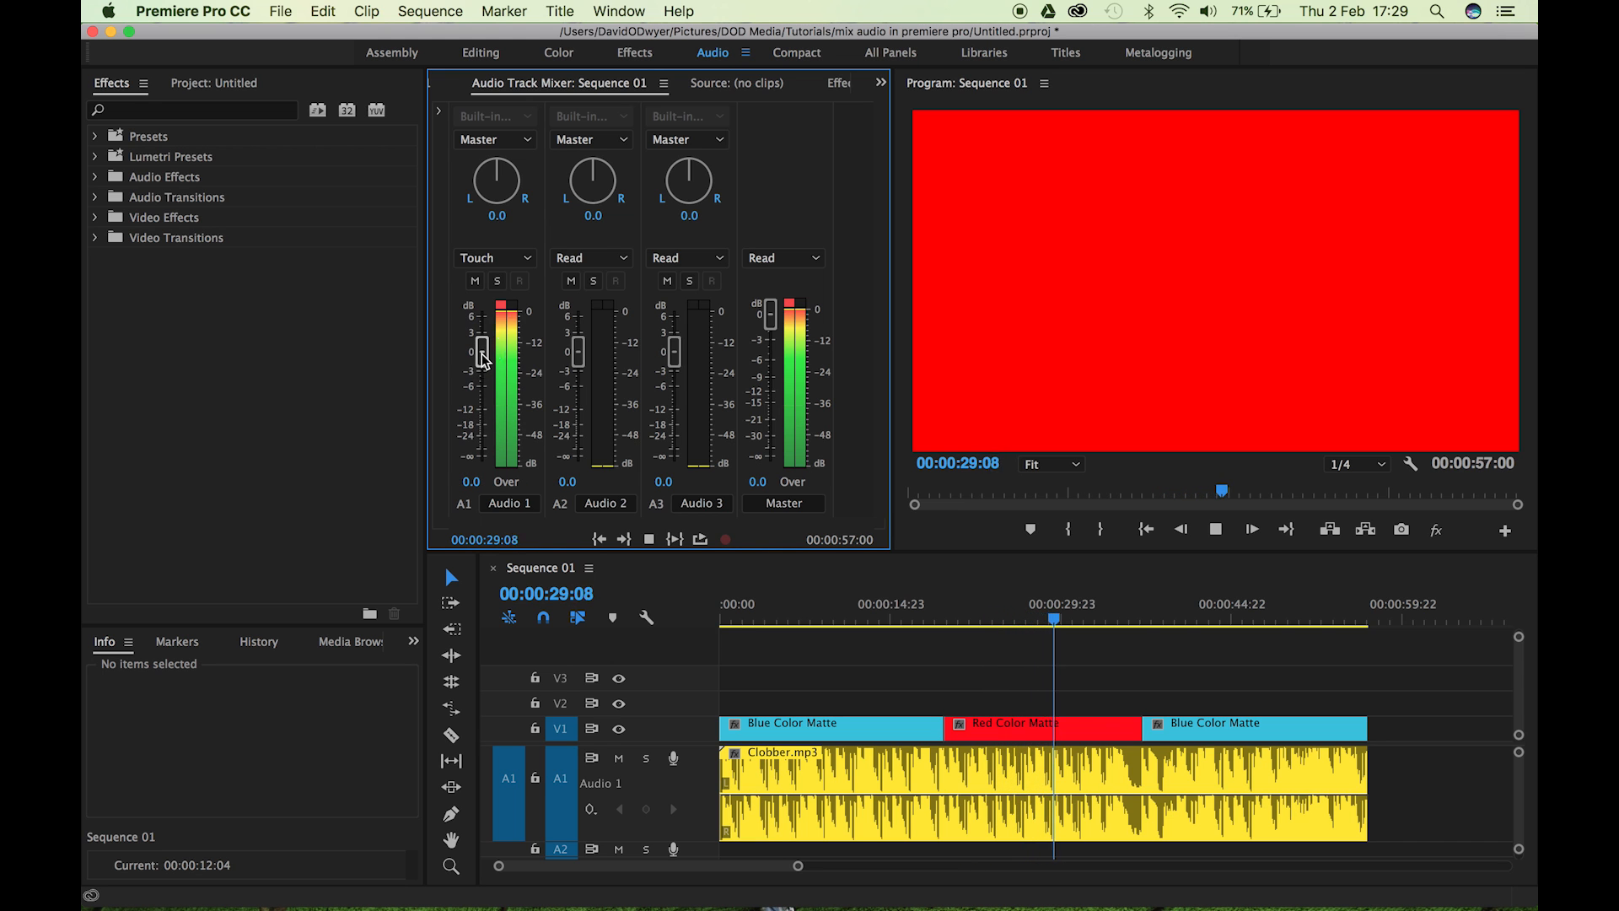
Pull the Audio 1 fader down during playback of the red clip to record the dip.
{"action": "left_click_drag", "start_coordinate": [481, 346], "coordinate": [481, 430]}
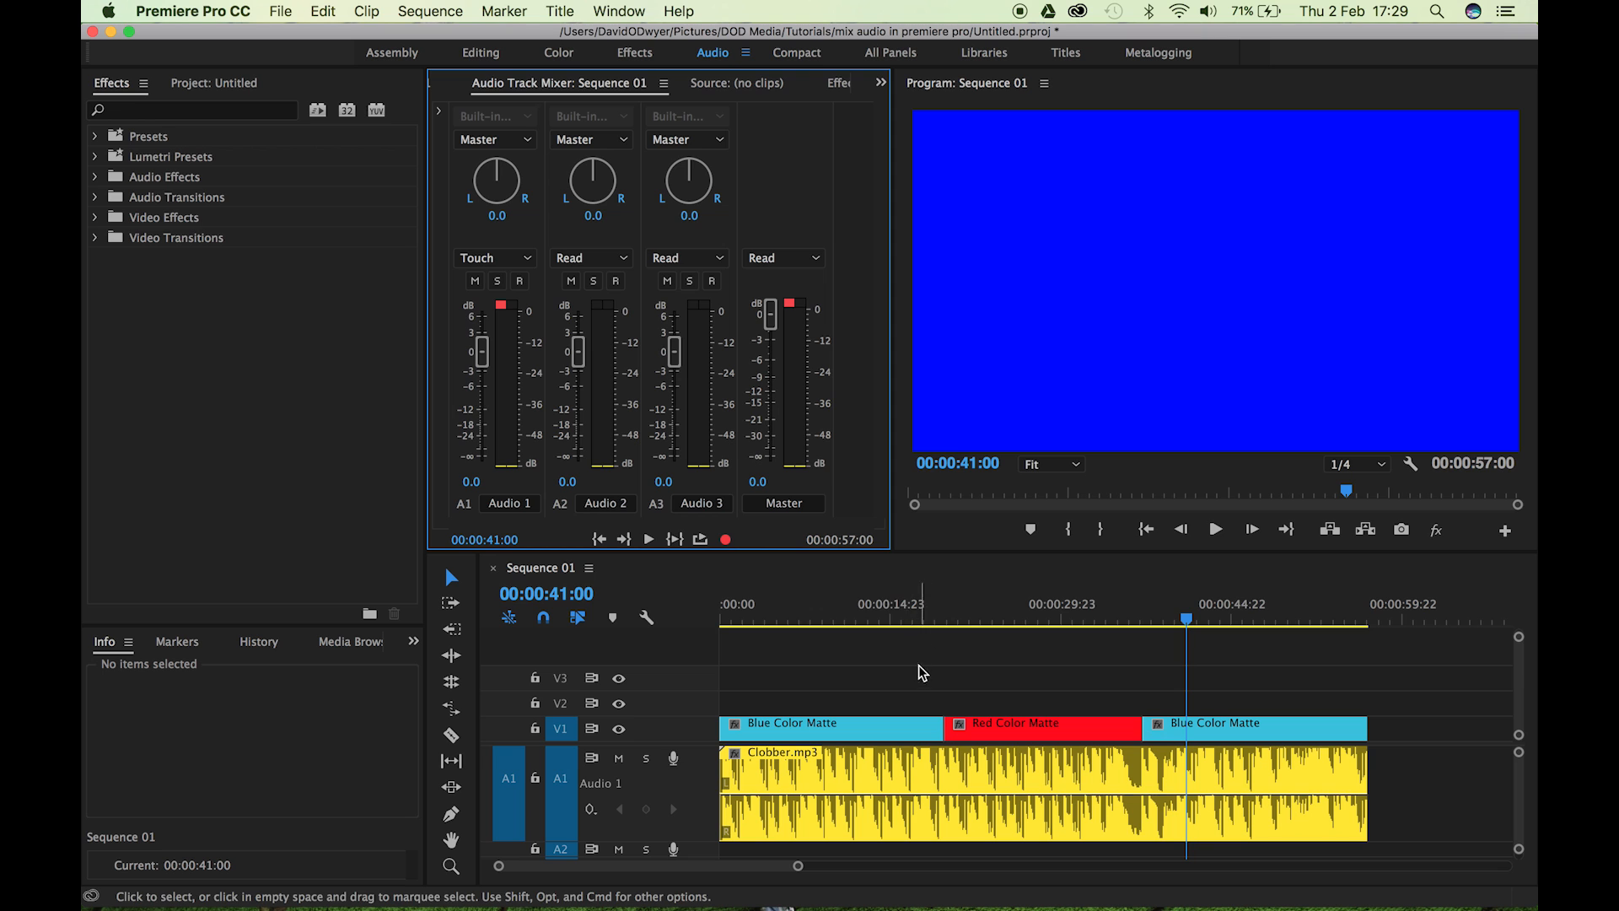
Show Track Keyframes > Volume on the Audio 1 header to reveal the recorded dips.
{"action": "left_click", "coordinate": [588, 809]}
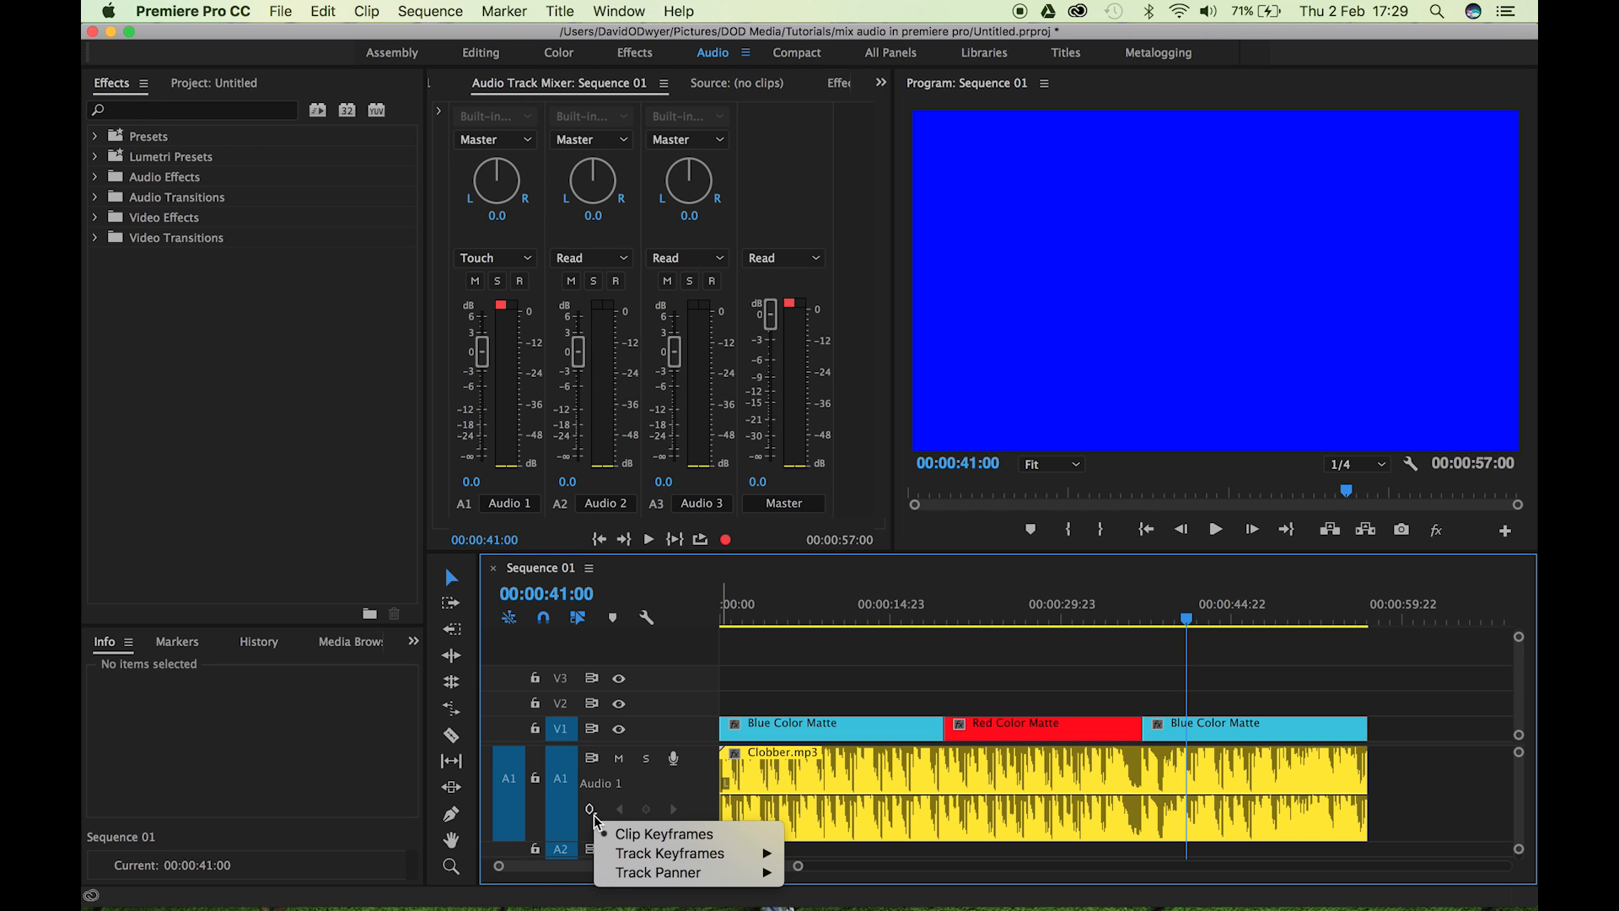
{"action": "mouse_move", "coordinate": [708, 853]}
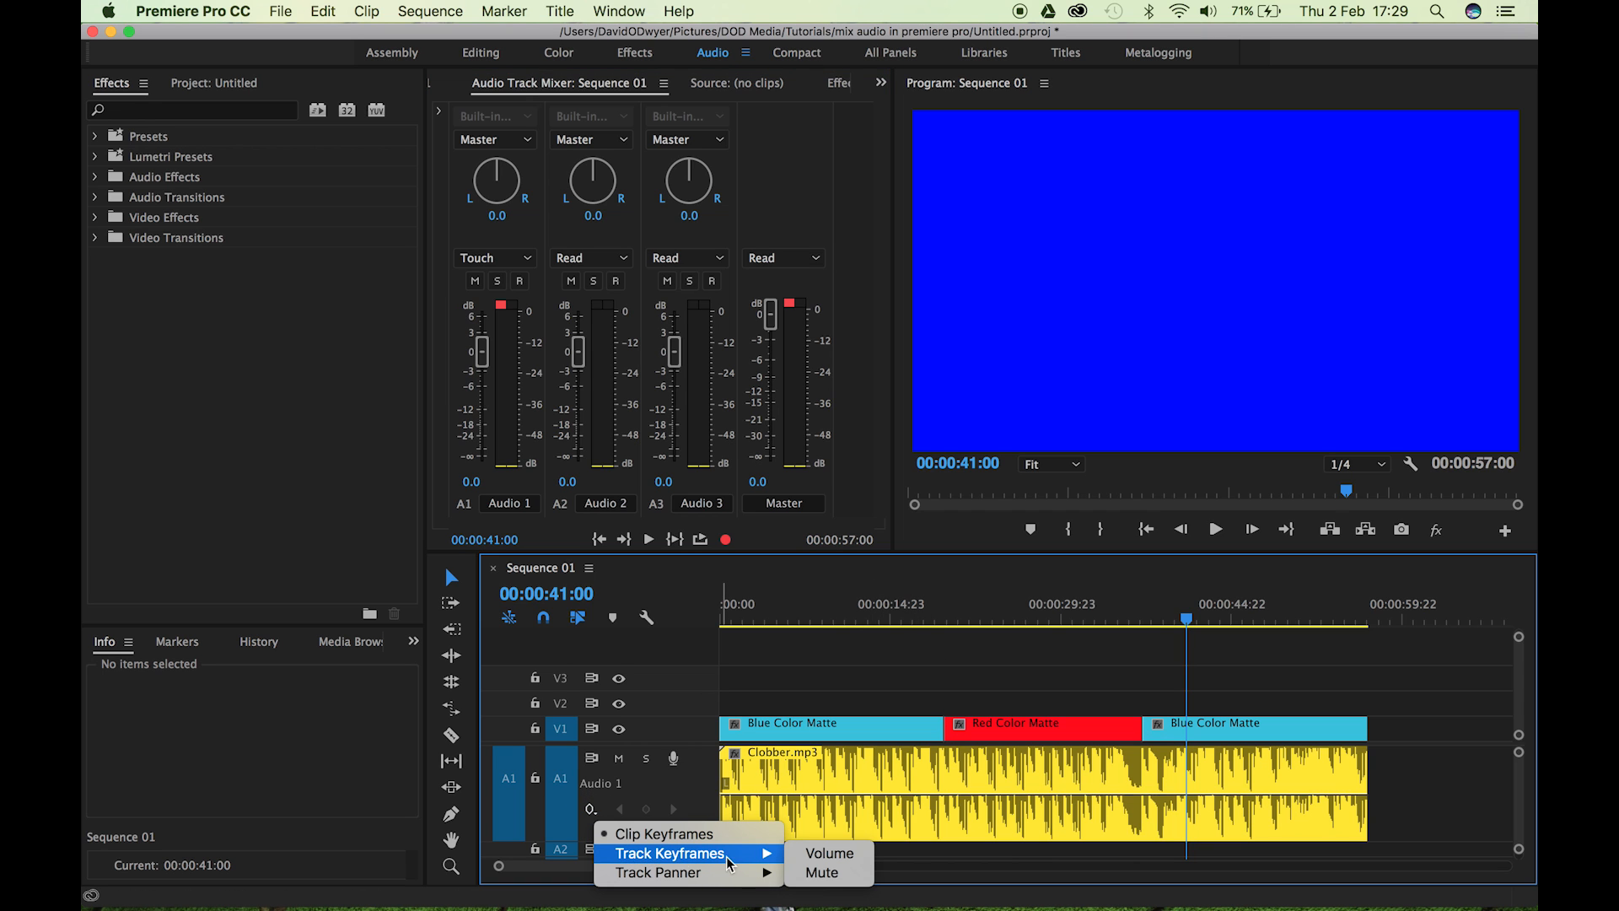
{"action": "left_click", "coordinate": [830, 854]}
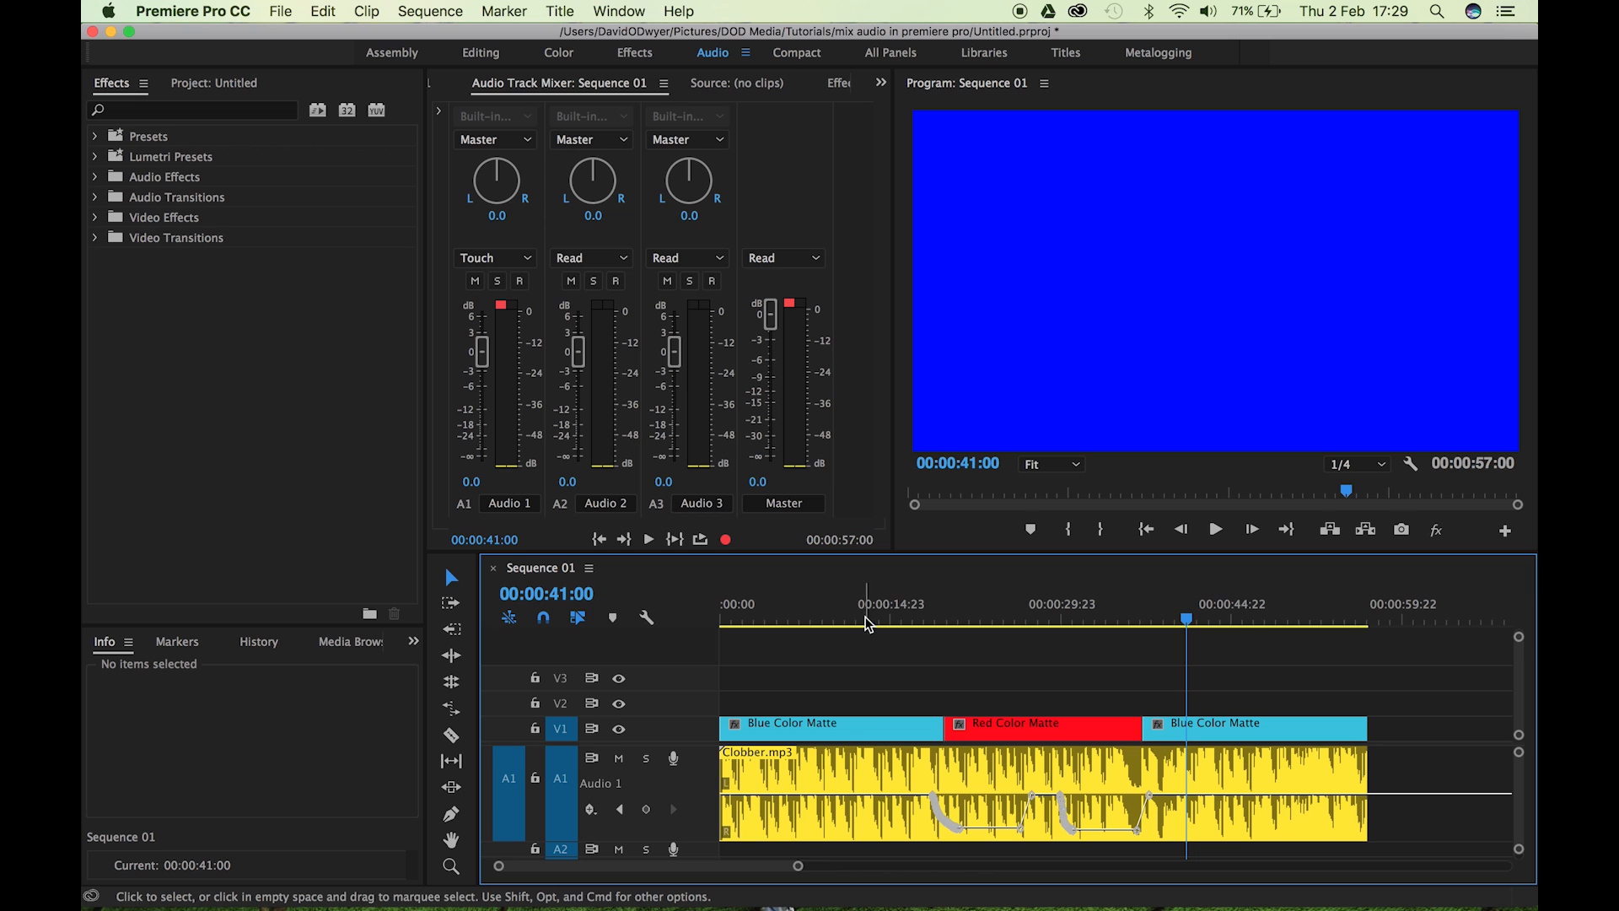
{"action": "mouse_move", "coordinate": [937, 825]}
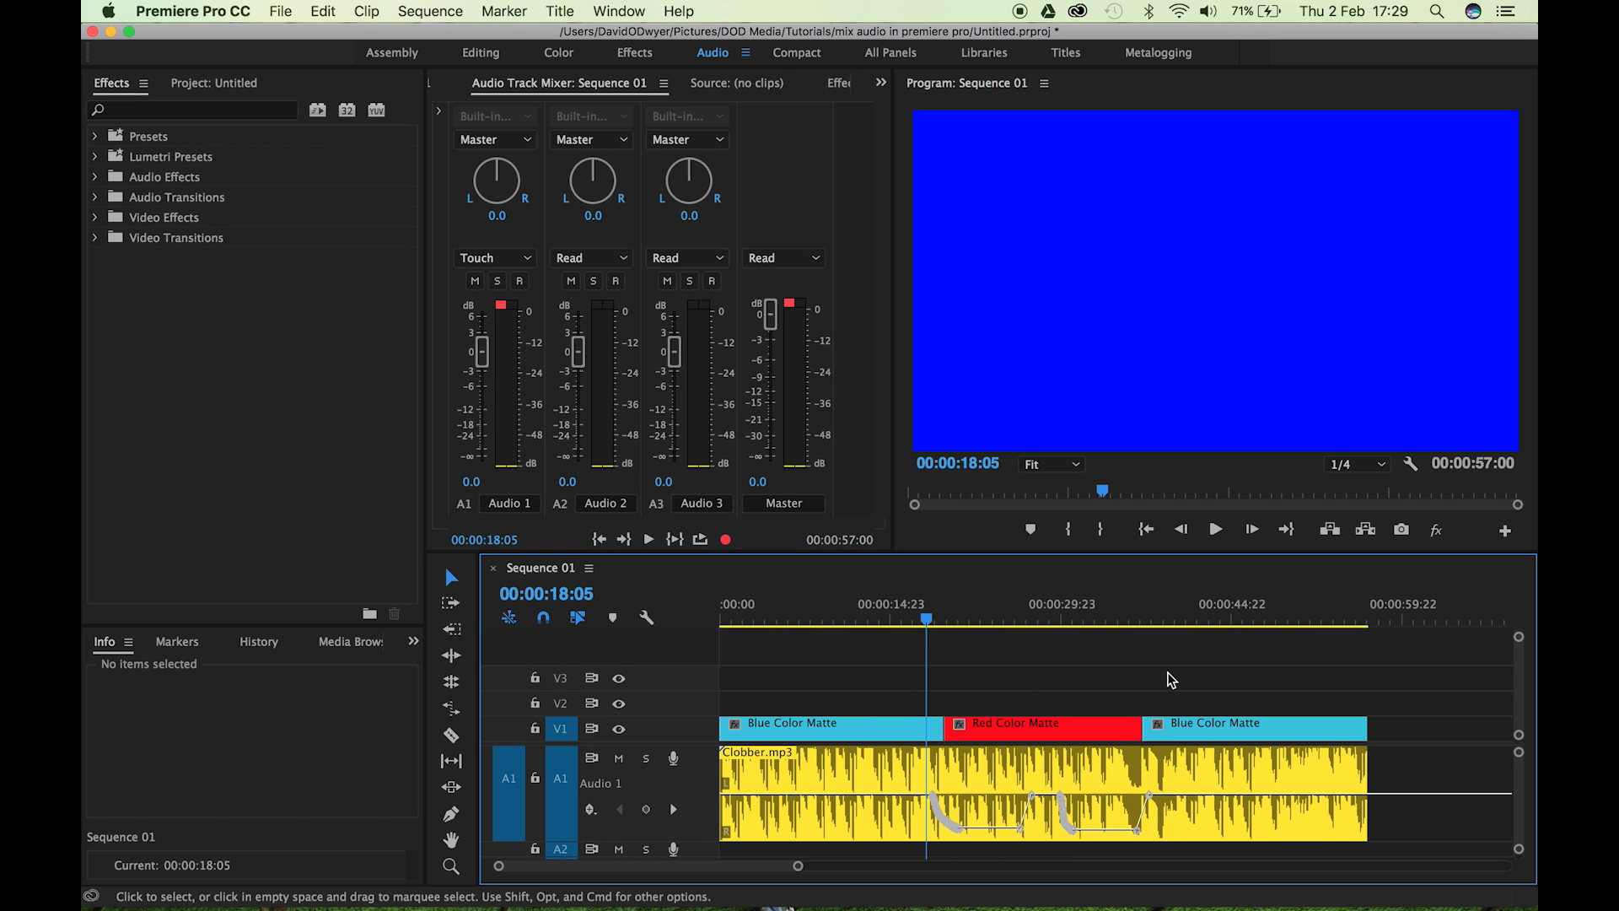
{"action": "mouse_move", "coordinate": [593, 341]}
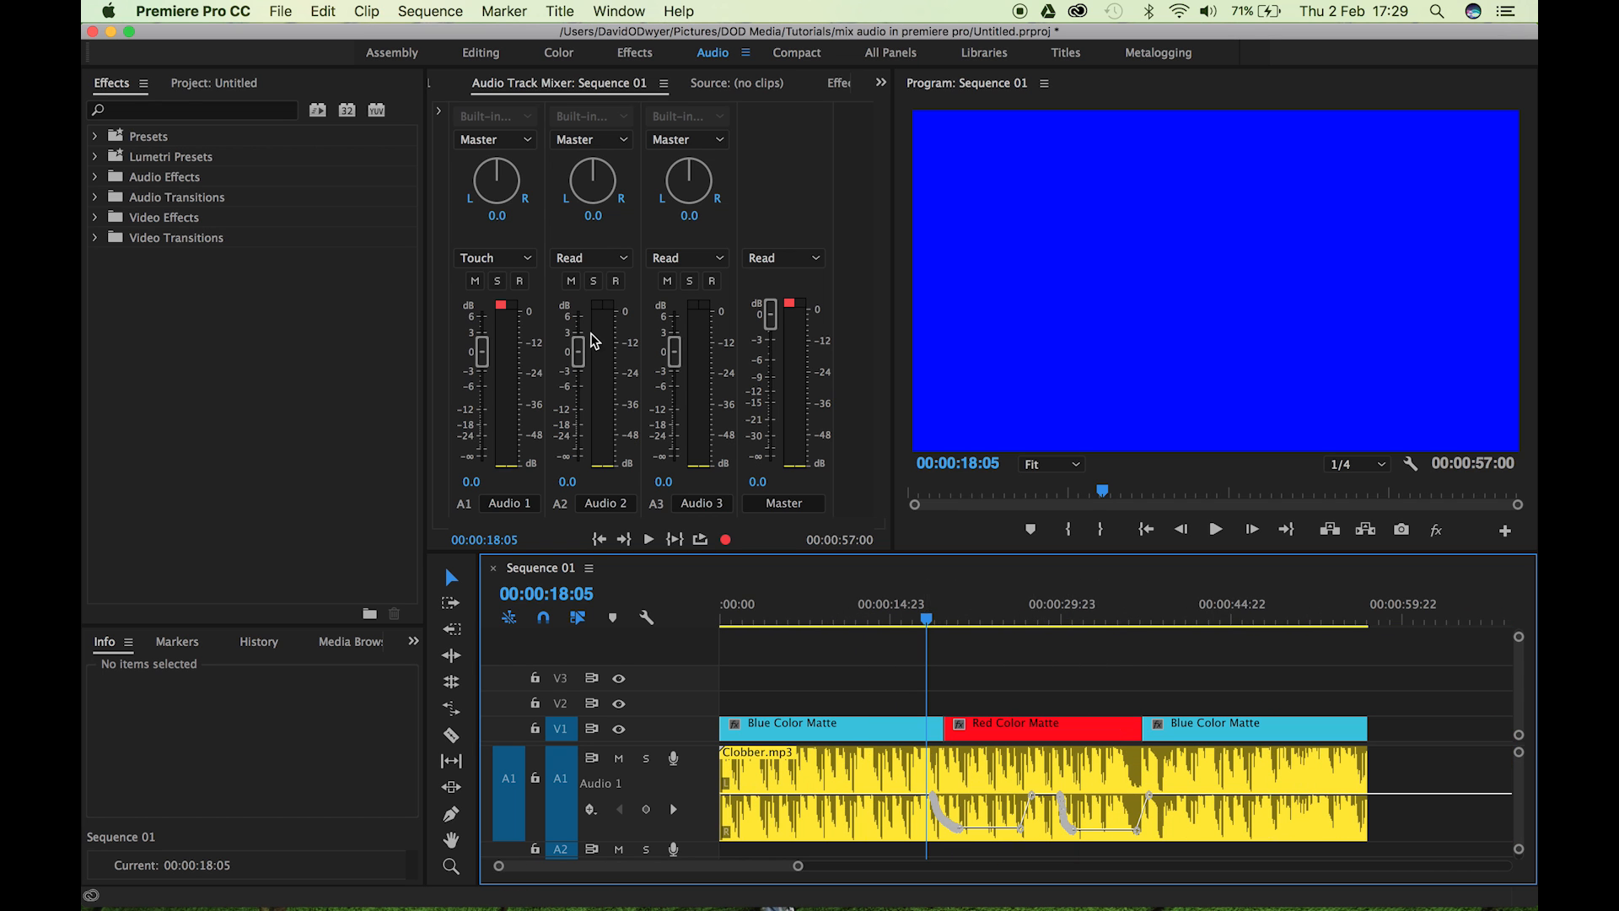